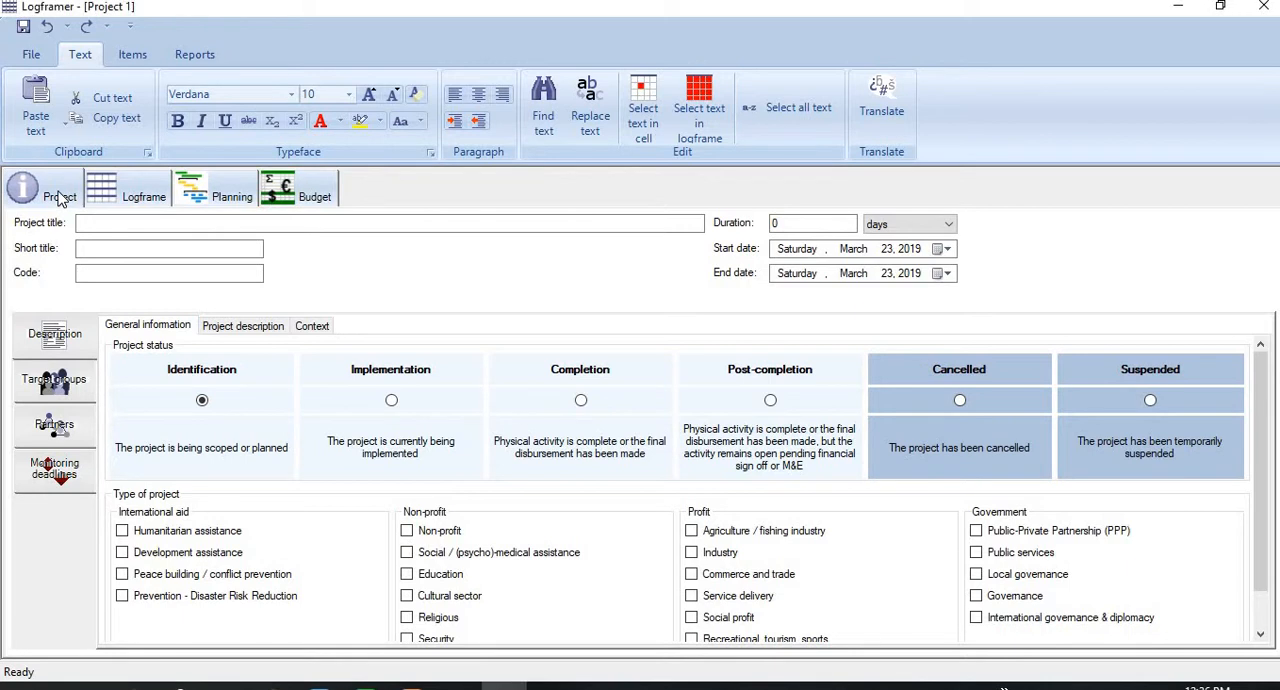
mouse_move(134, 196)
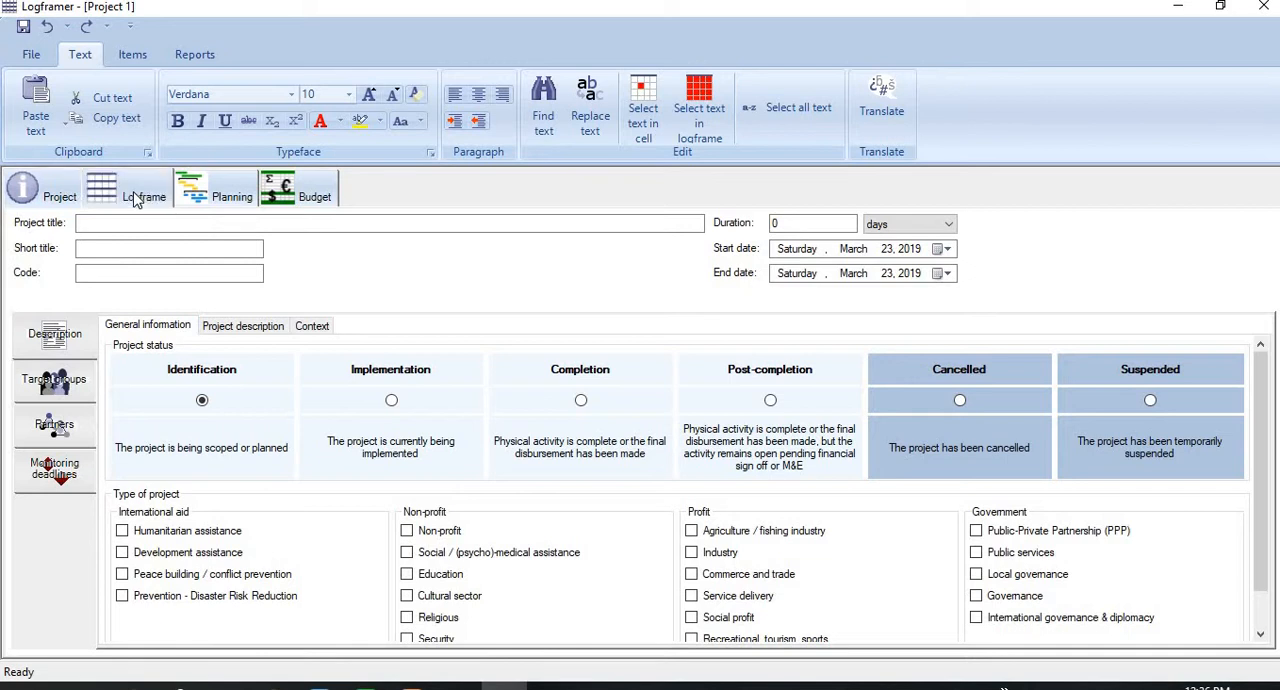
Tour the Logframe, Planning and Budget sections, ending on the empty Planning schedule
left_click(144, 190)
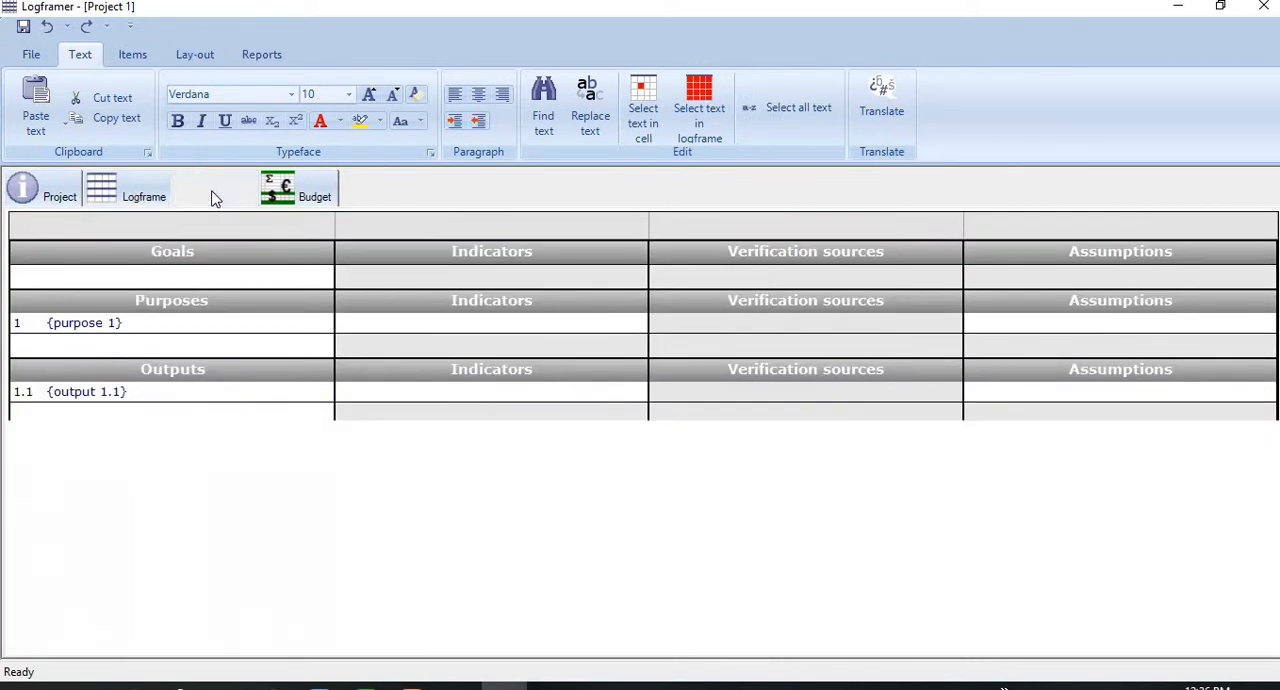
left_click(232, 188)
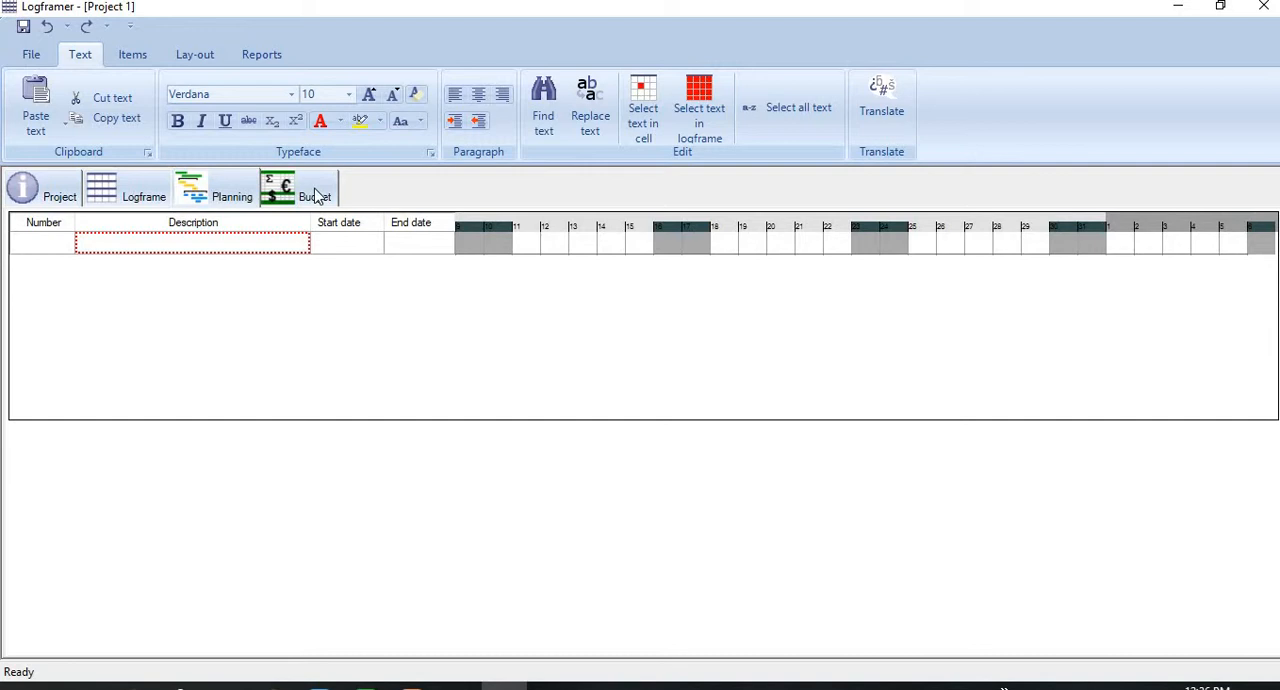
left_click(316, 188)
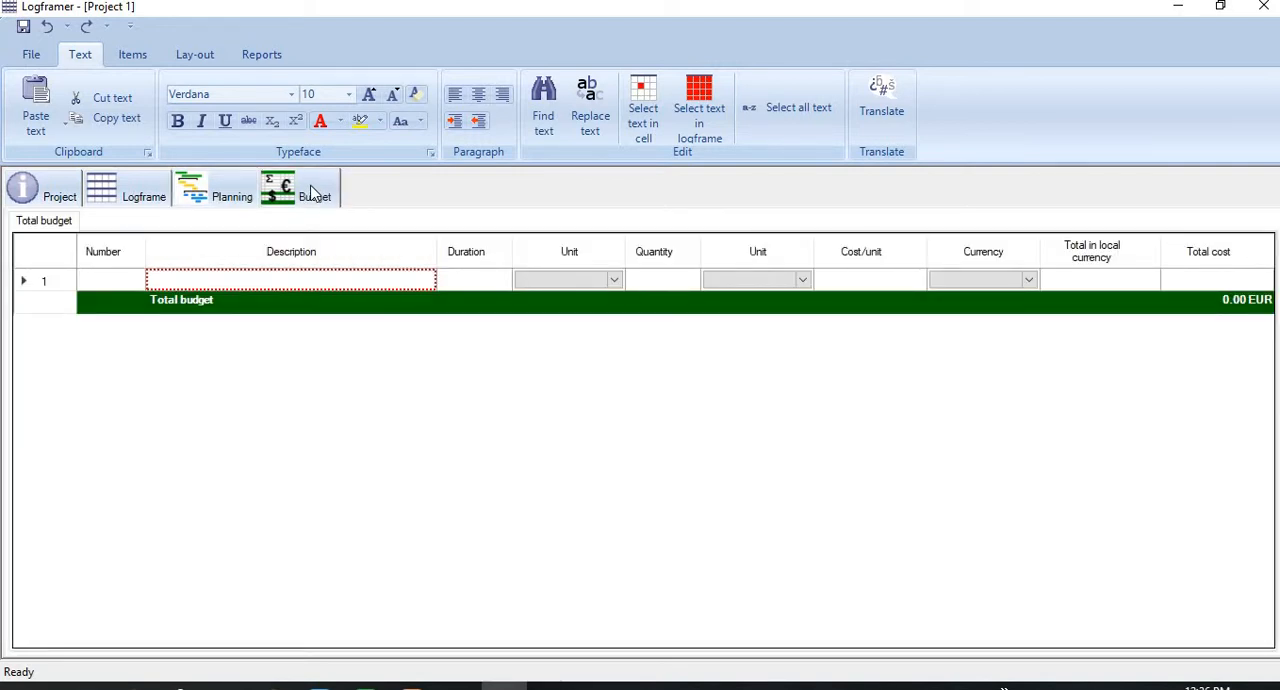
mouse_move(264, 188)
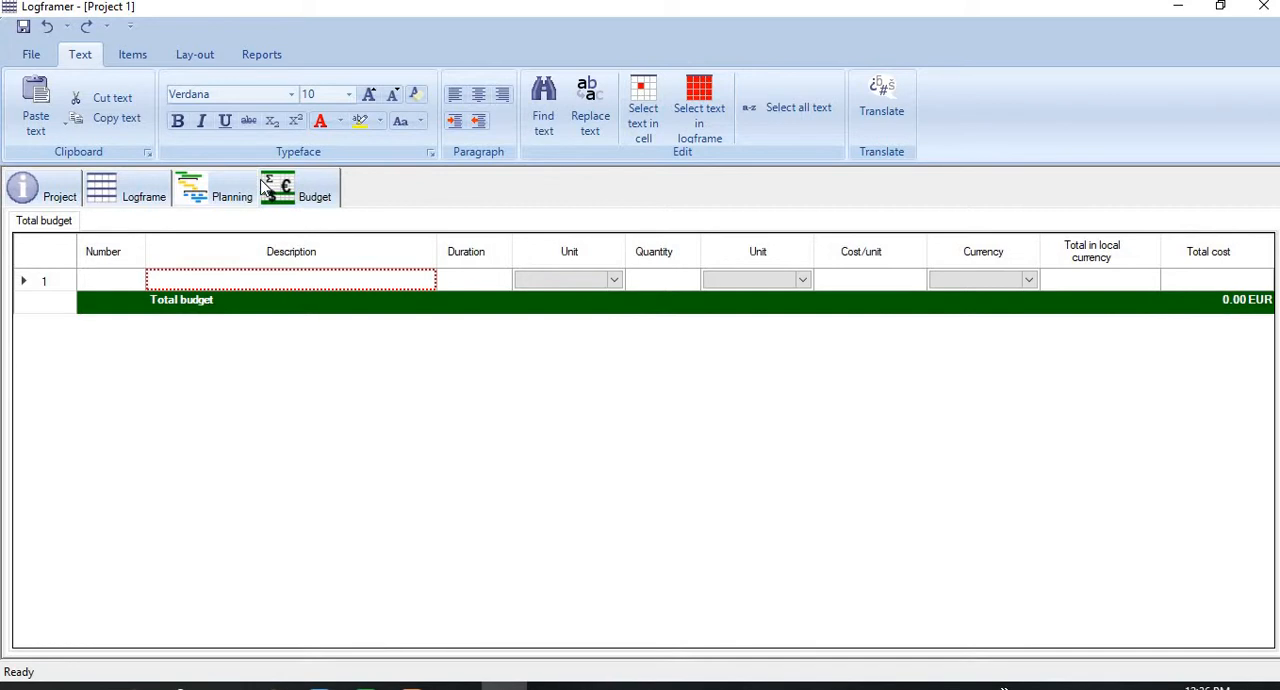
left_click(232, 188)
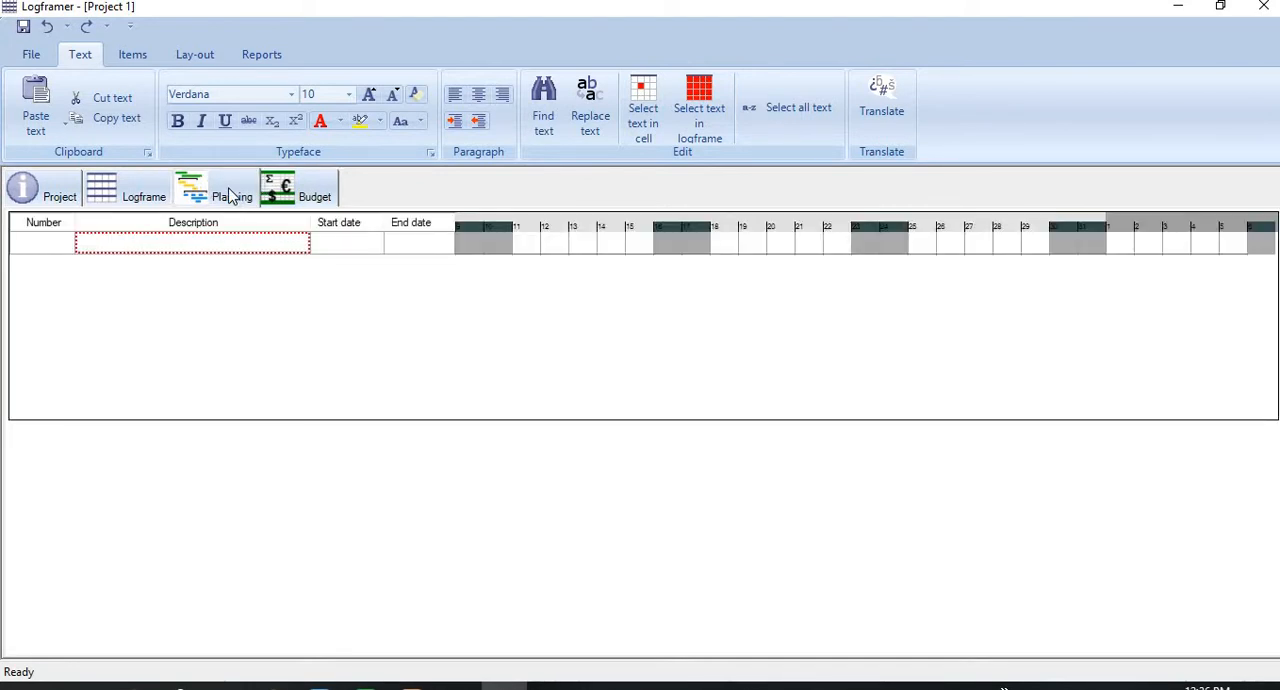
mouse_move(144, 190)
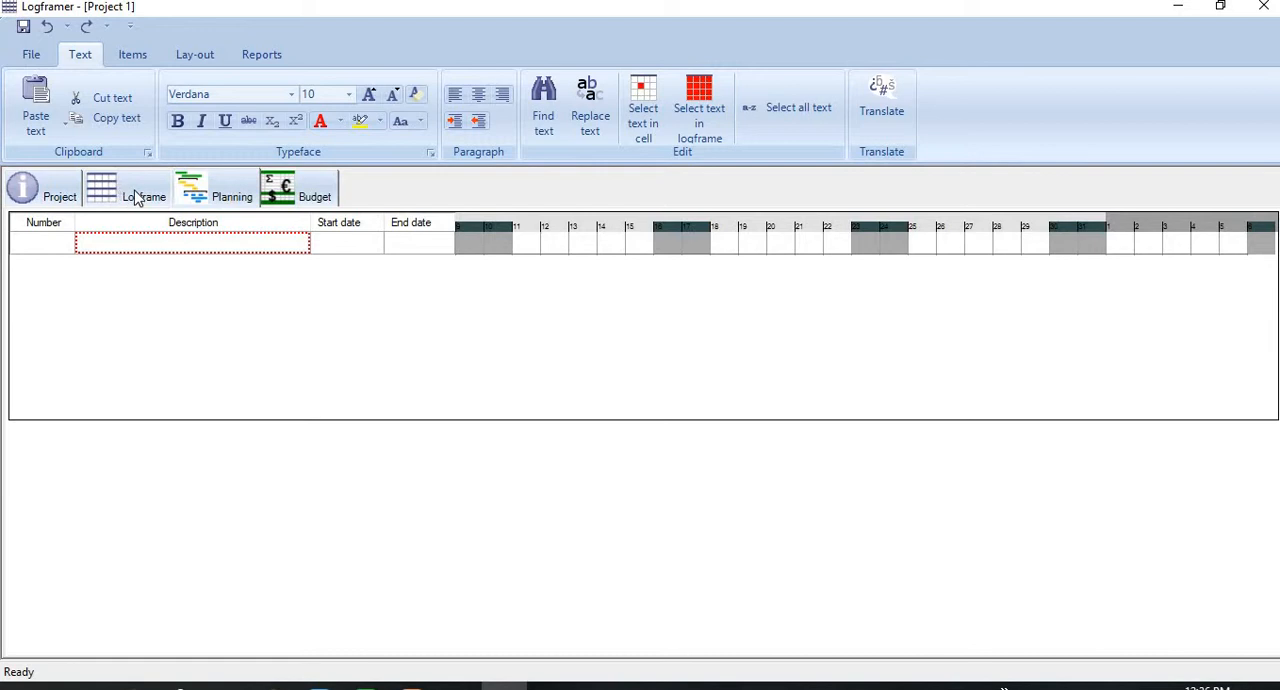
Enter the activities Procuring machines, Intalling, Training, Commissioning and Testing under output 1.1
left_click(144, 188)
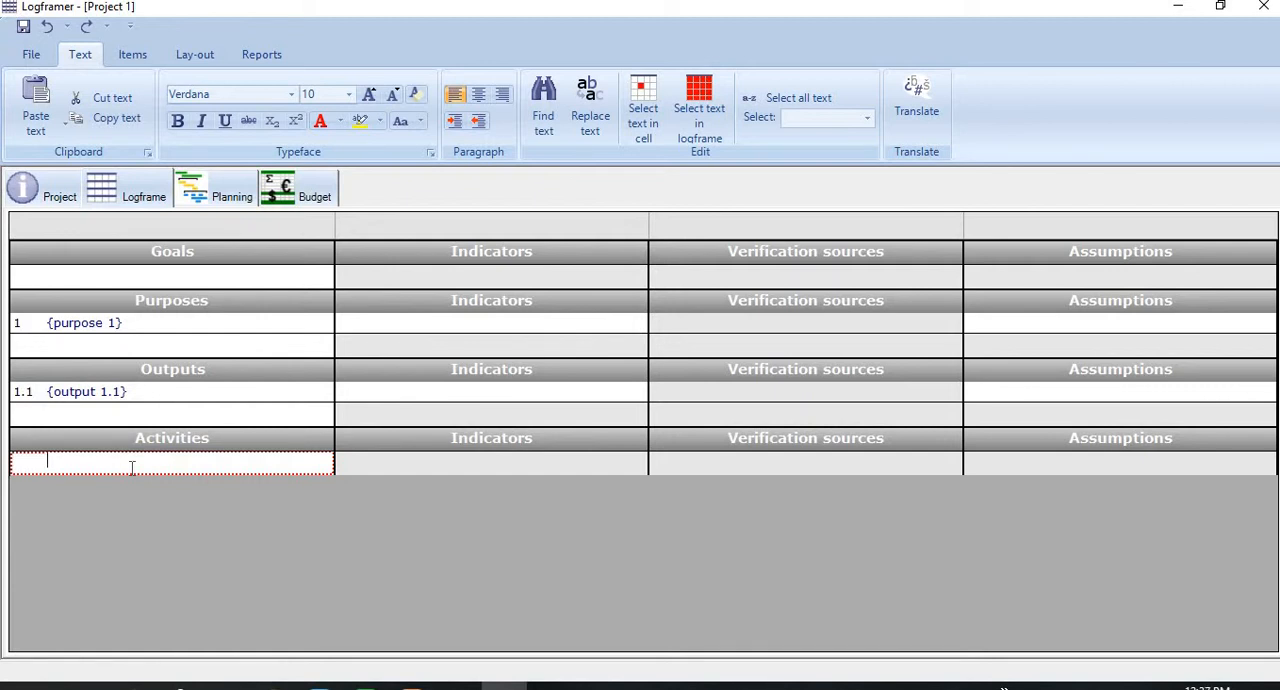
type("Pro")
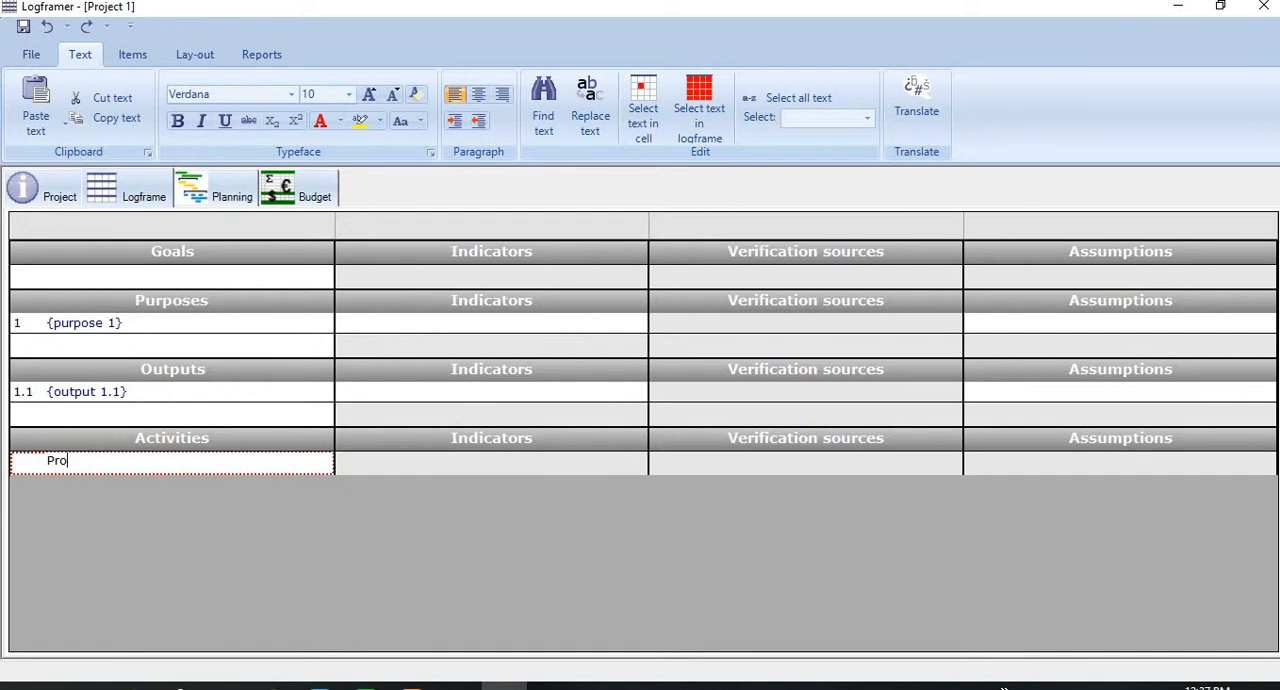
type("ucirng machines")
type("Commissio")
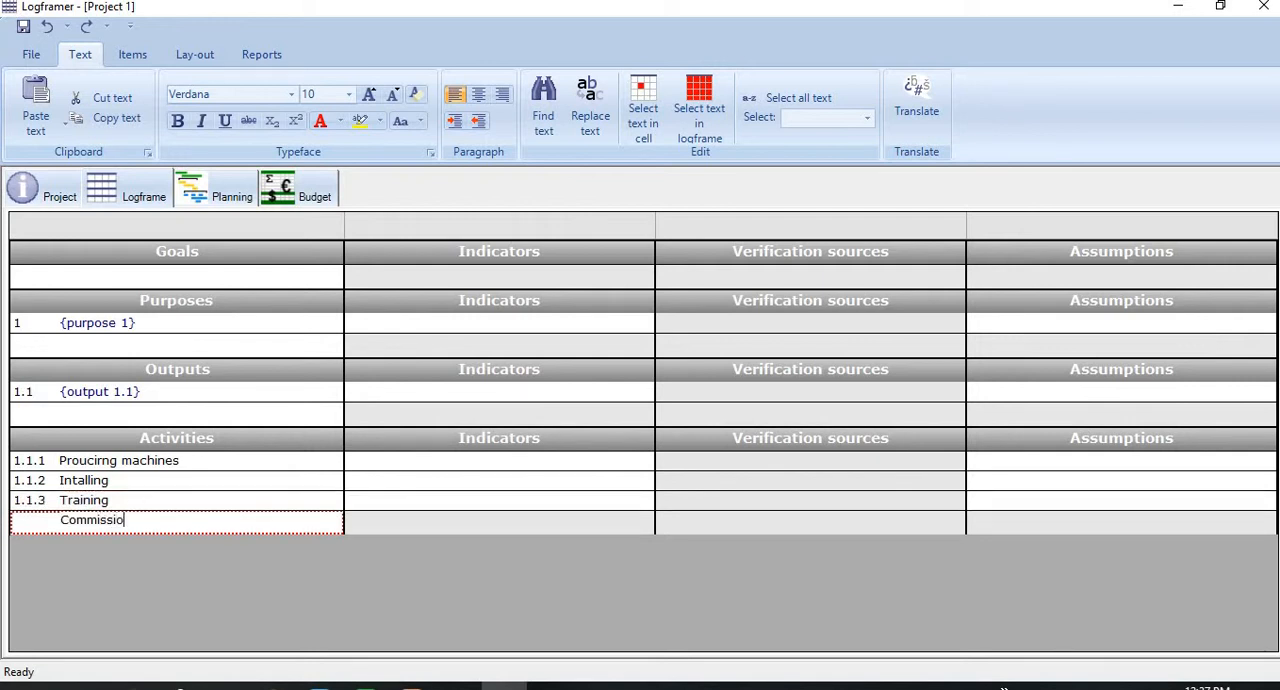
key("Return")
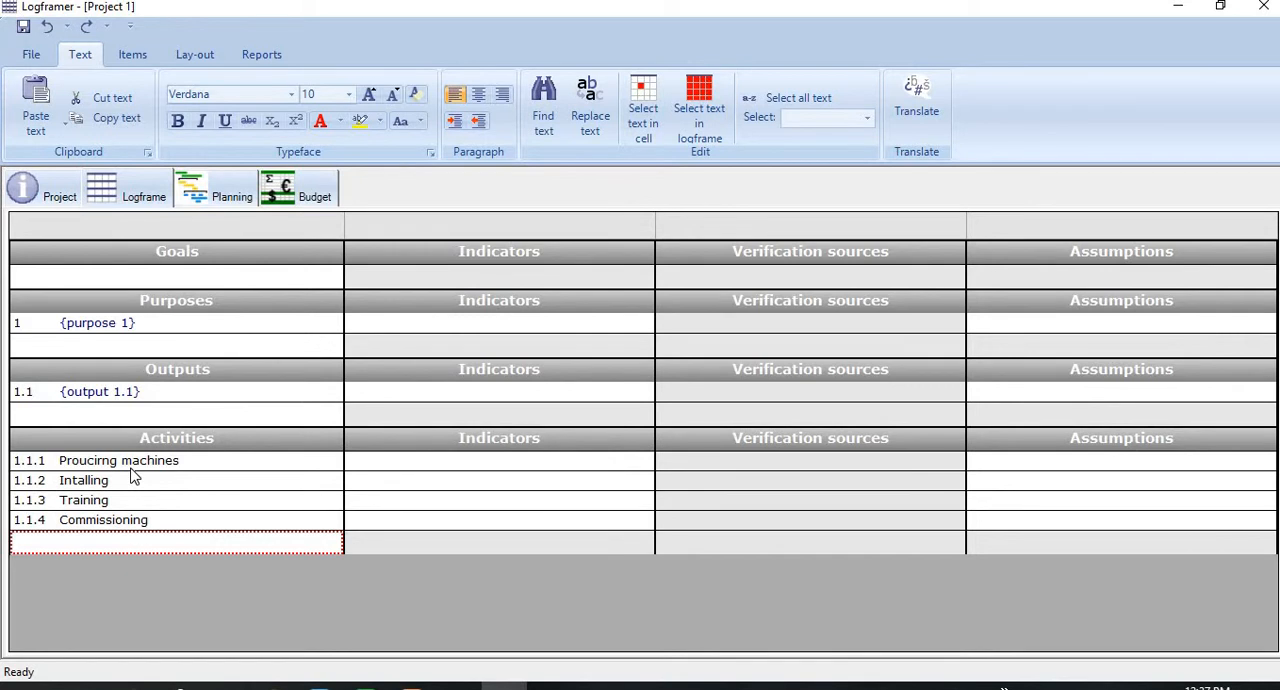
type("Testin")
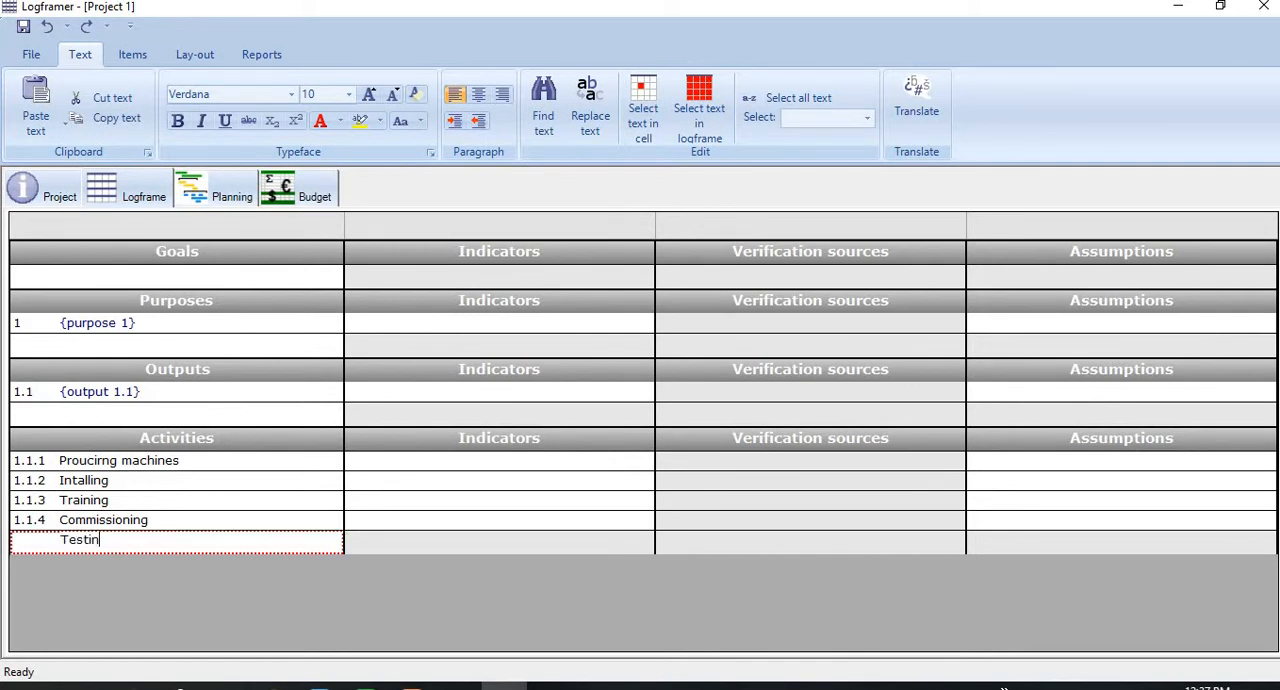
key("Return")
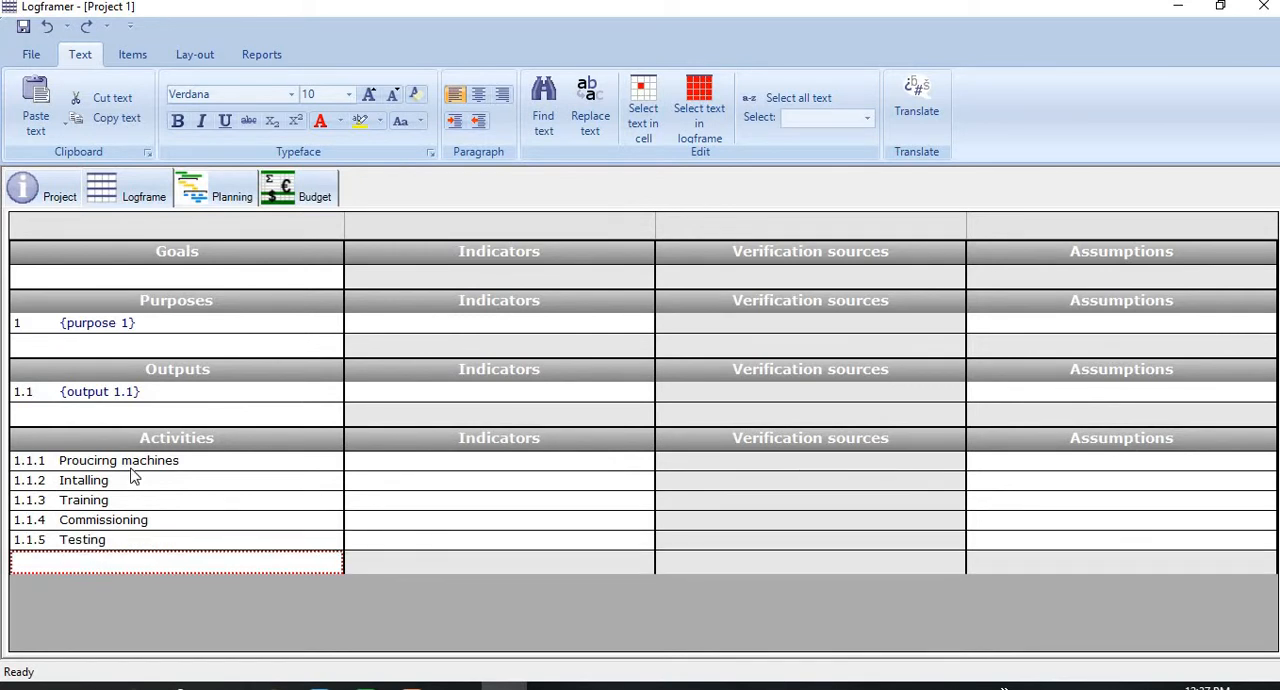
mouse_move(136, 500)
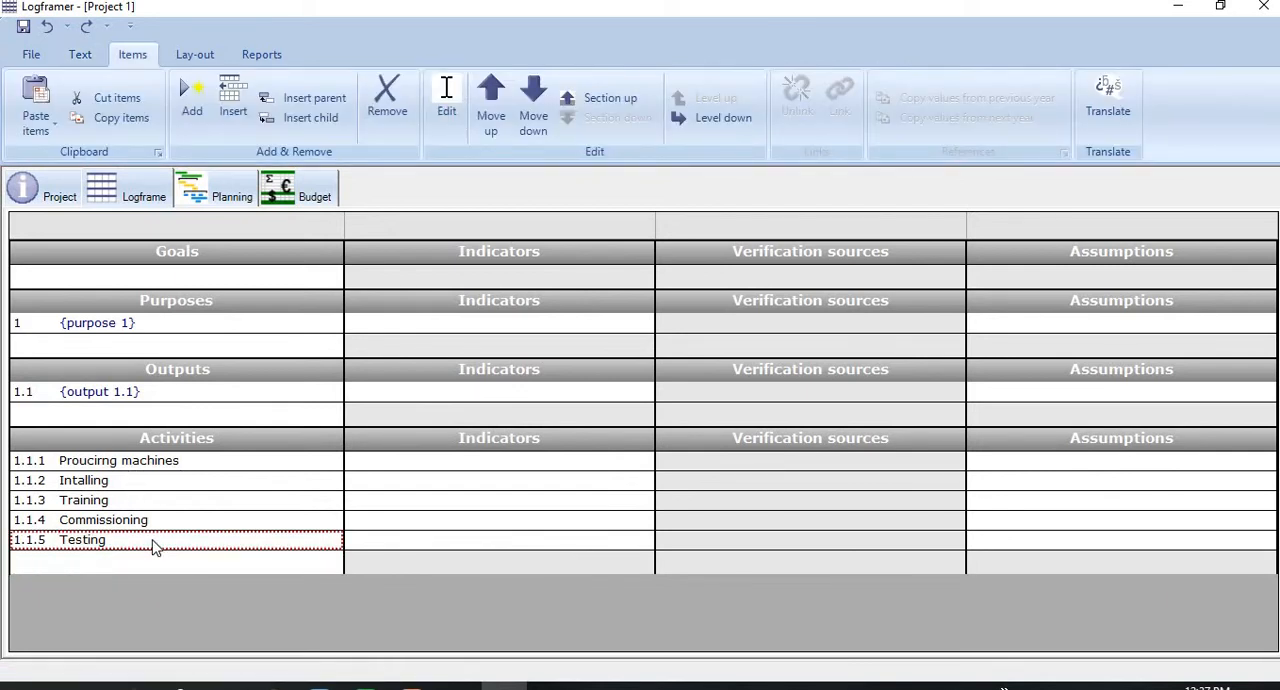
mouse_move(144, 488)
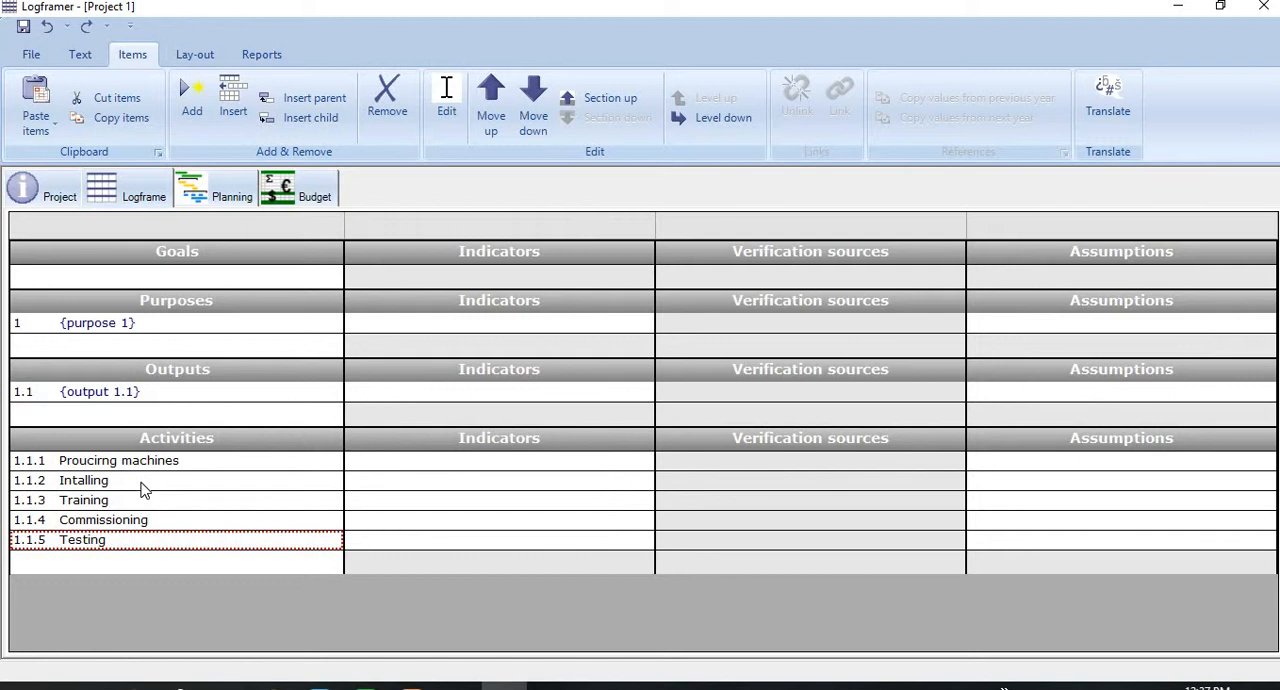
mouse_move(112, 560)
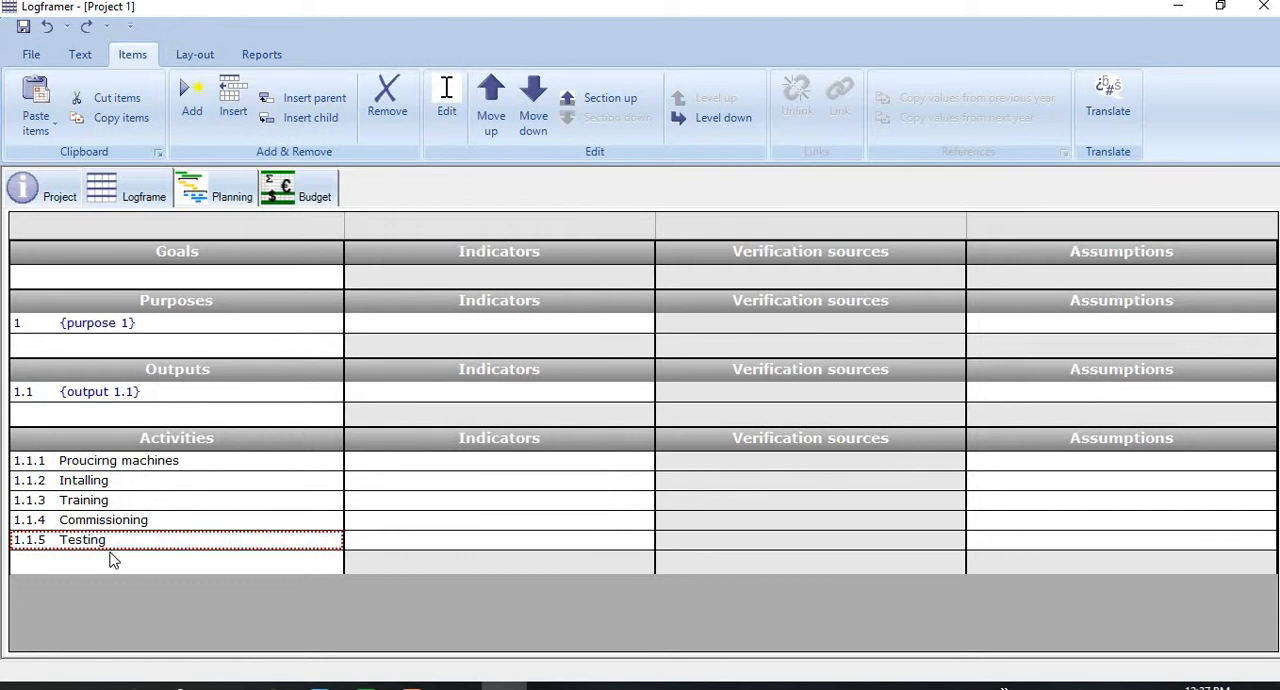
mouse_move(124, 504)
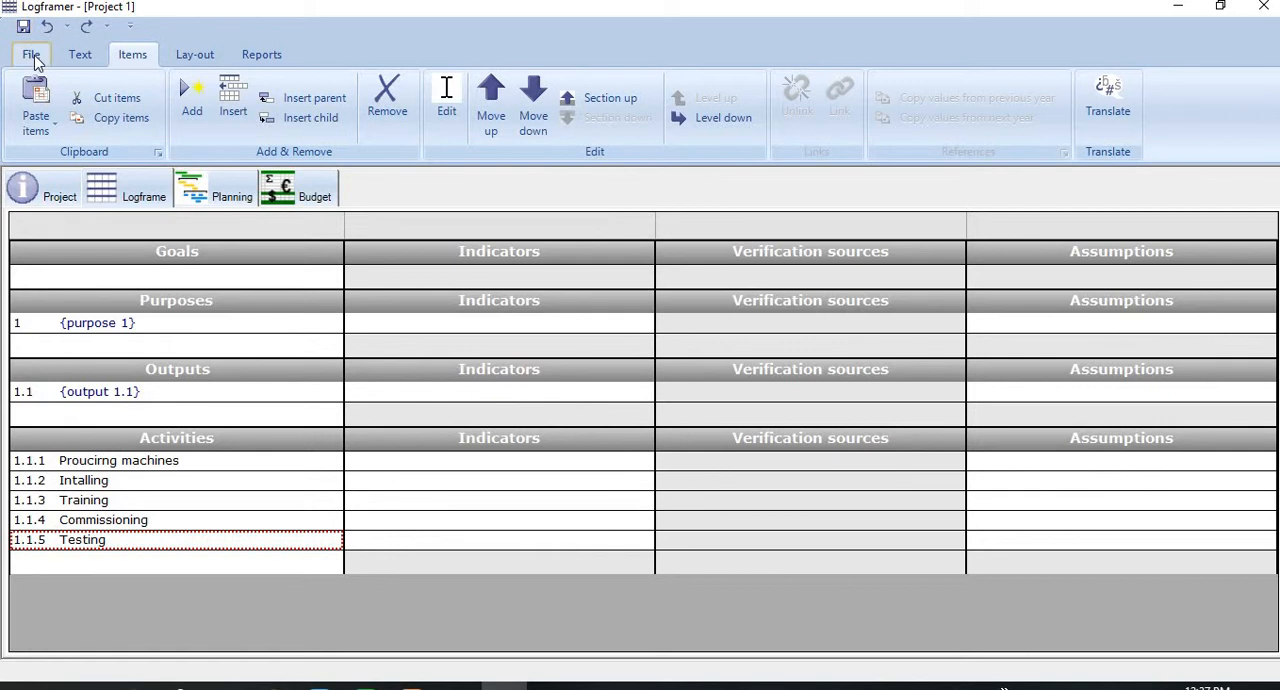
mouse_move(132, 54)
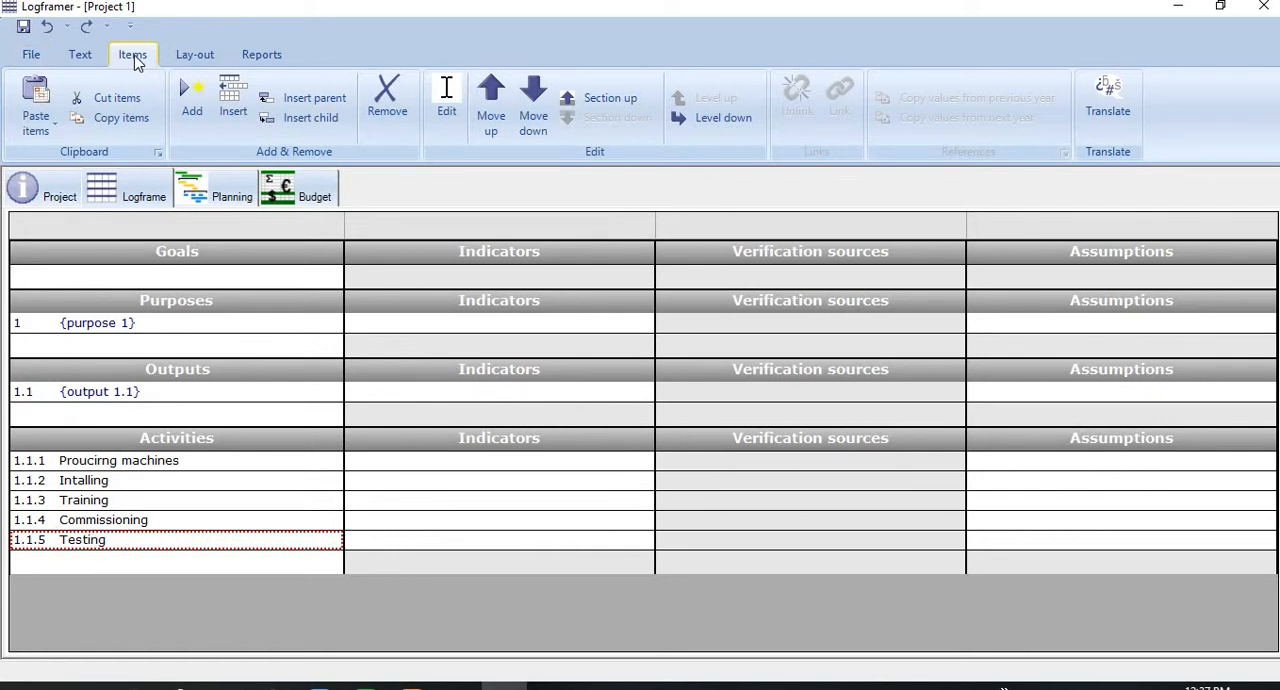
mouse_move(578, 90)
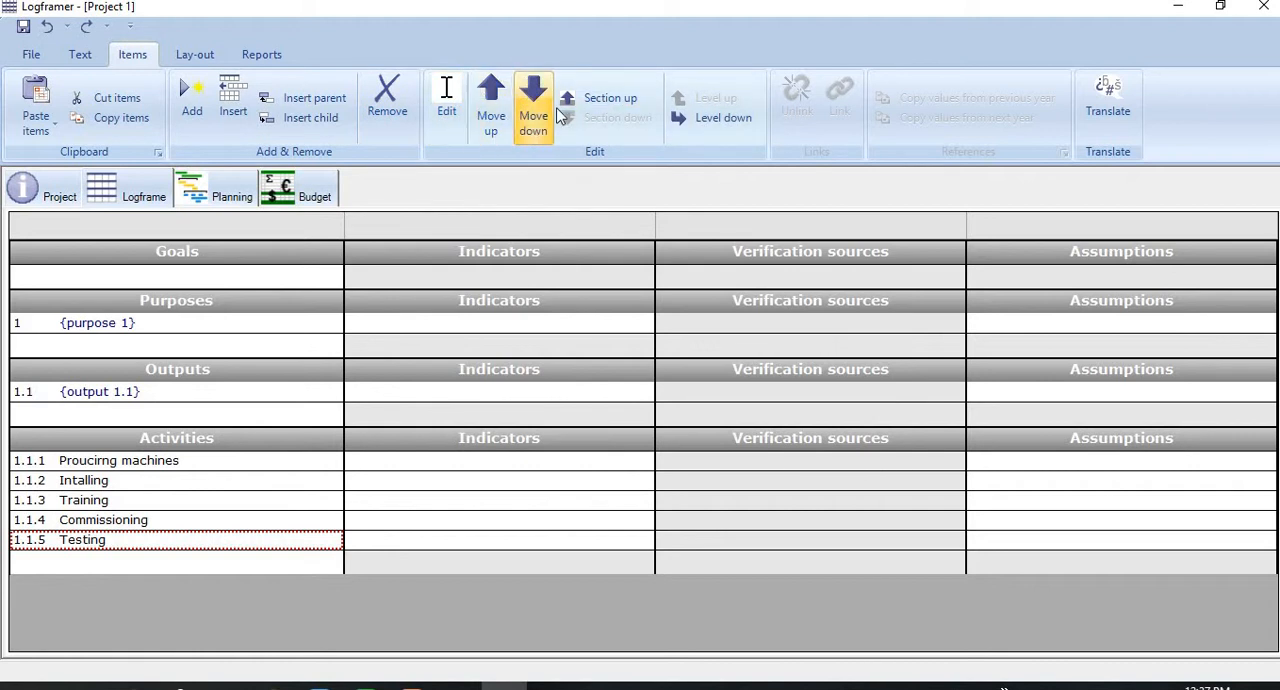
mouse_move(532, 110)
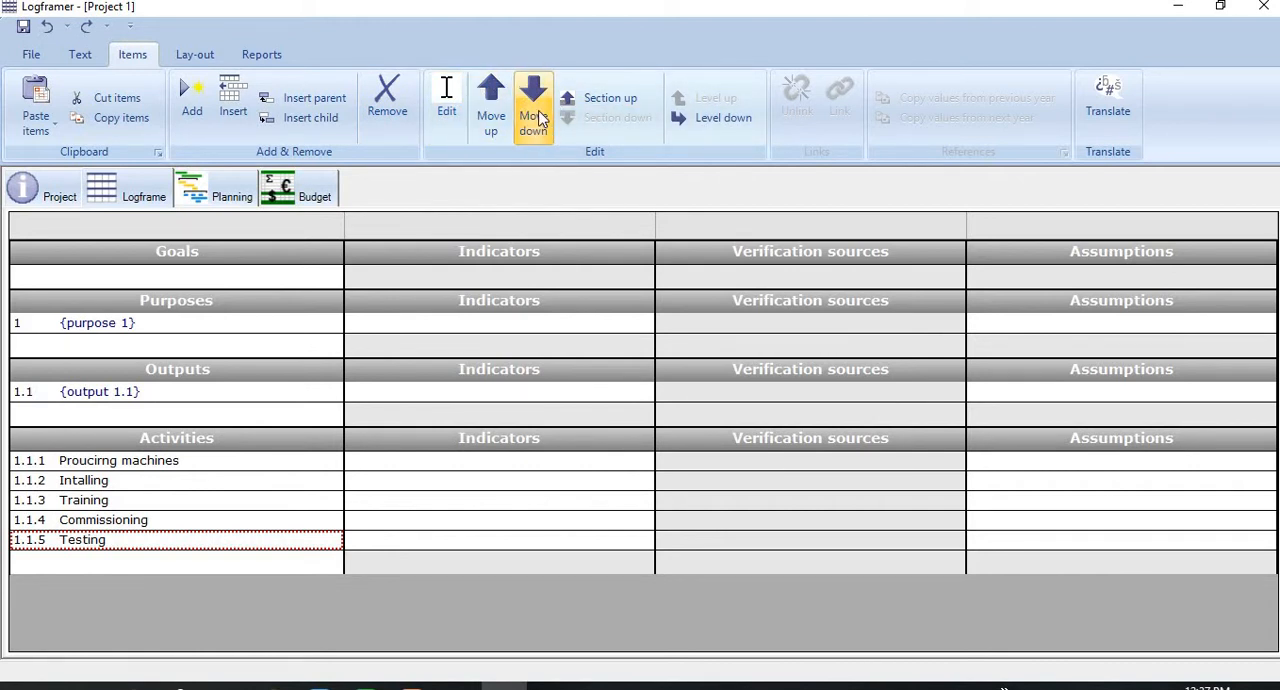
mouse_move(490, 108)
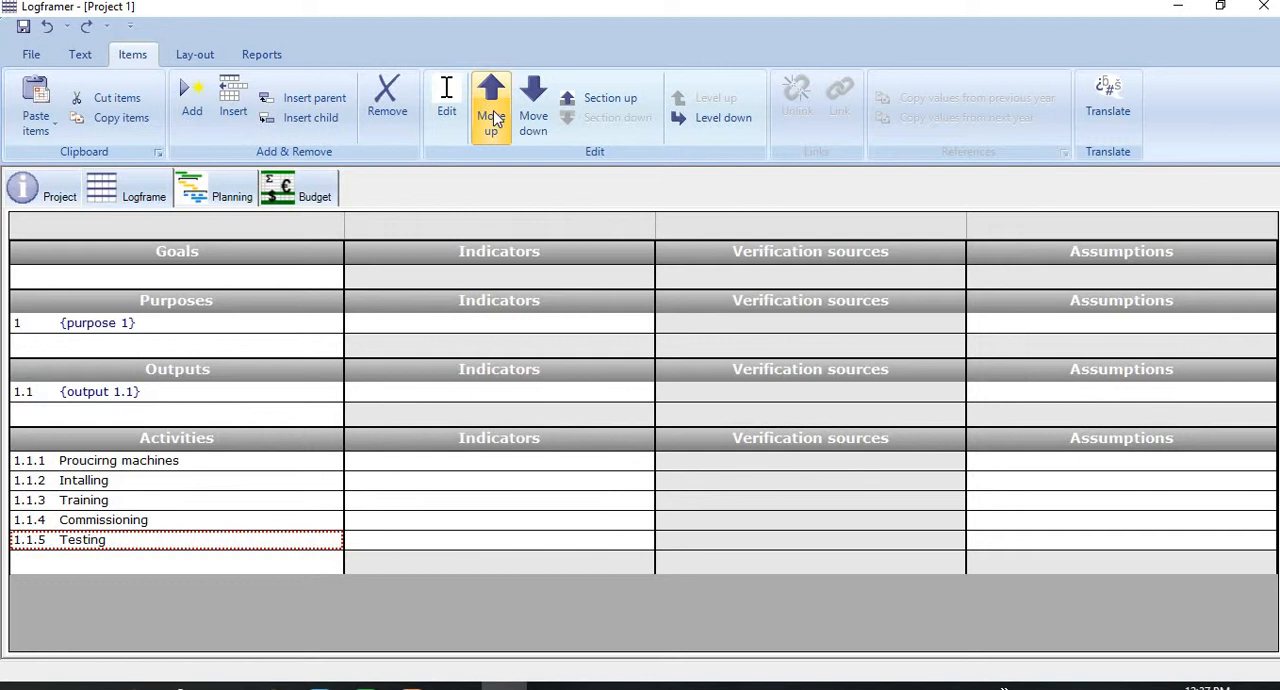
Move Testing up twice so it becomes activity 1.1.3 above Training and Commissioning
left_click(490, 104)
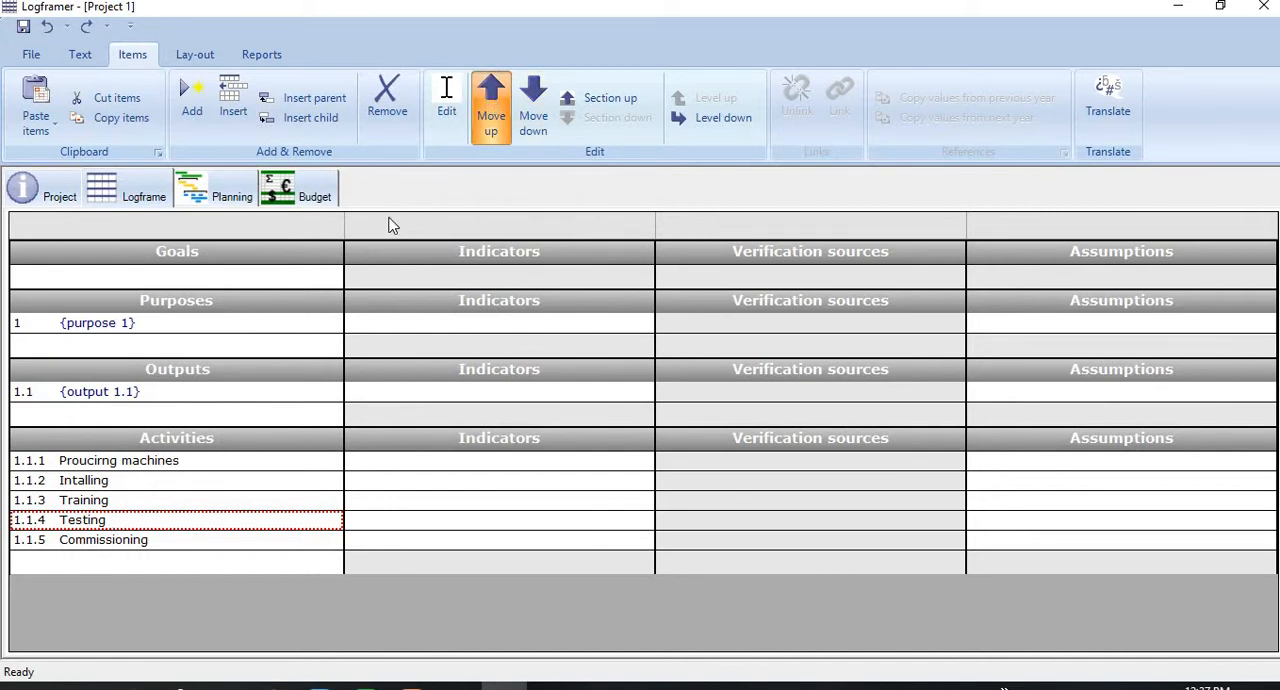
left_click(490, 104)
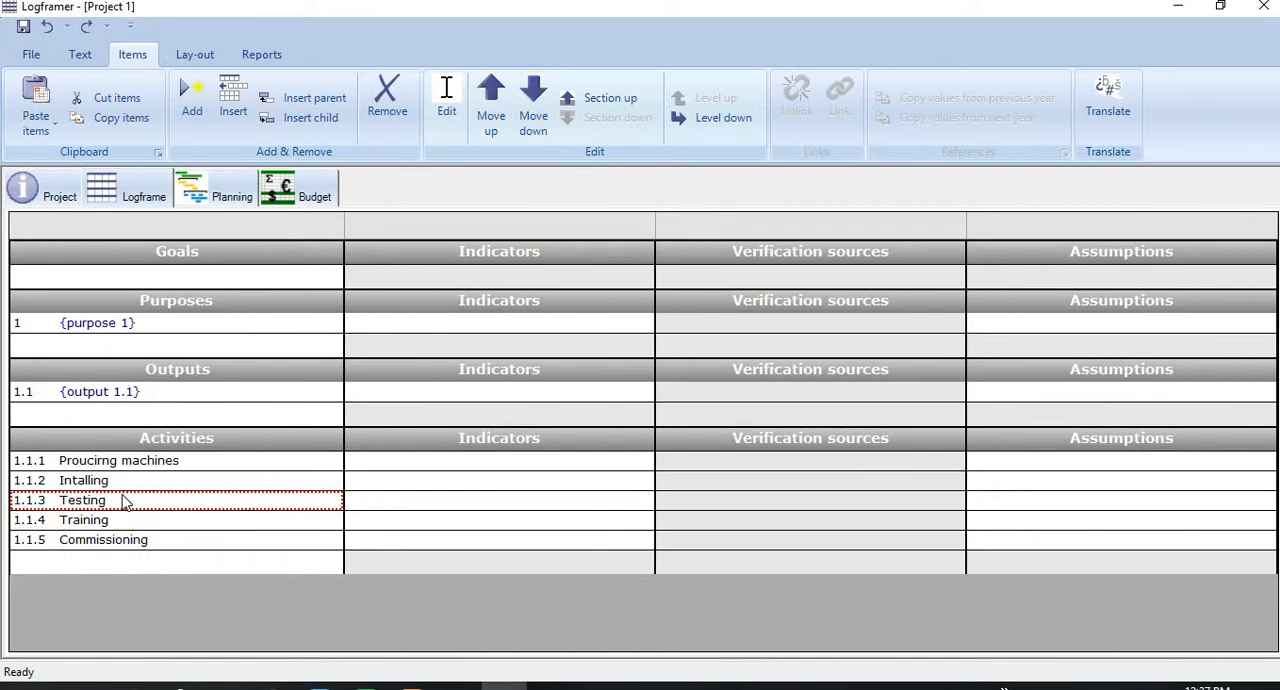
mouse_move(126, 480)
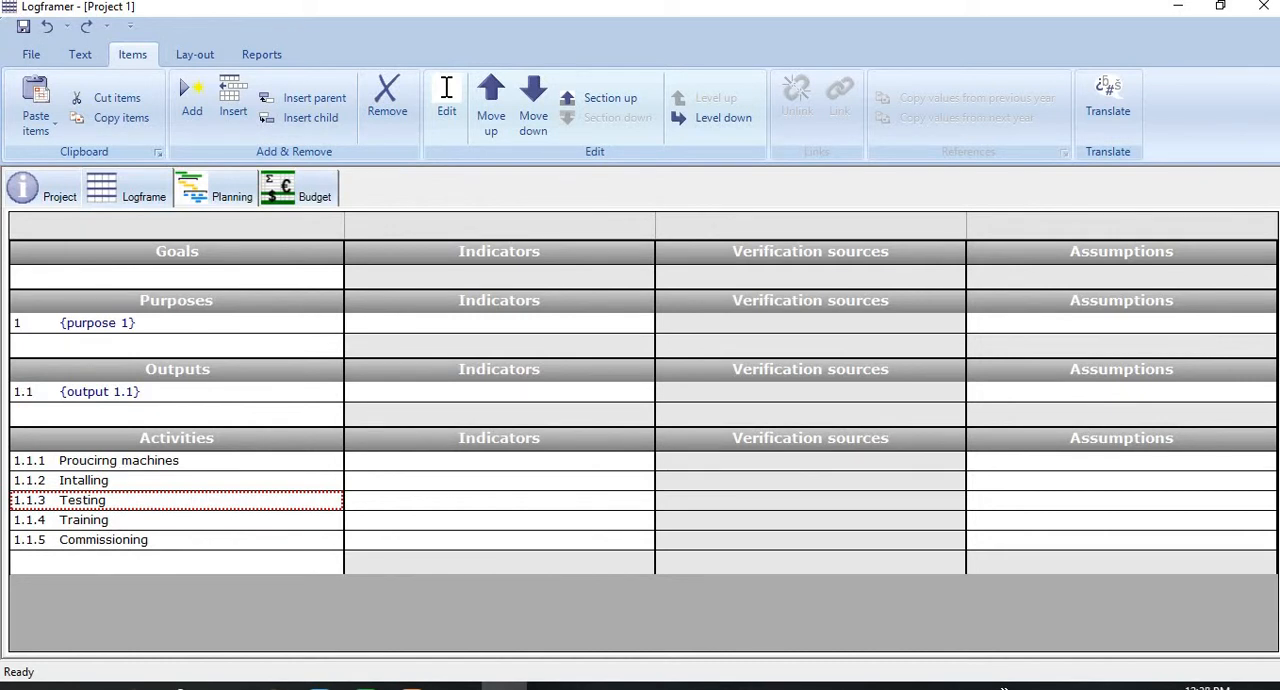
mouse_move(224, 220)
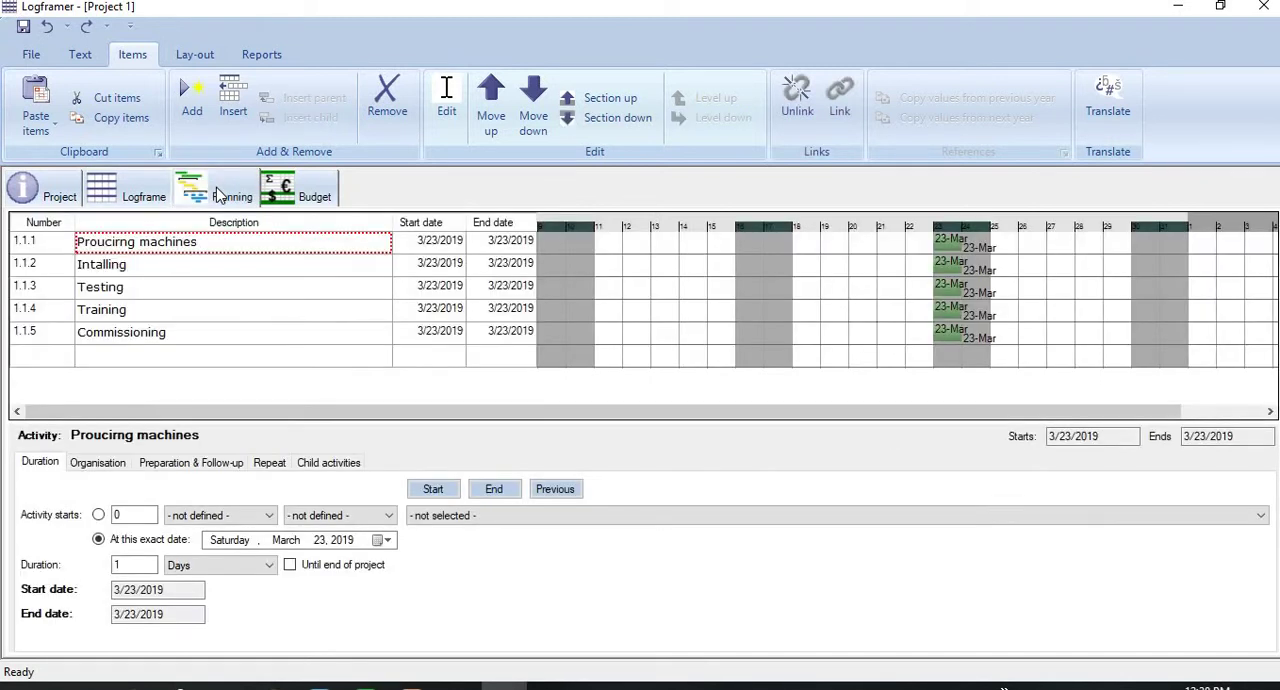
mouse_move(264, 292)
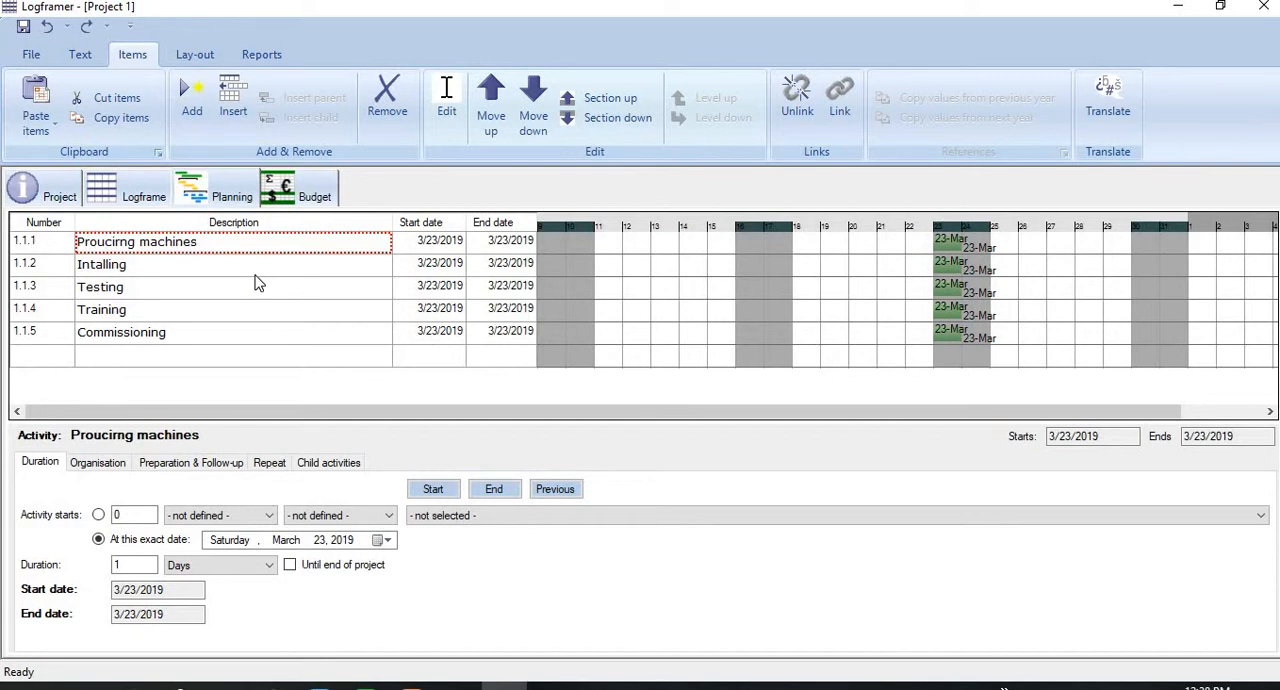
mouse_move(216, 346)
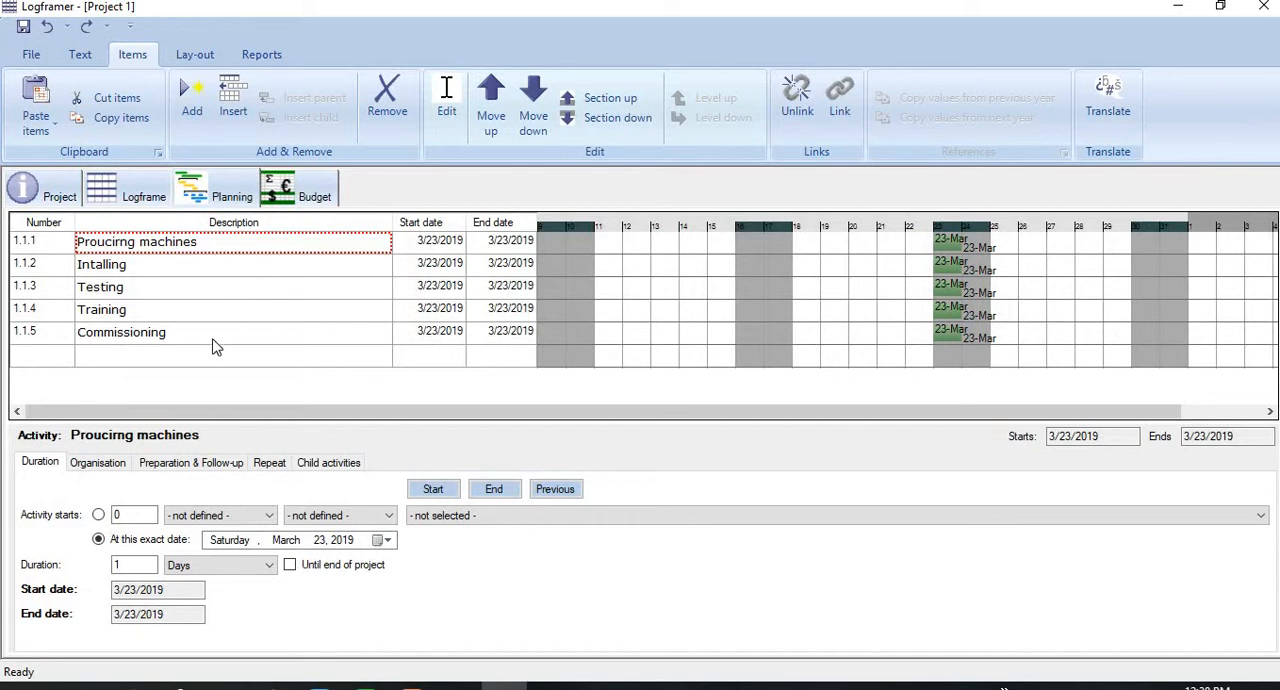
mouse_move(412, 278)
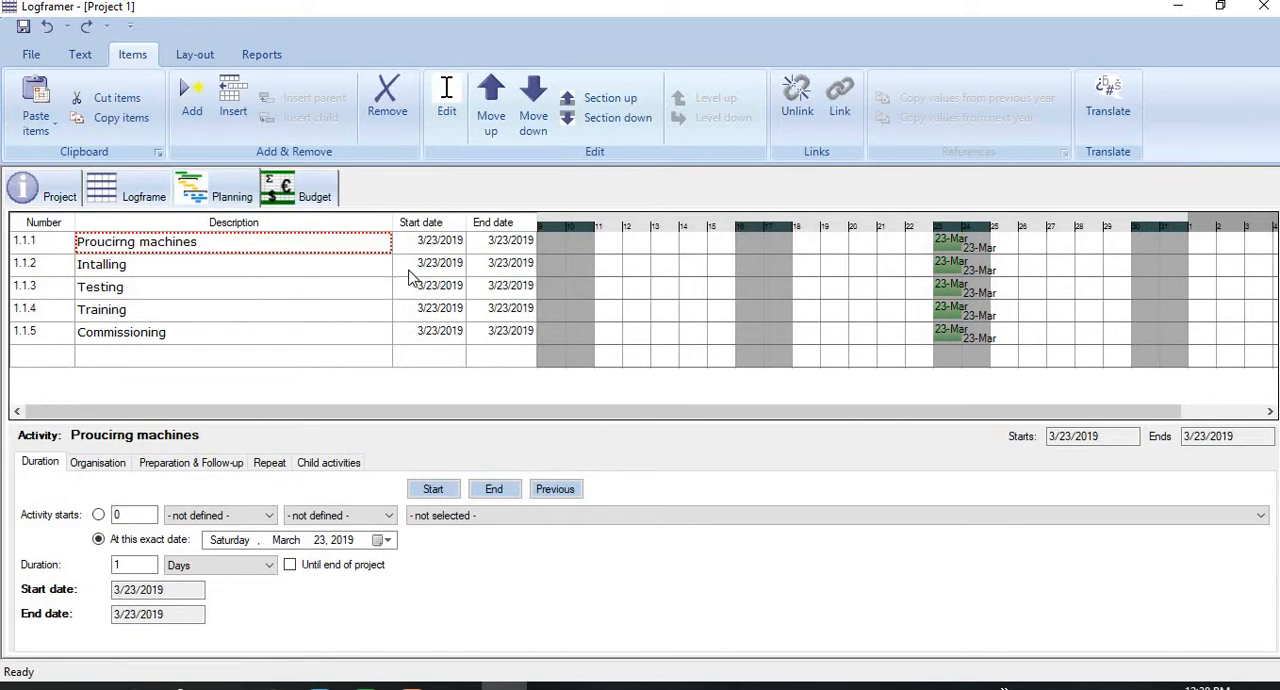
mouse_move(524, 280)
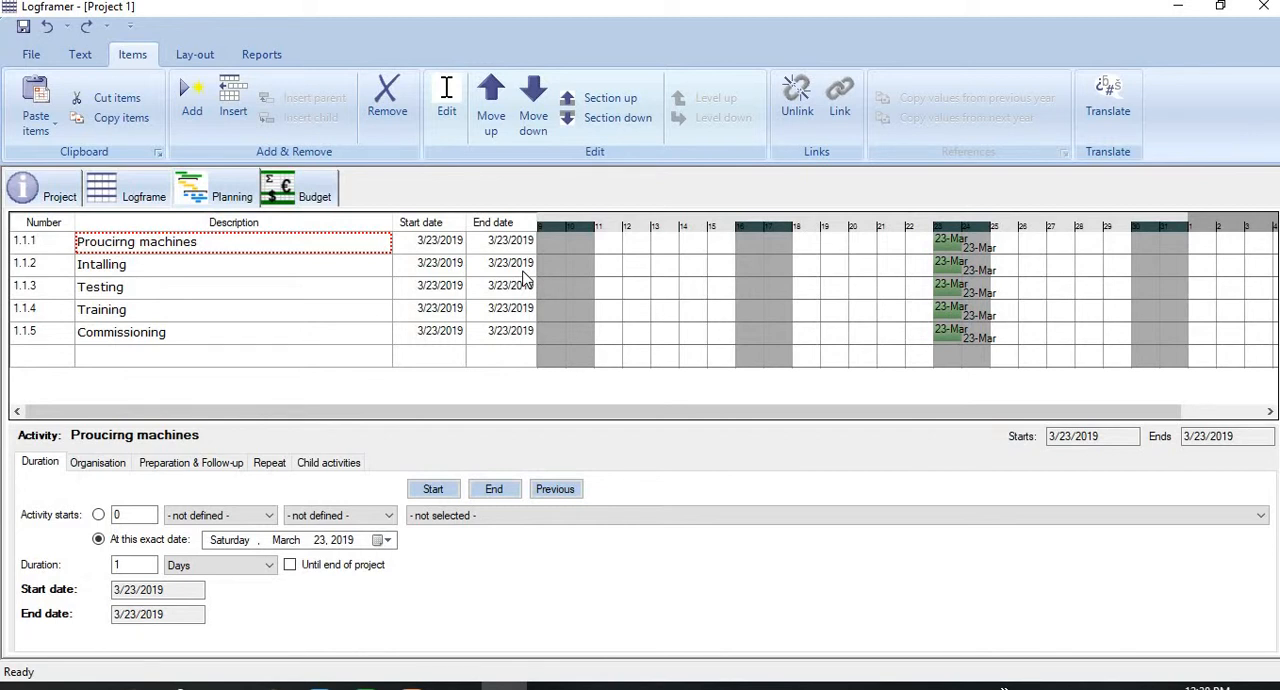
mouse_move(456, 268)
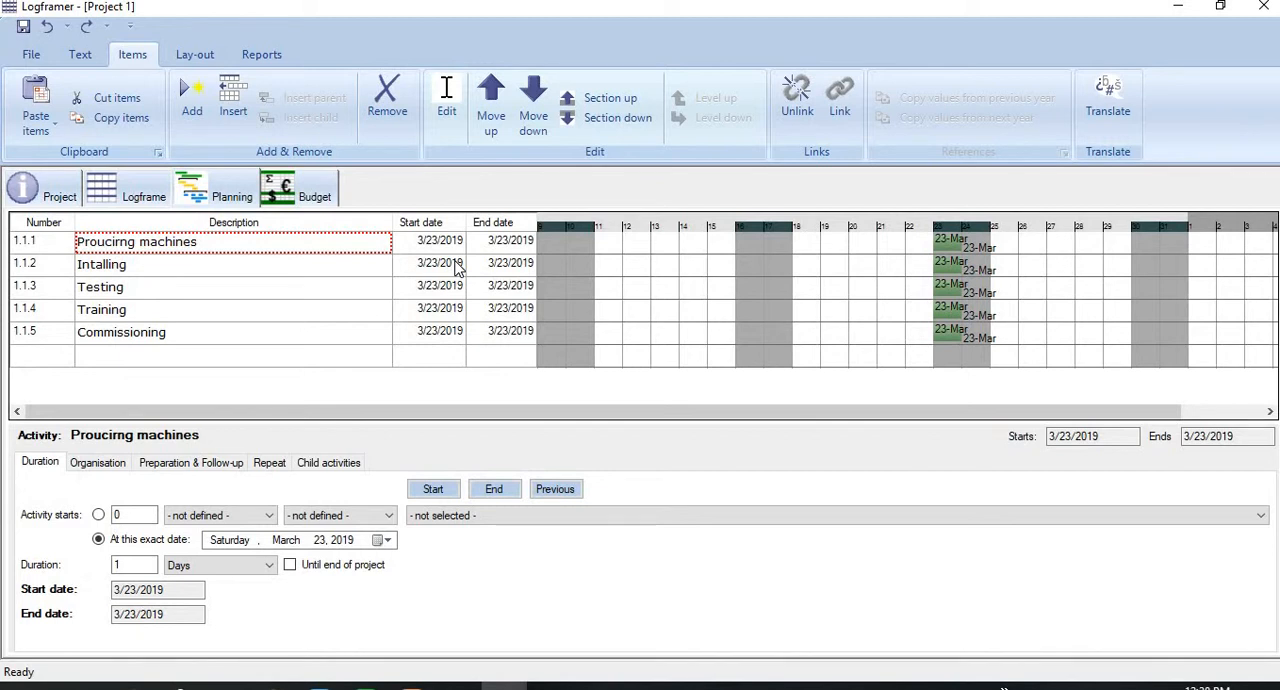
mouse_move(1064, 260)
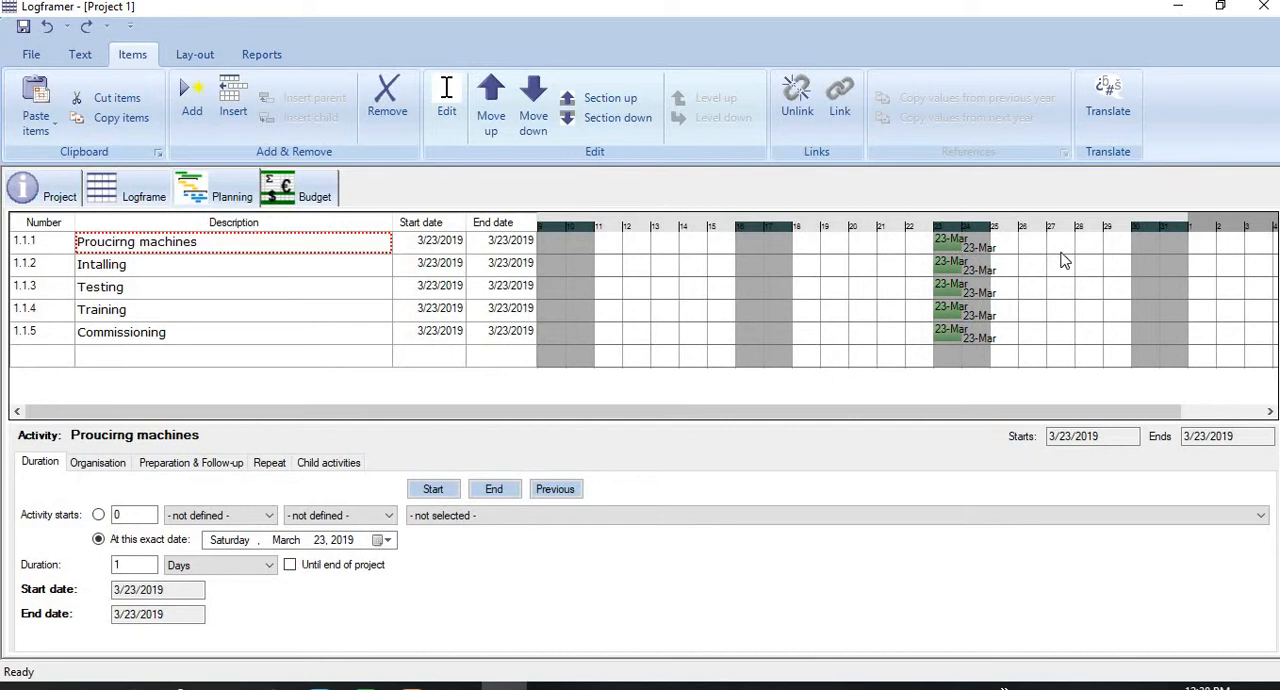
mouse_move(1004, 284)
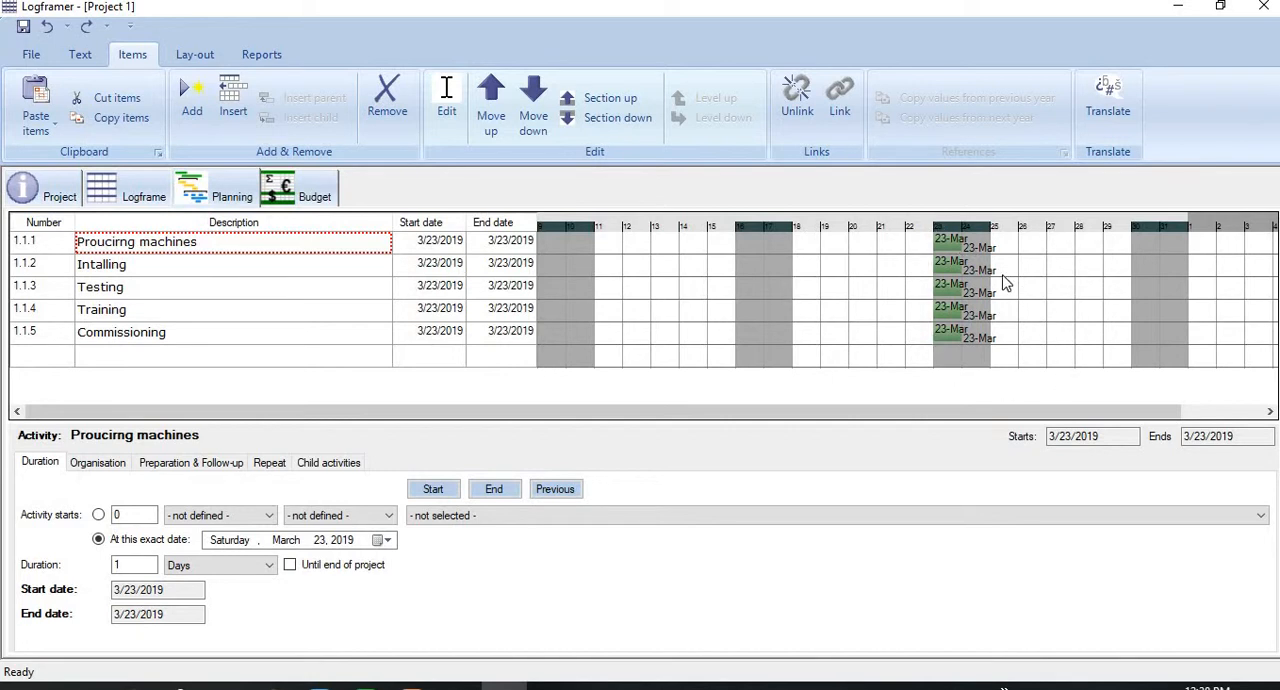
mouse_move(996, 338)
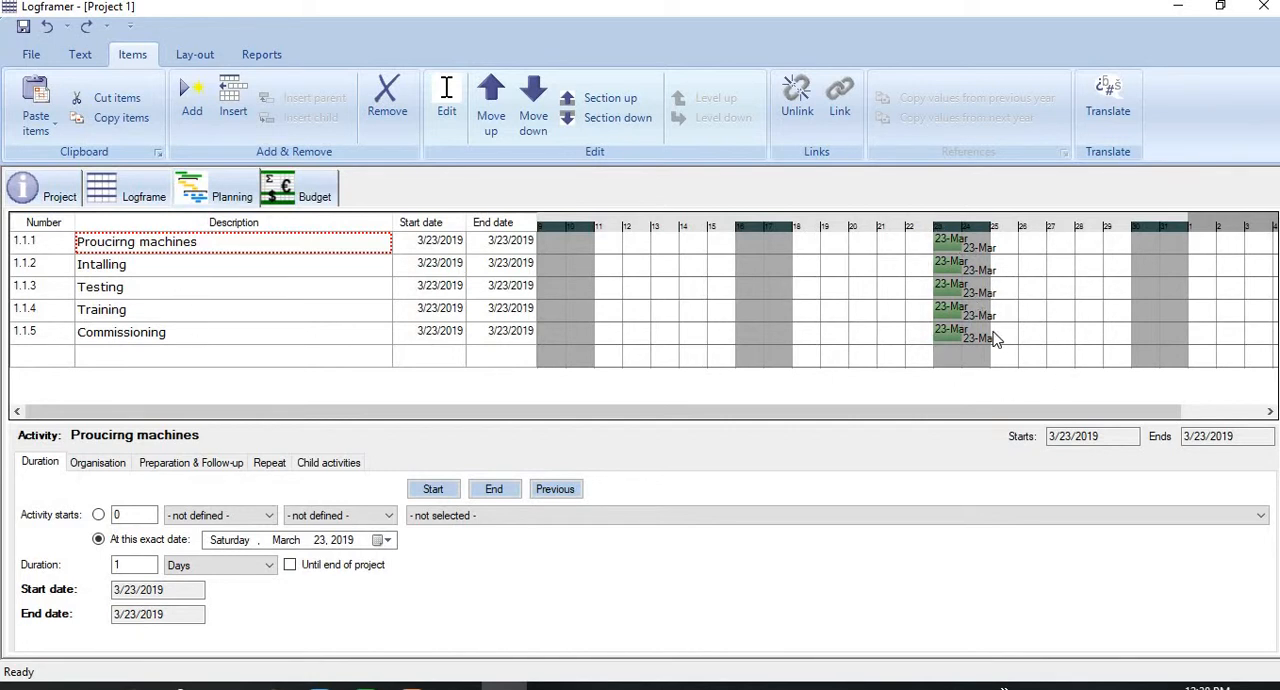
mouse_move(962, 356)
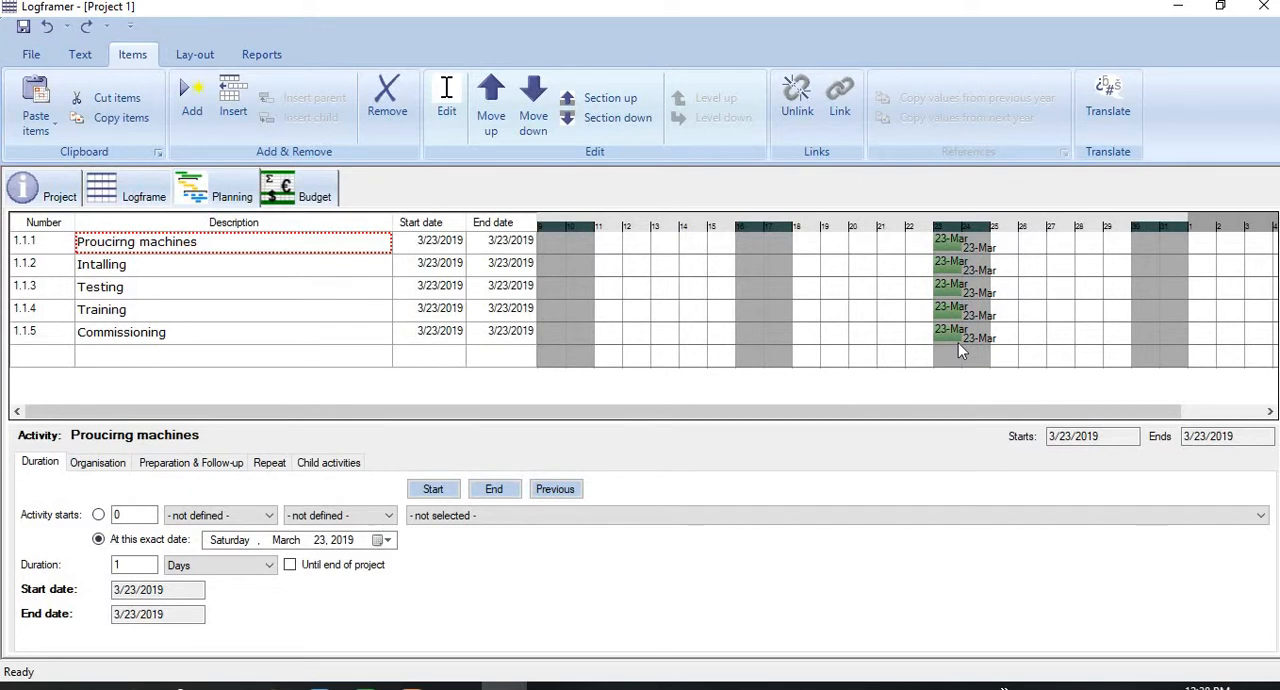
mouse_move(378, 218)
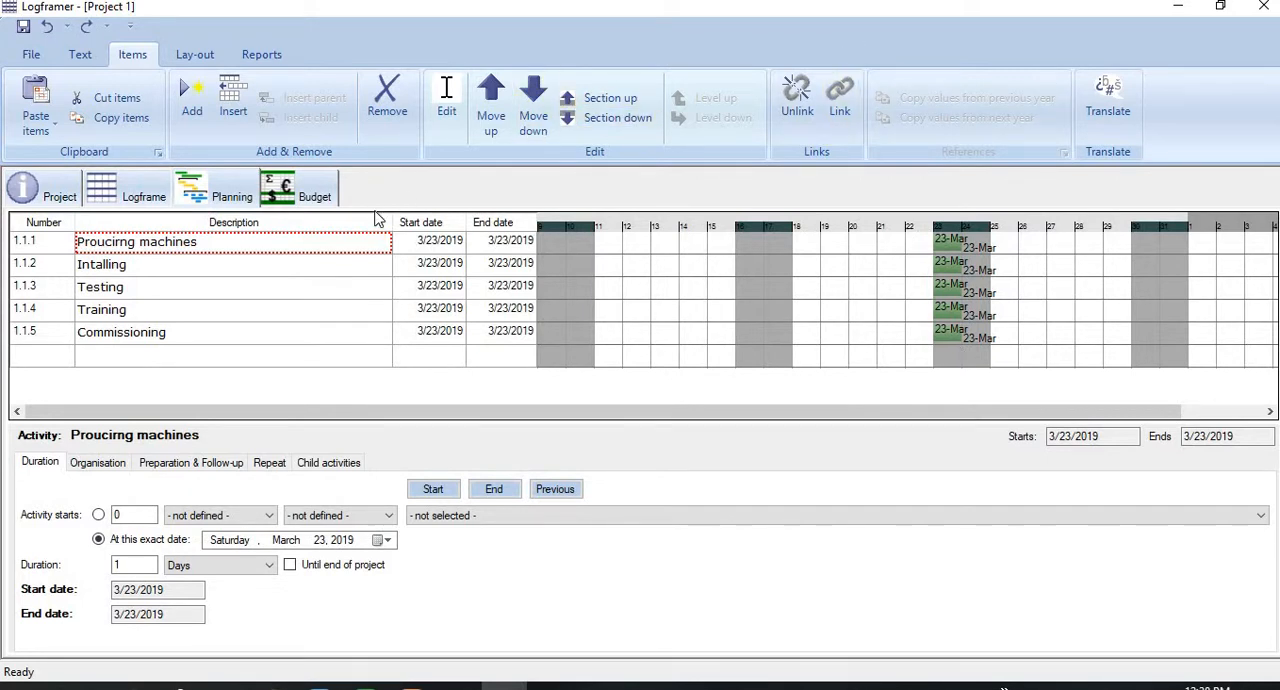
mouse_move(444, 256)
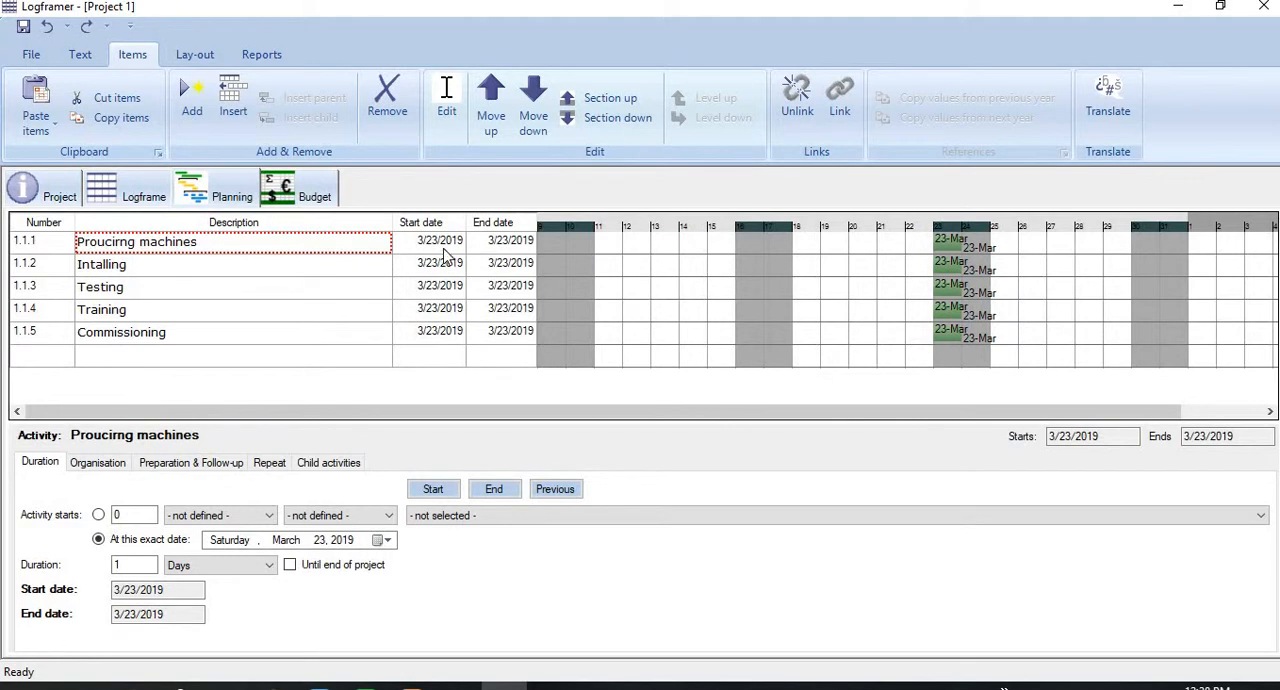
Give Procuring machines a 3-day duration, 3/23/2019 to 3/25/2019
left_click(510, 240)
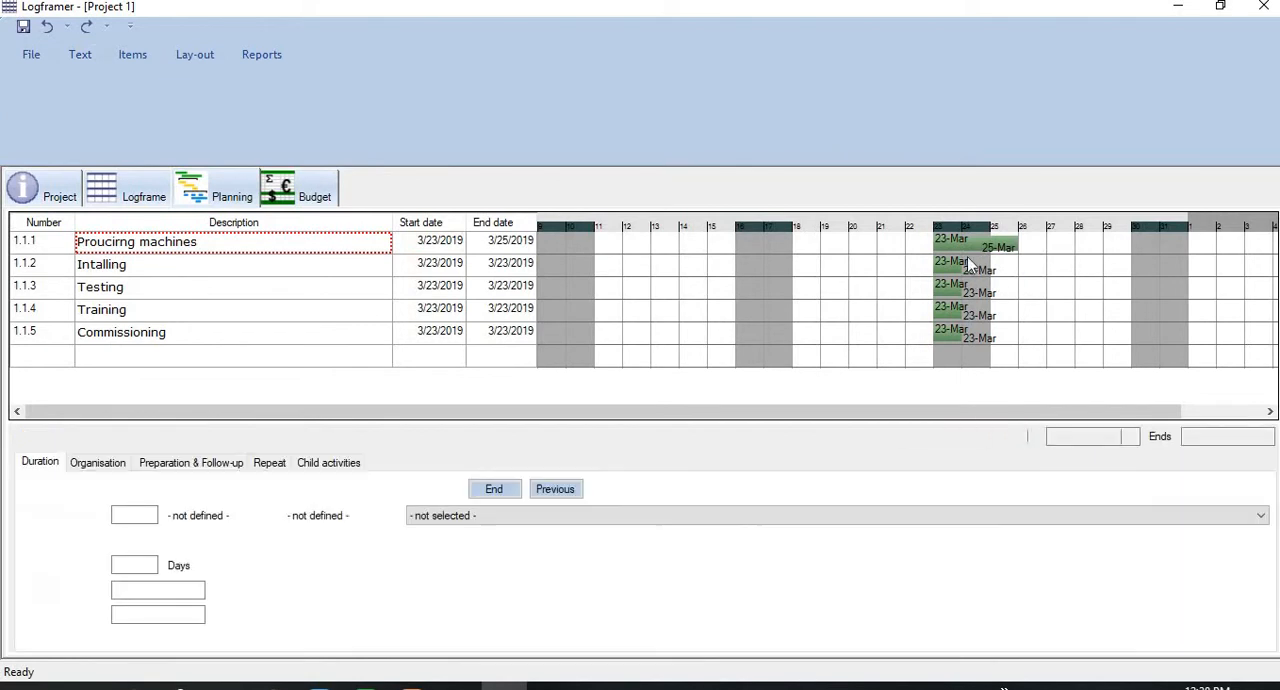
left_click(132, 54)
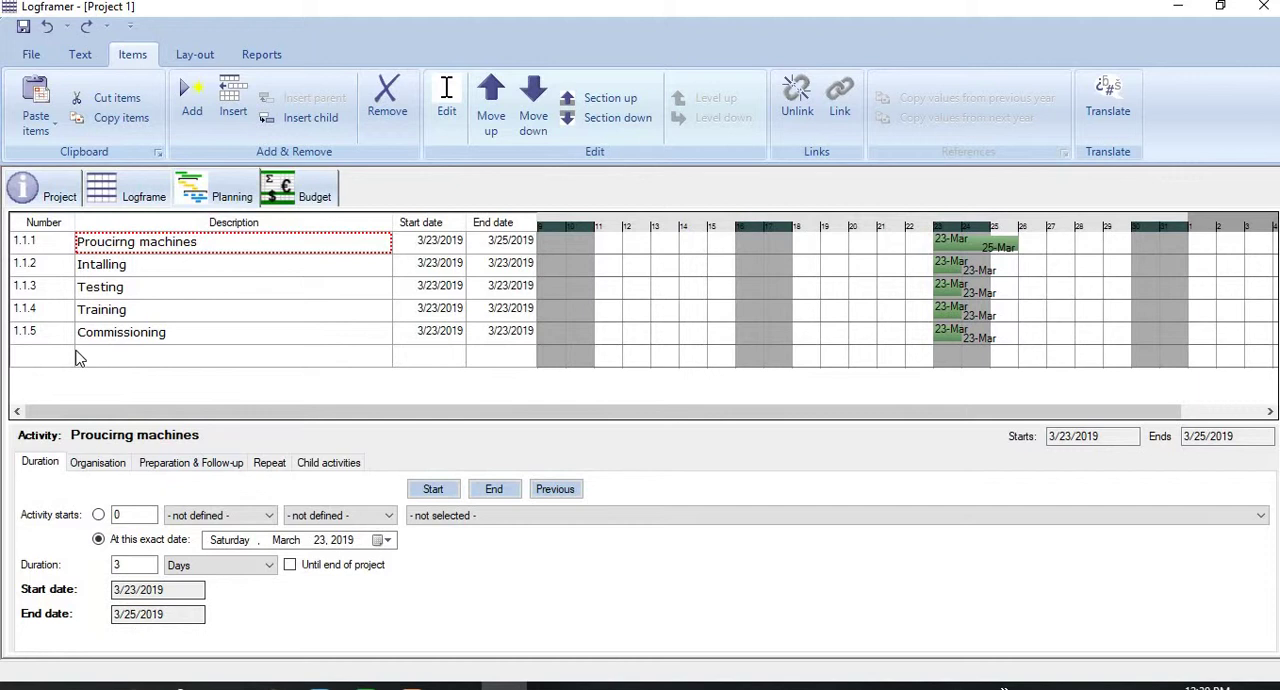
mouse_move(980, 416)
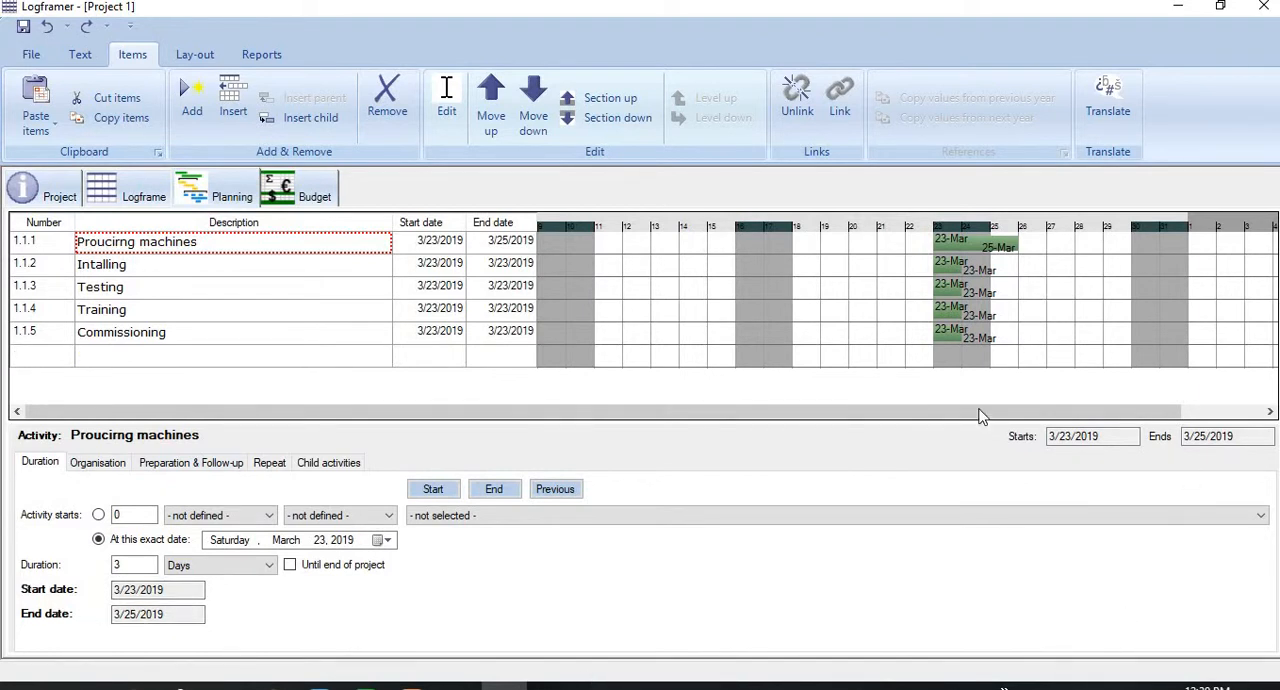
mouse_move(8, 584)
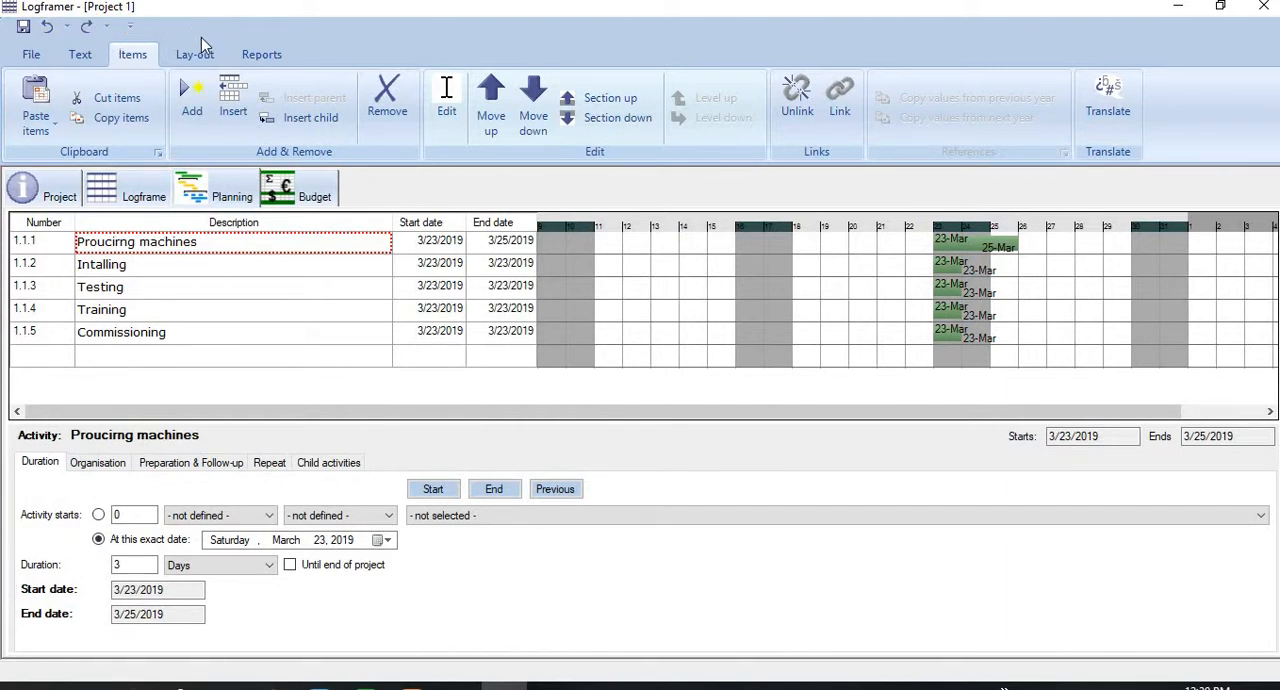
Hide and re-show the activity details area, then select Intalling for editing
left_click(194, 54)
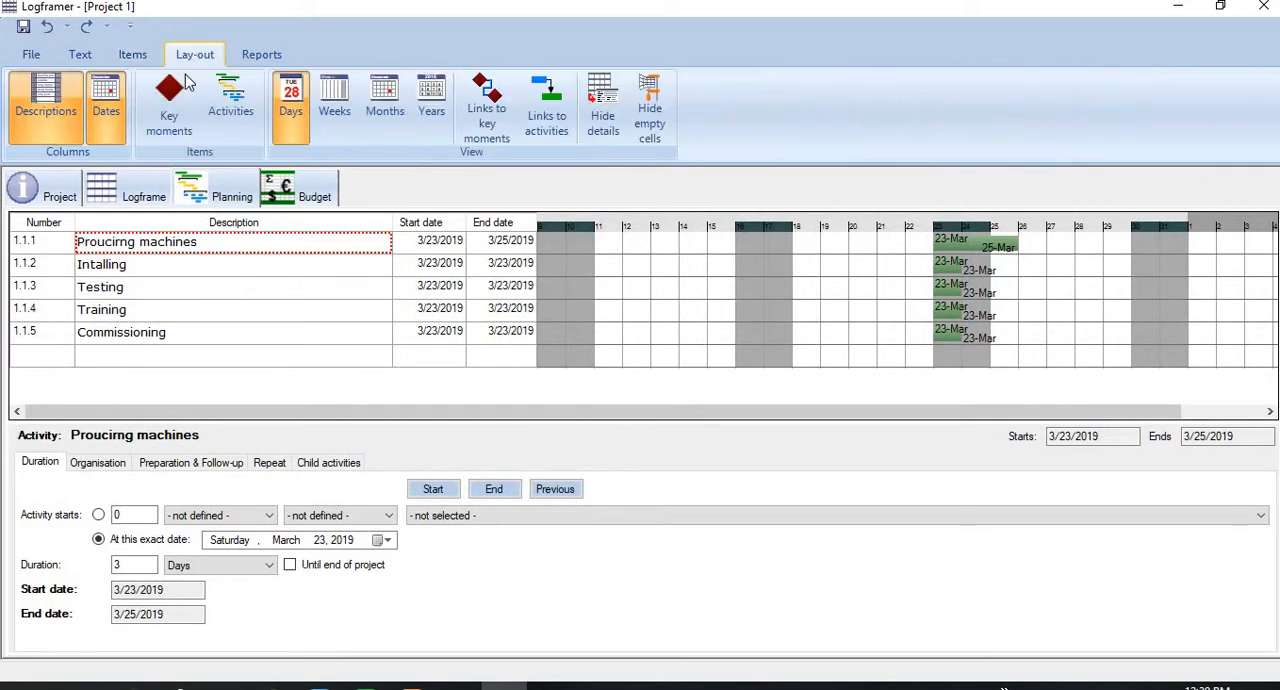
mouse_move(210, 50)
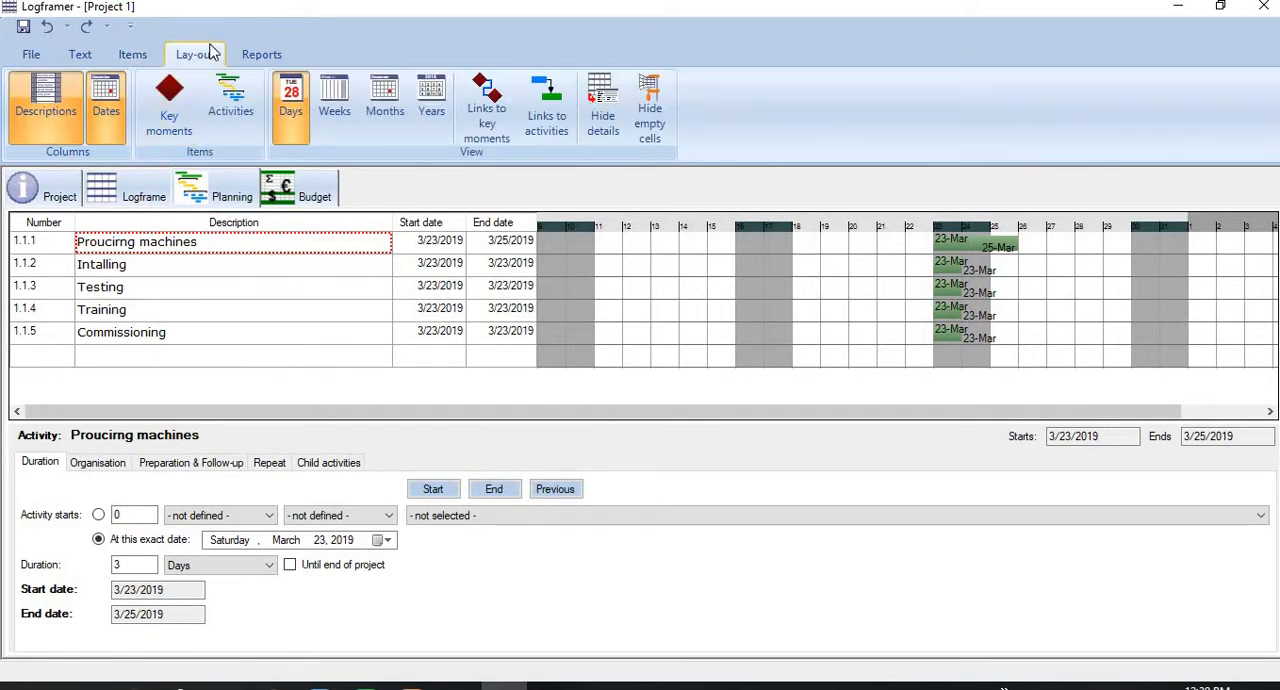
mouse_move(602, 104)
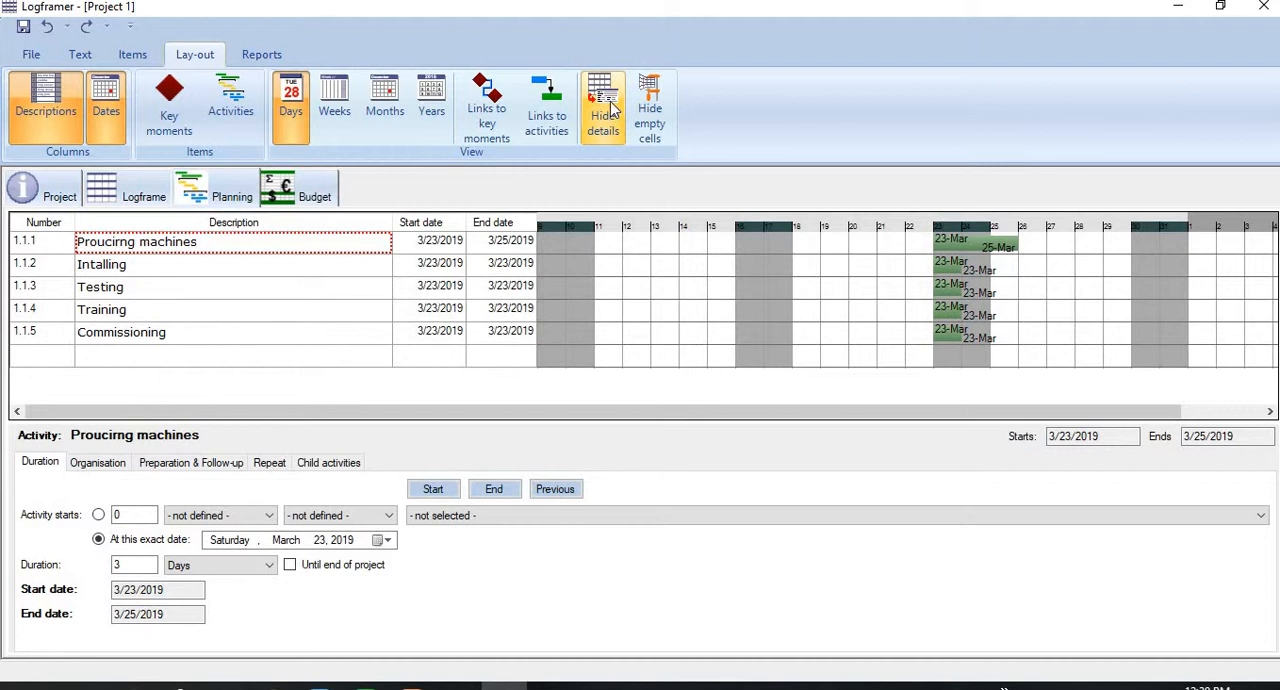
left_click(602, 108)
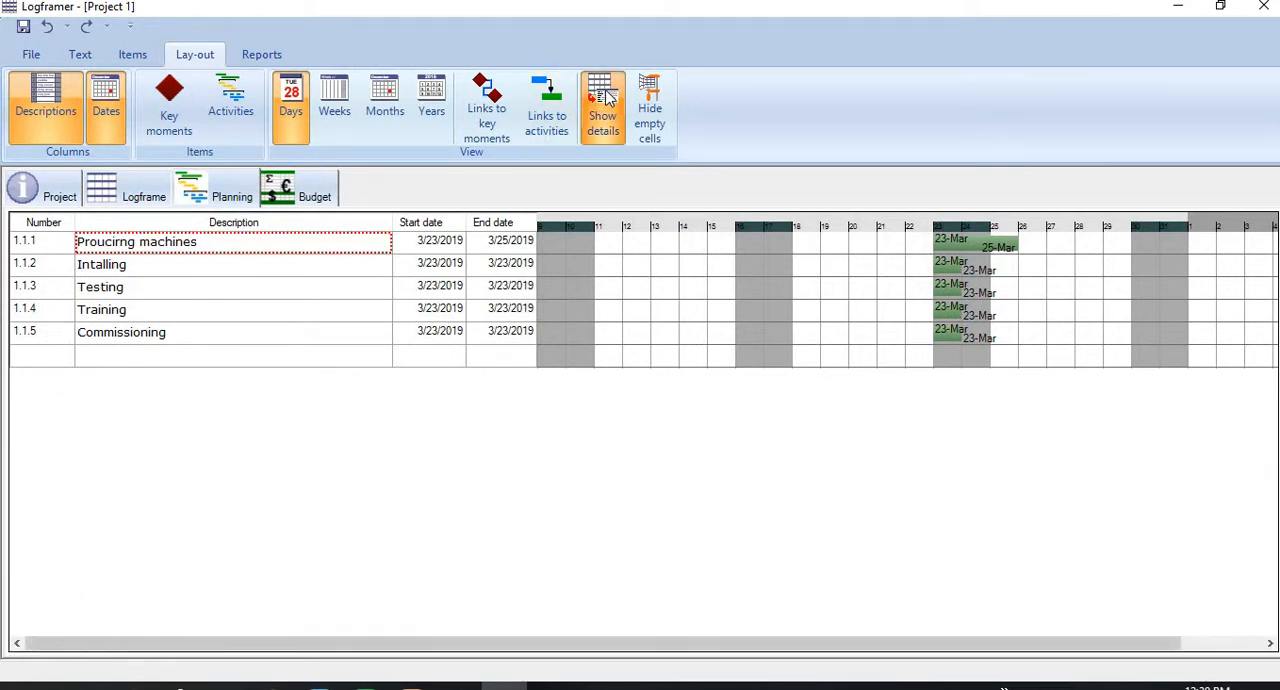
left_click(602, 104)
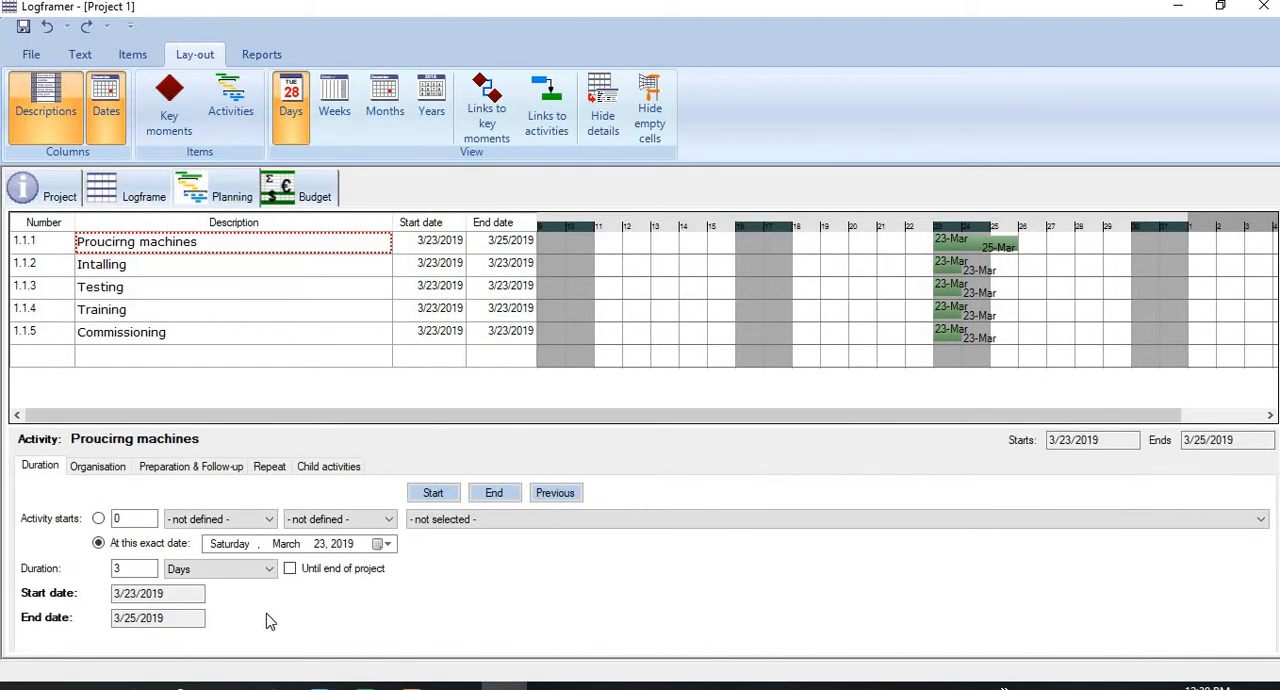
mouse_move(276, 616)
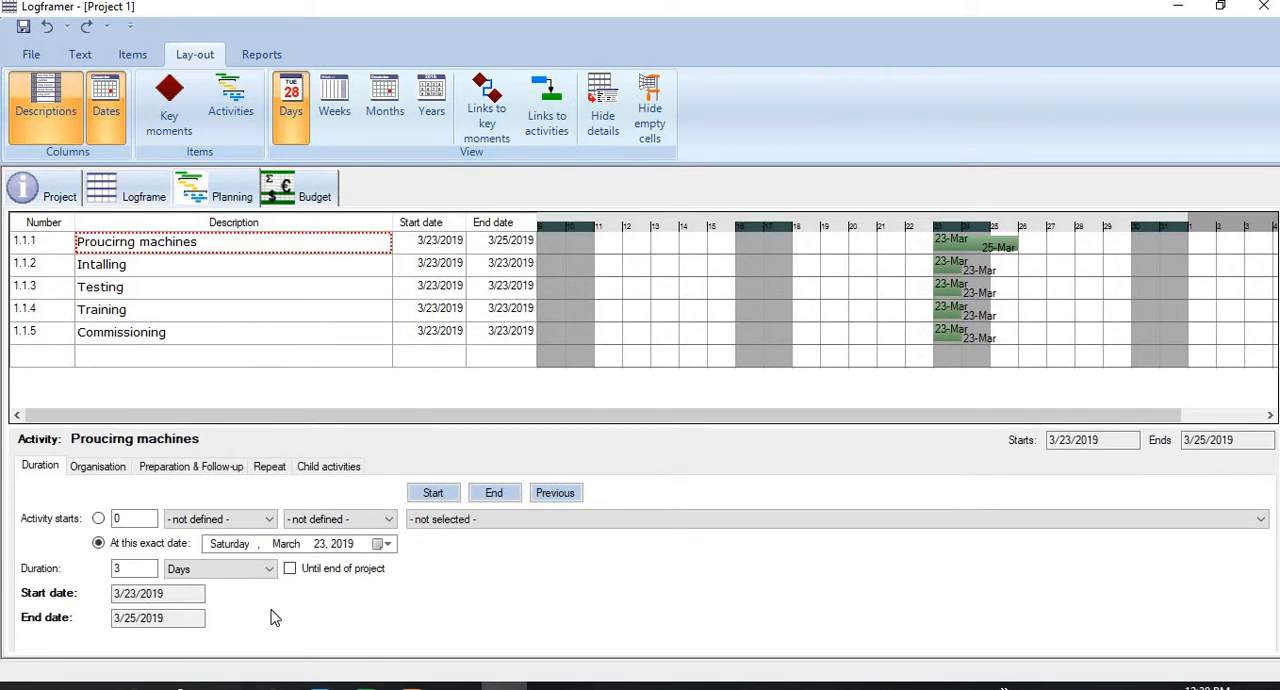
mouse_move(168, 260)
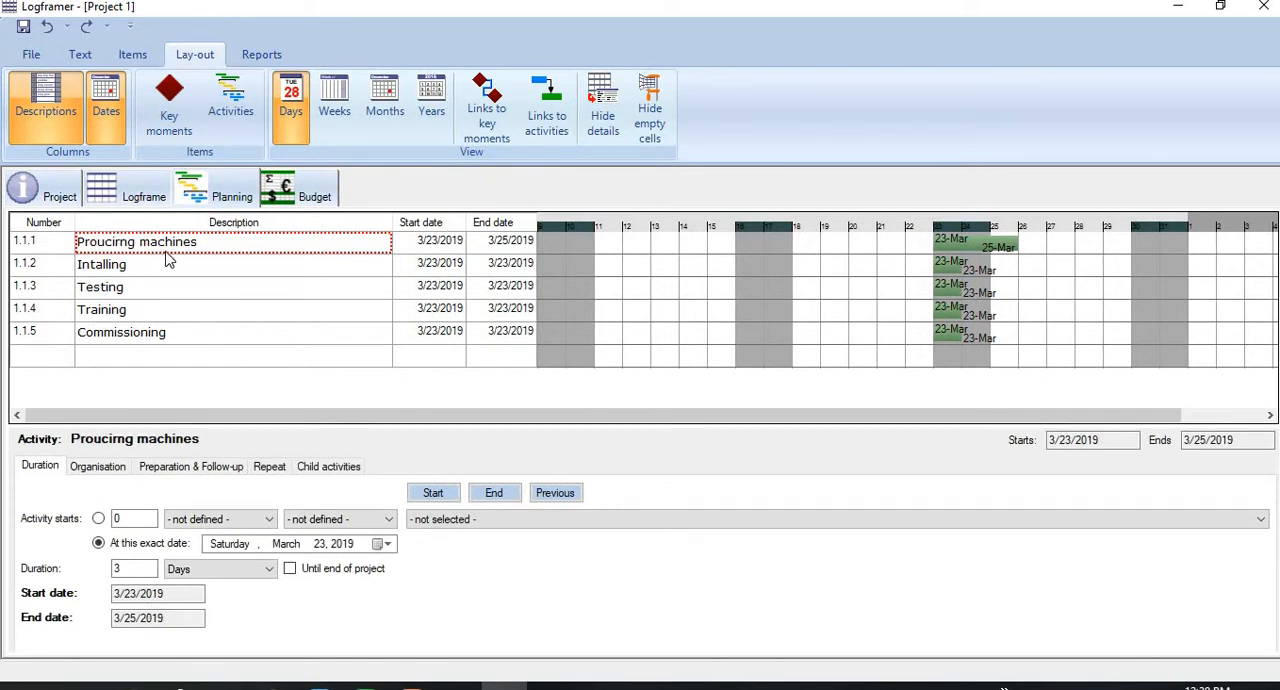
left_click(194, 54)
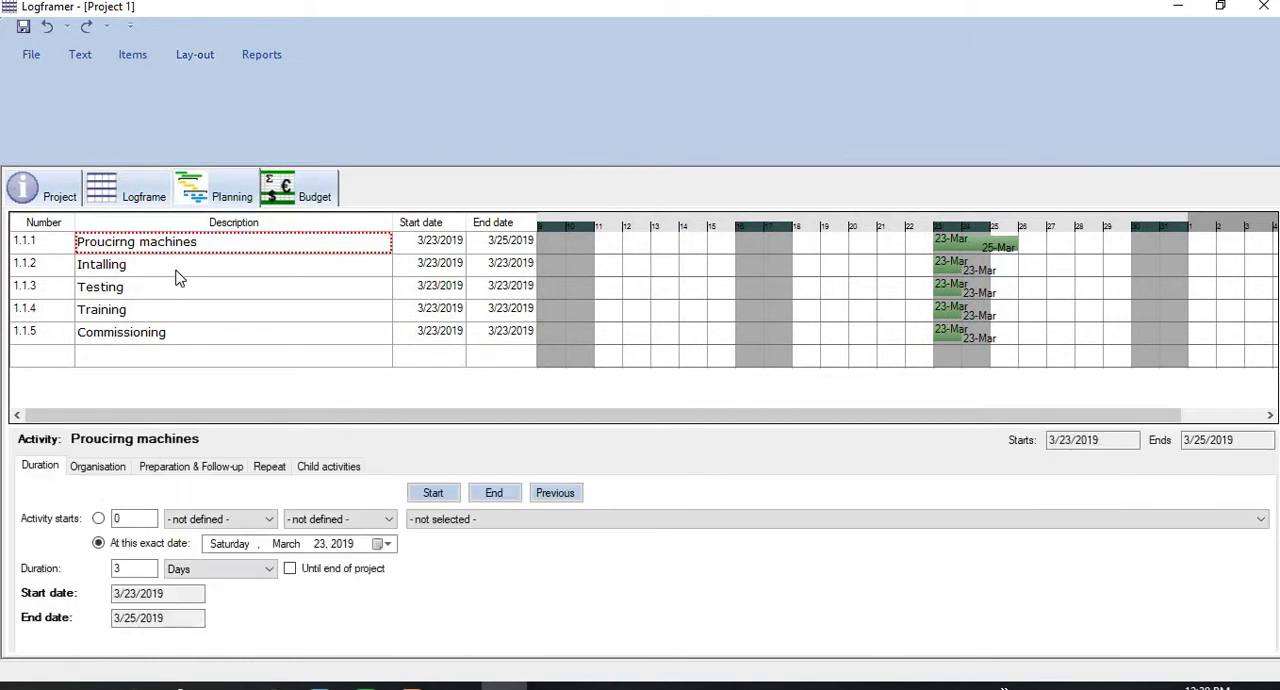
left_click(100, 264)
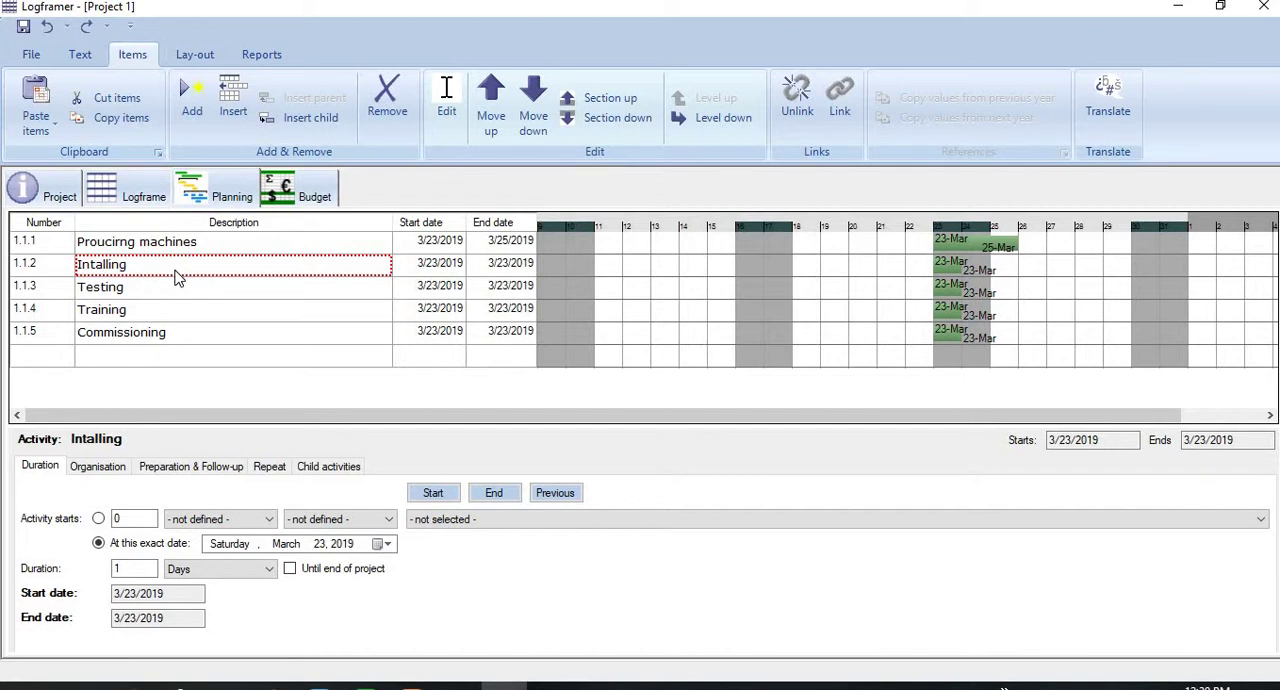
mouse_move(140, 272)
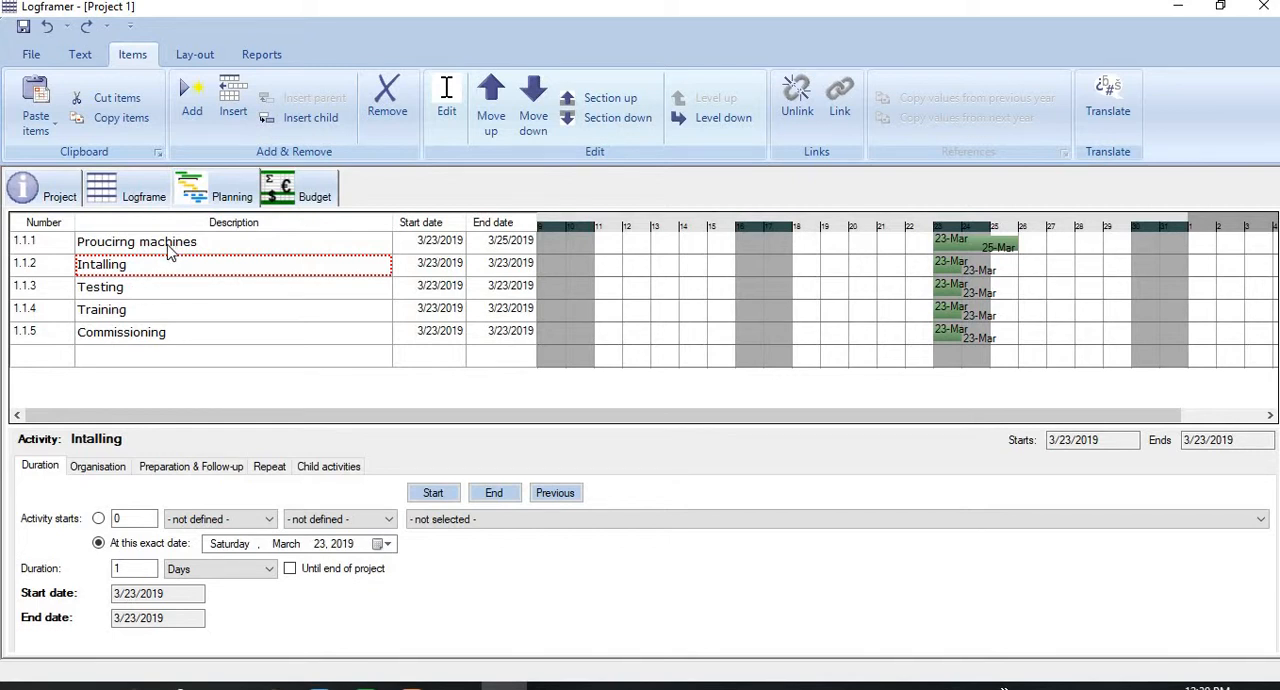
mouse_move(156, 272)
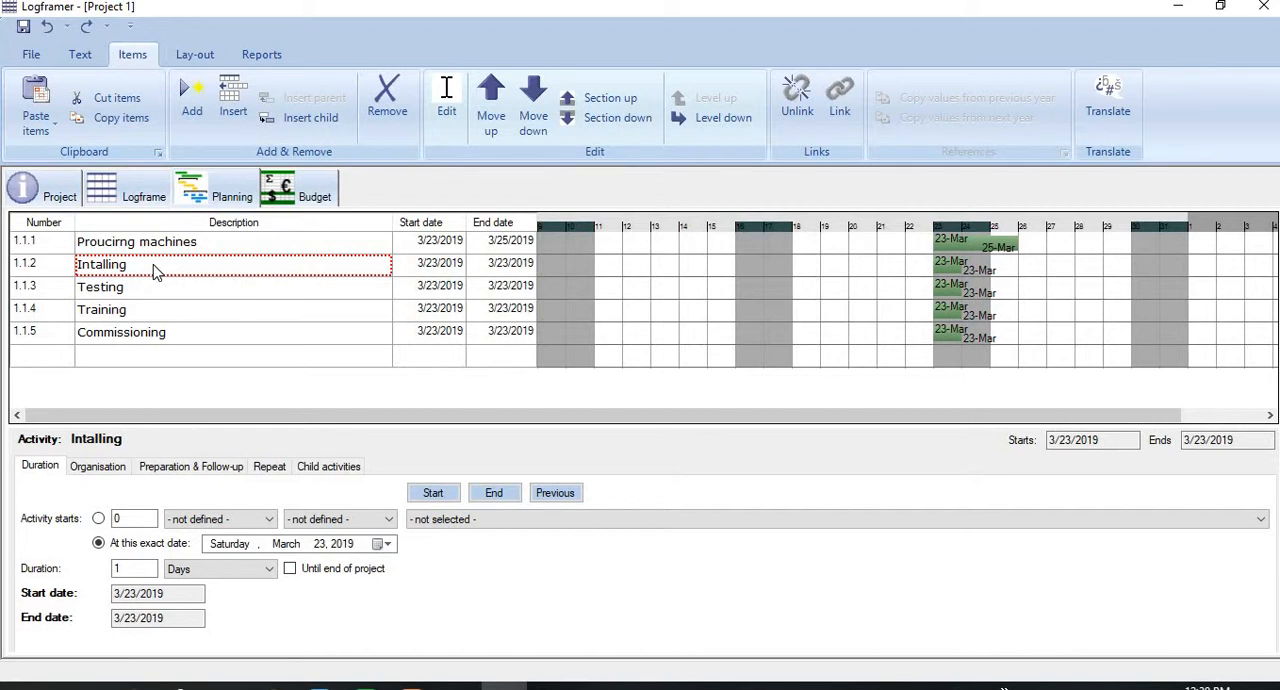
mouse_move(872, 322)
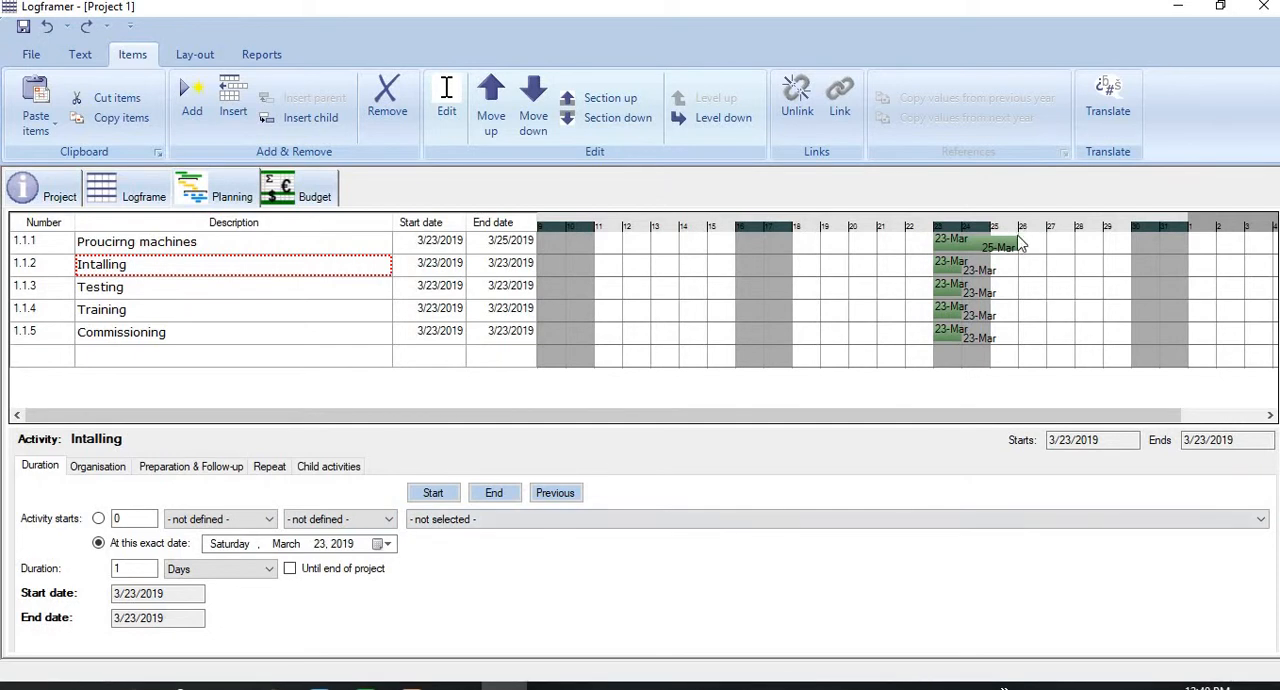
mouse_move(1018, 250)
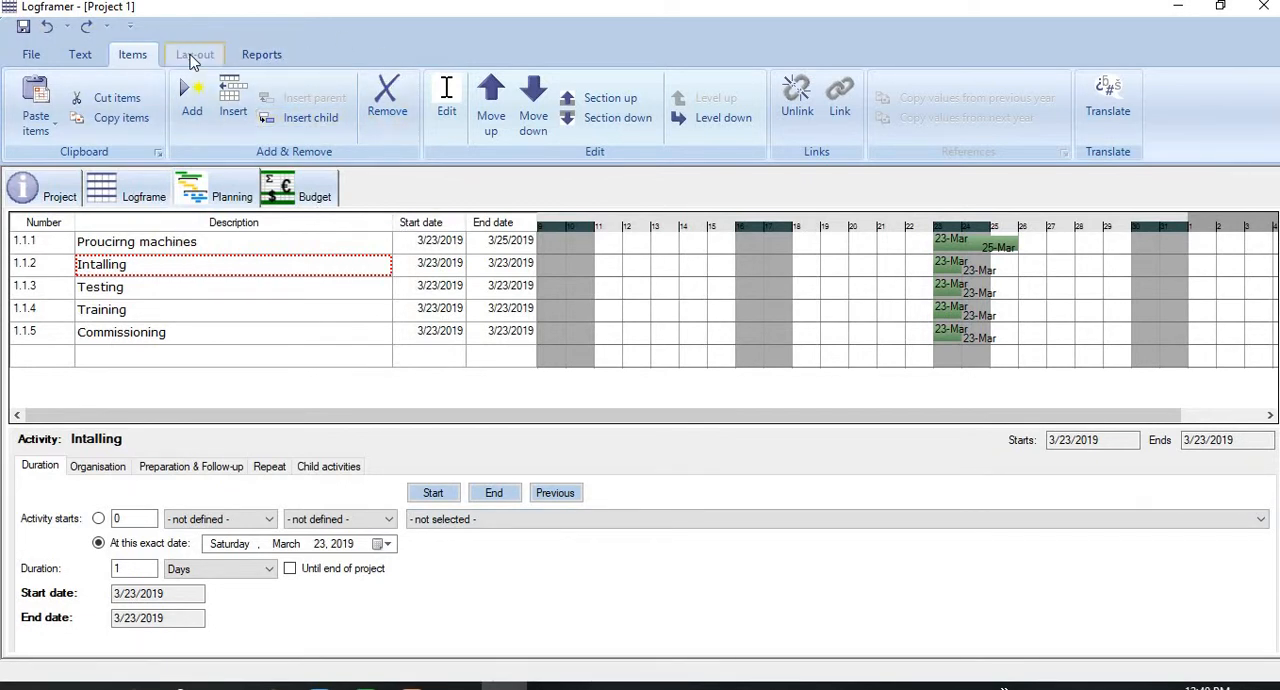
mouse_move(132, 54)
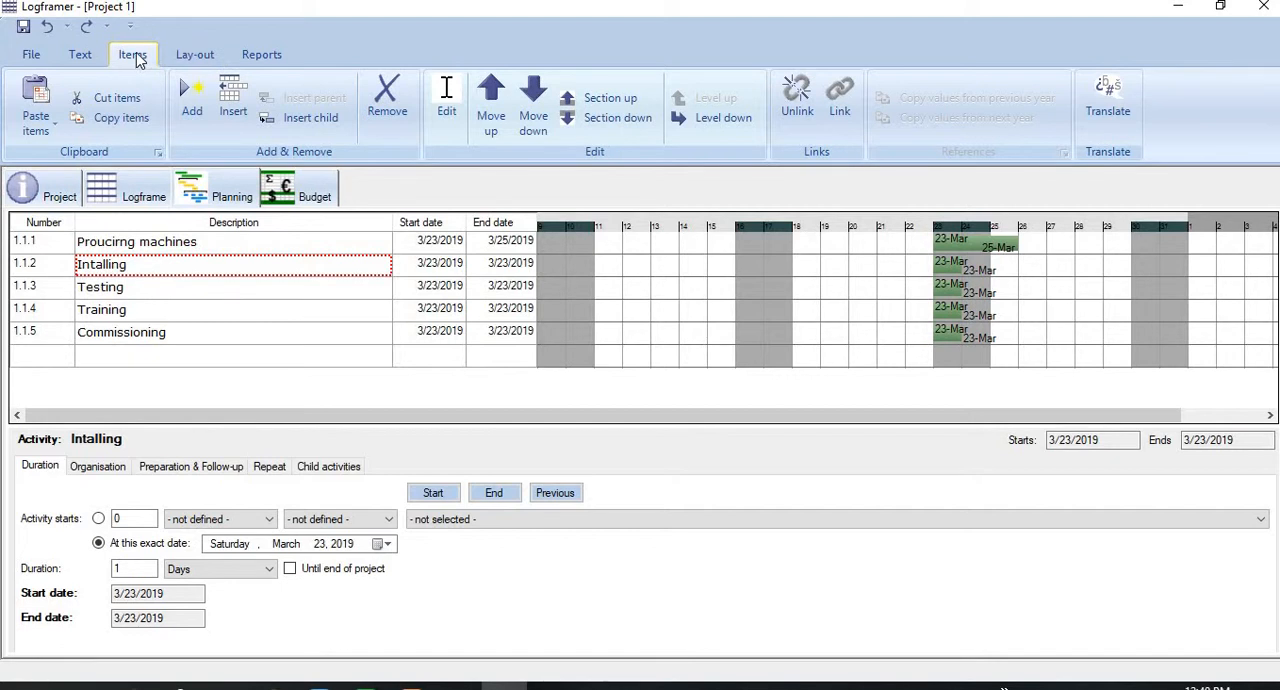
mouse_move(840, 100)
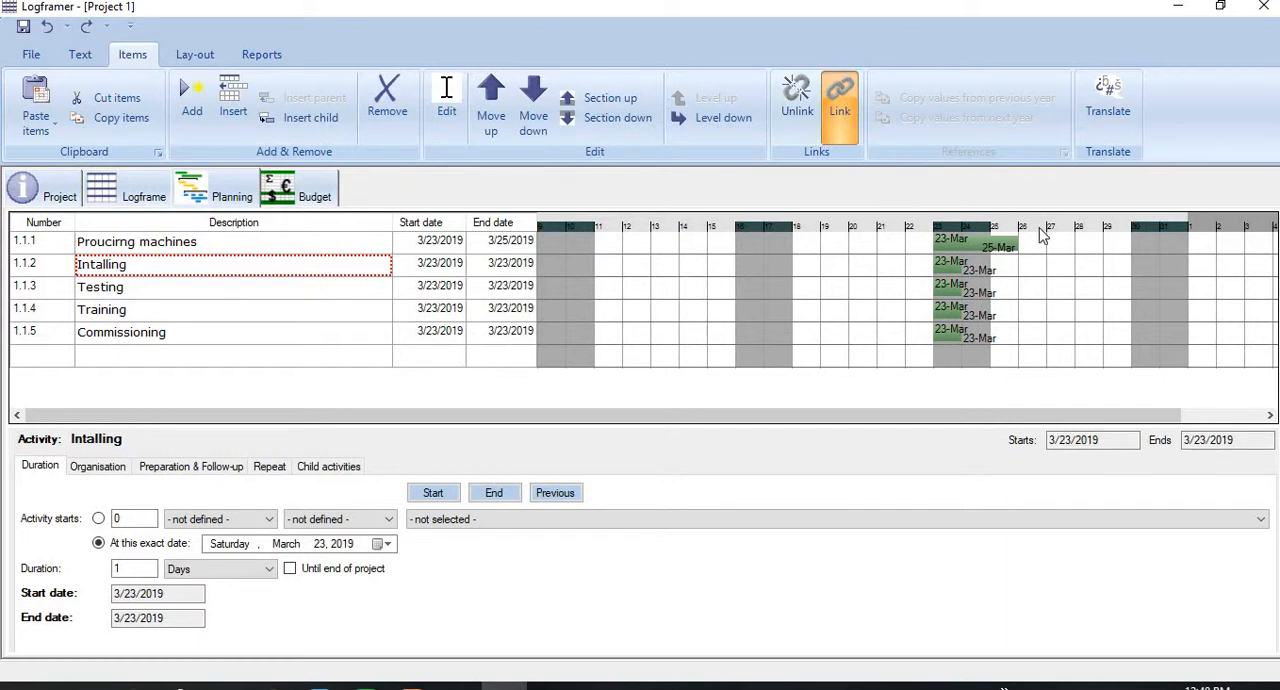
mouse_move(964, 252)
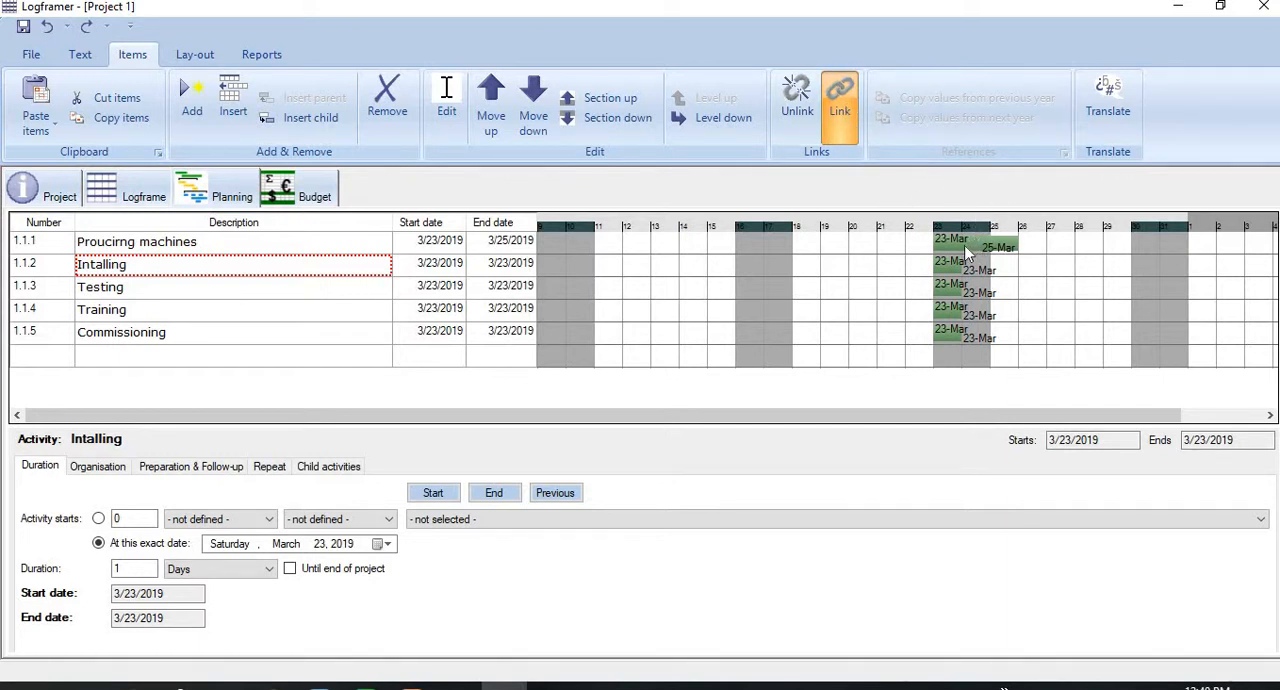
mouse_move(1000, 248)
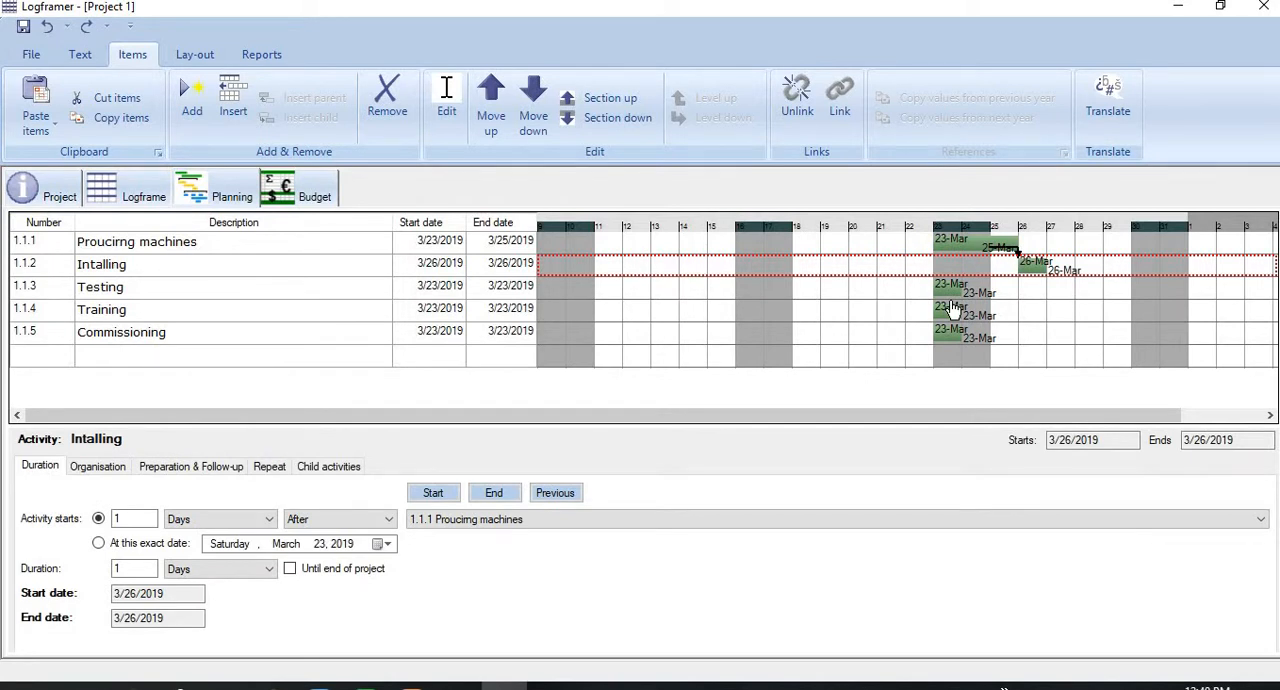
mouse_move(1044, 282)
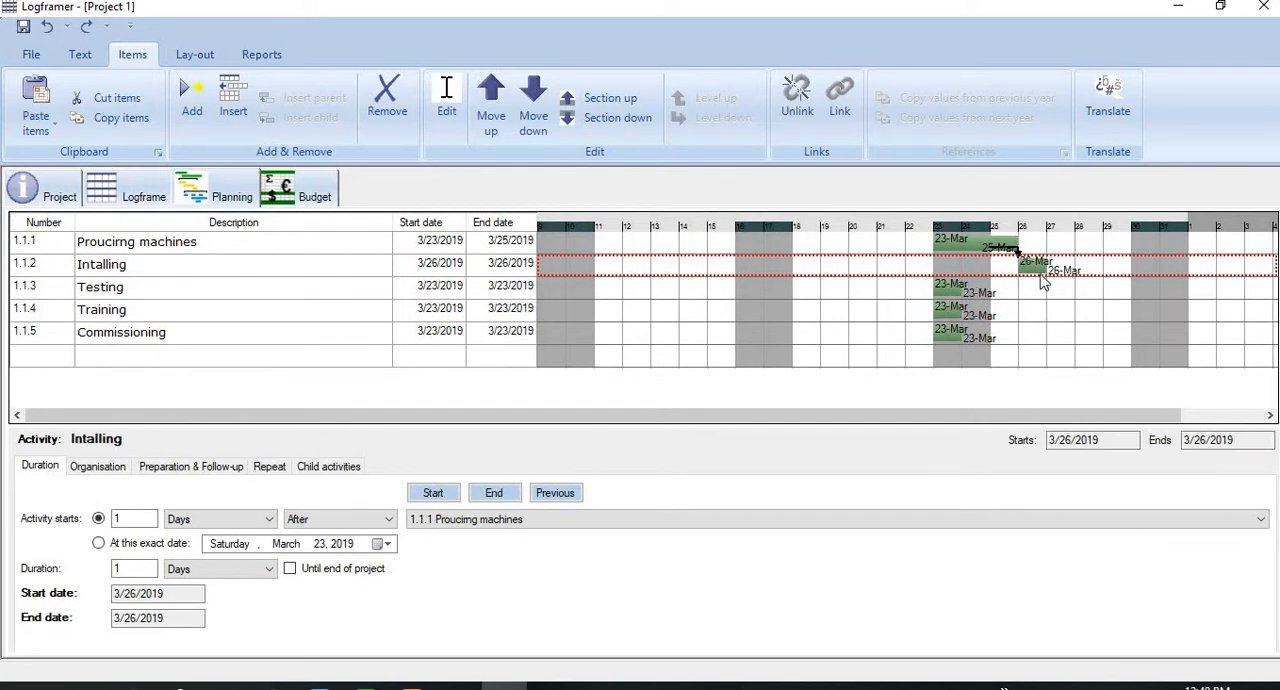
mouse_move(1044, 284)
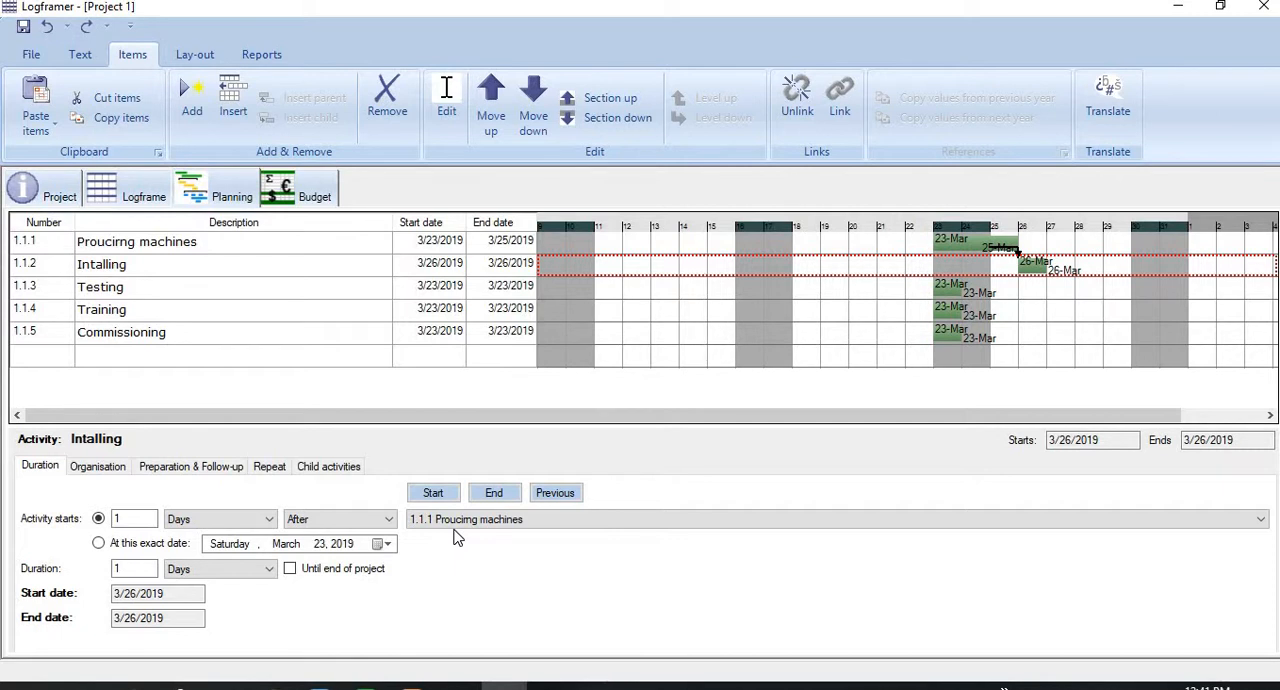
mouse_move(438, 550)
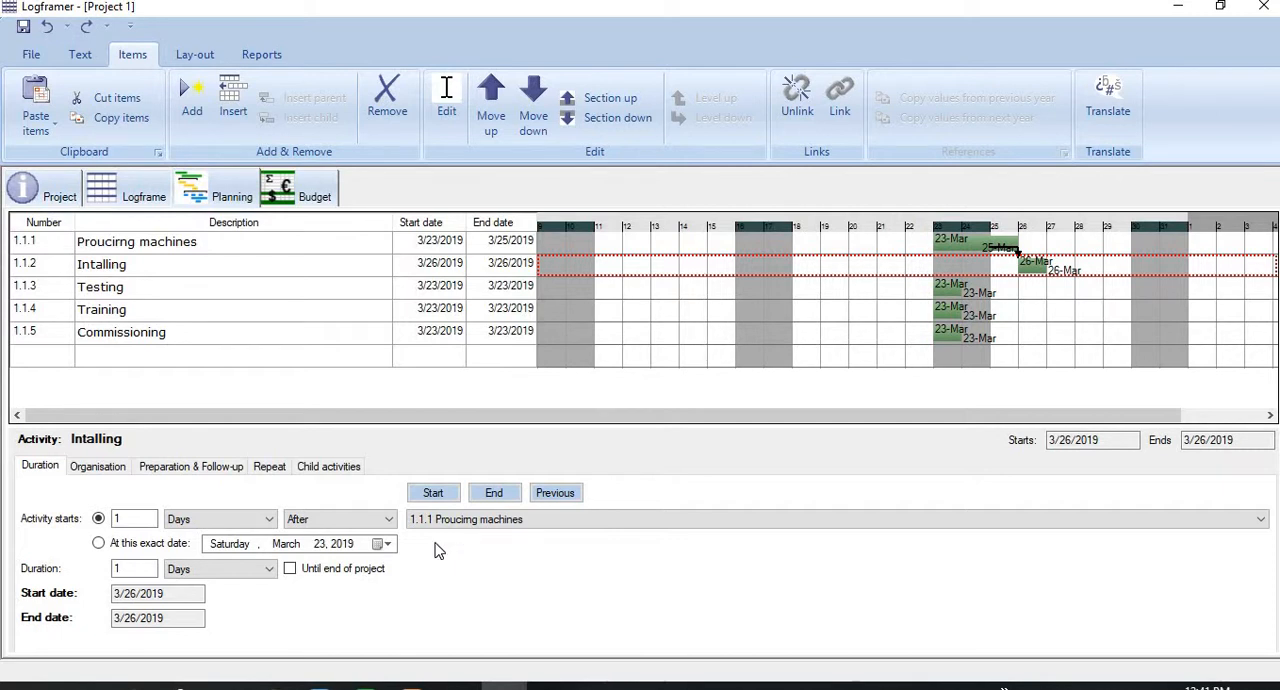
mouse_move(940, 310)
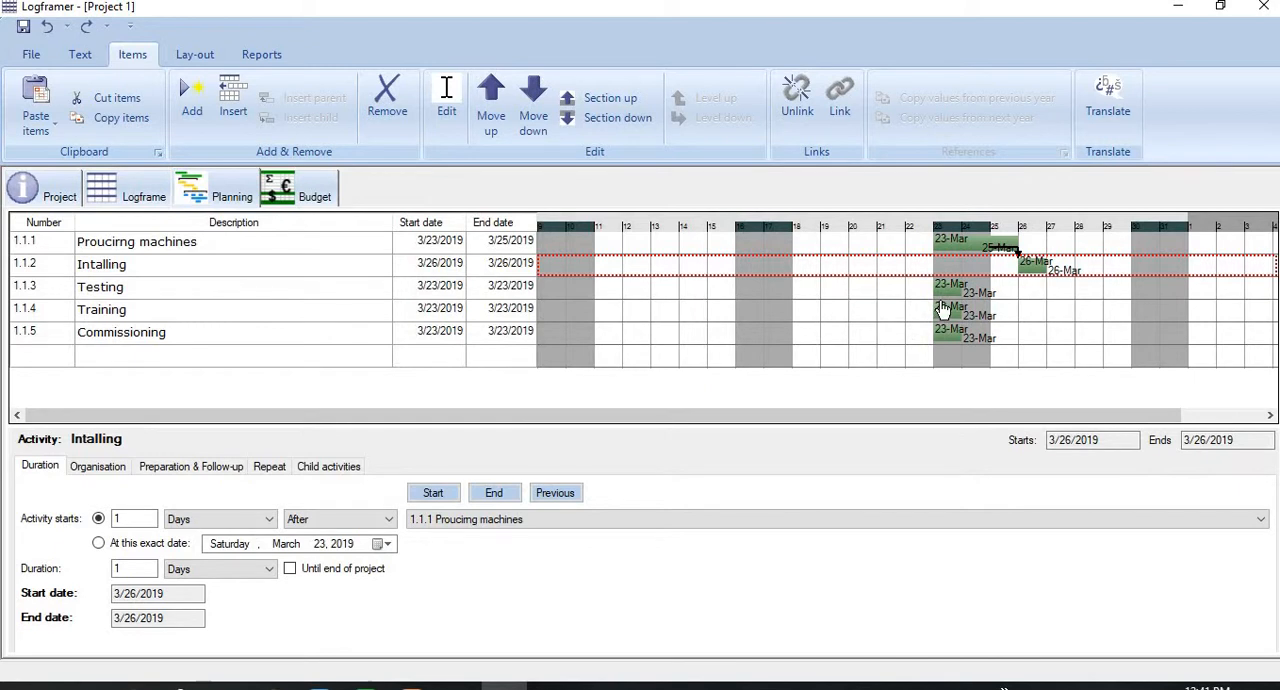
mouse_move(1000, 284)
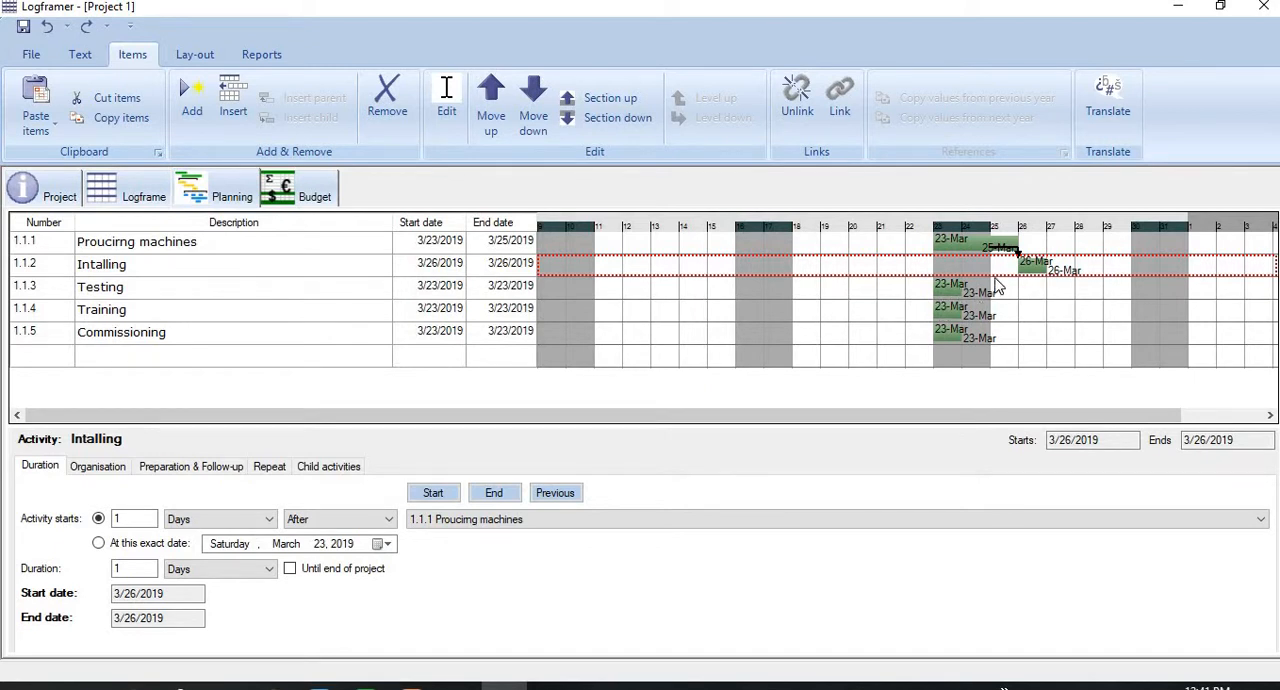
mouse_move(1044, 272)
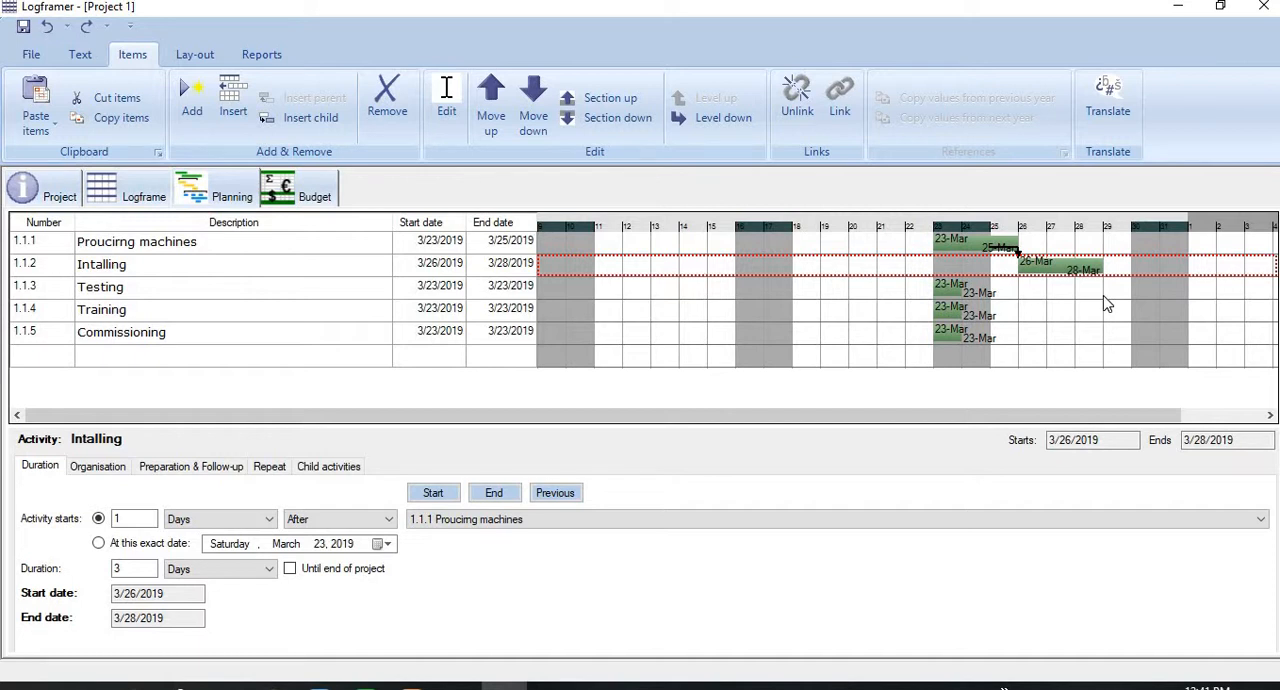
mouse_move(872, 336)
type("4")
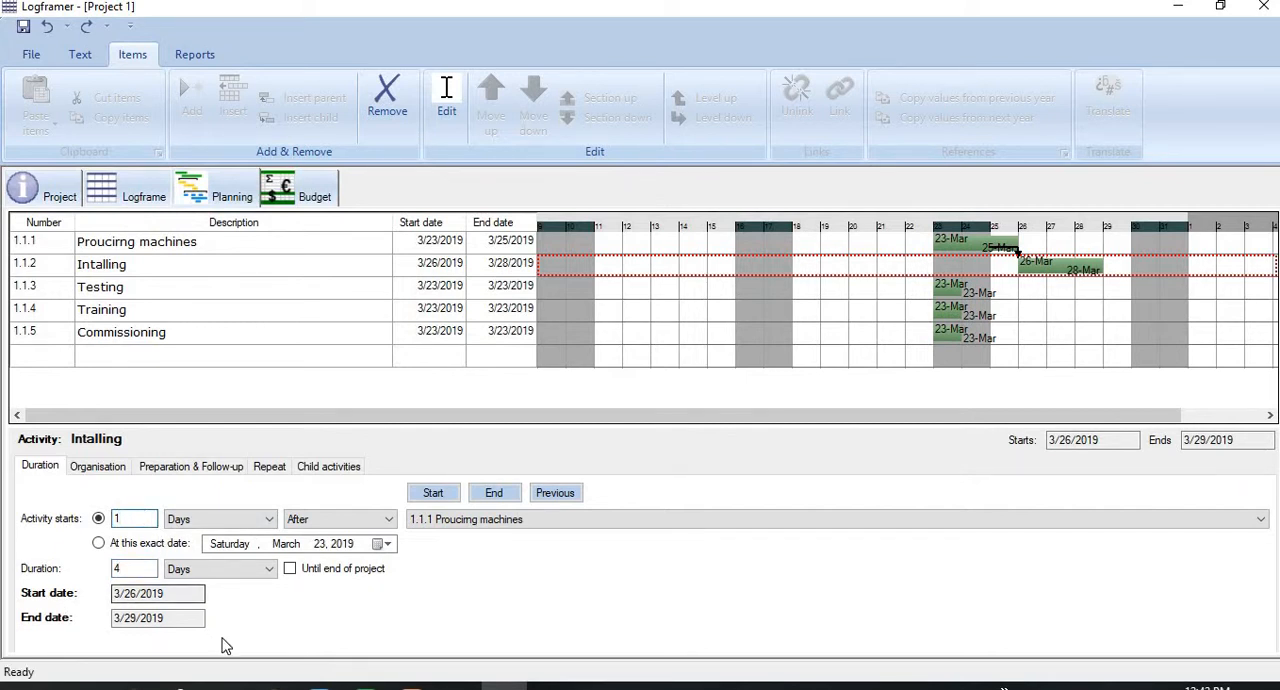
mouse_move(240, 632)
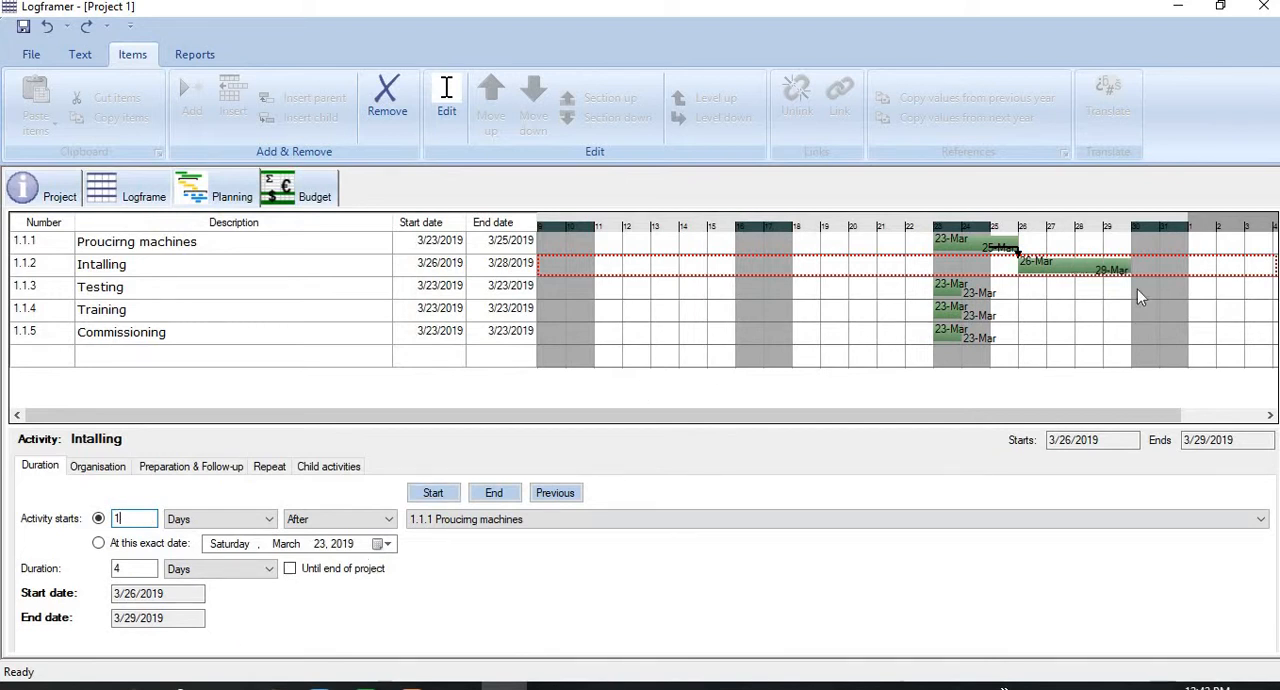
mouse_move(1078, 284)
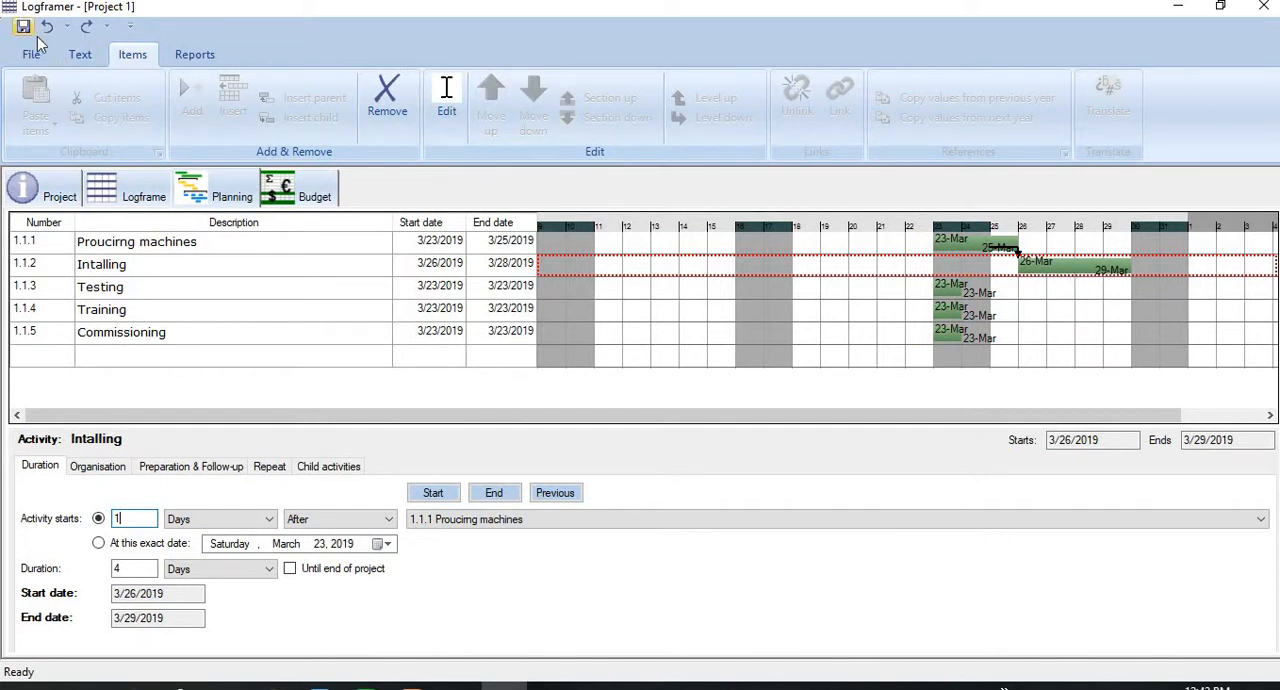
Visit the File commands and return to Items after Intalling is set to 4 days
left_click(32, 54)
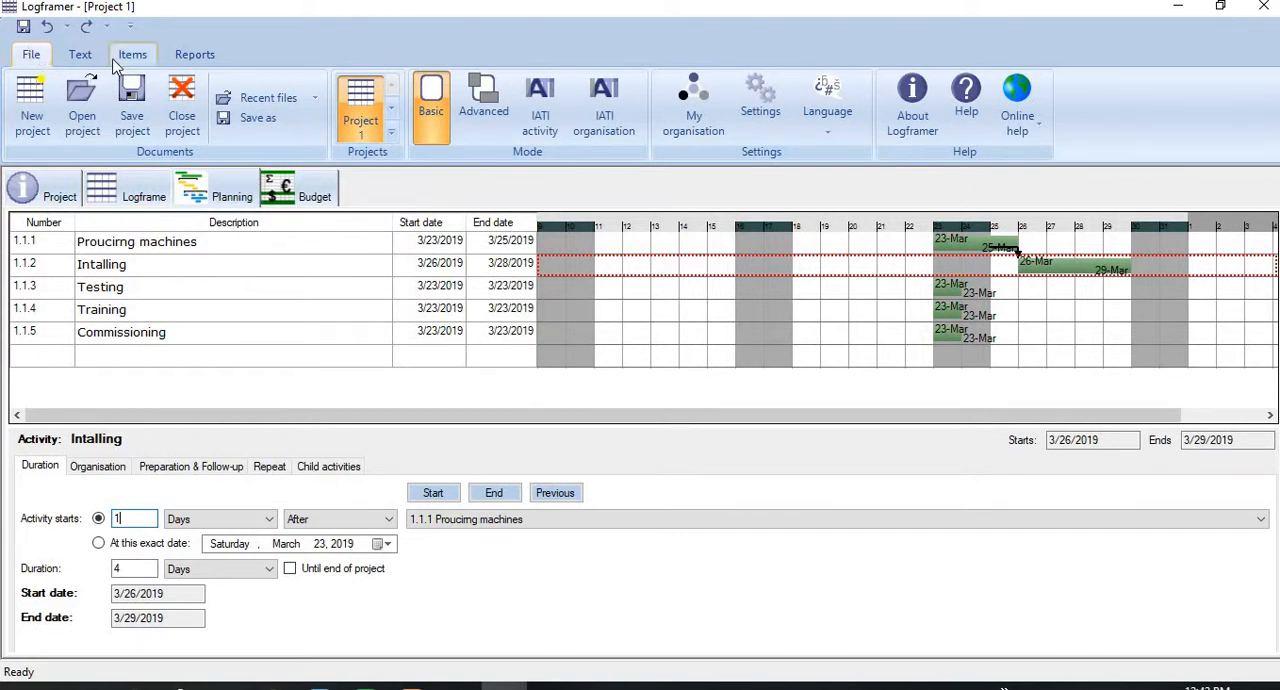
left_click(132, 54)
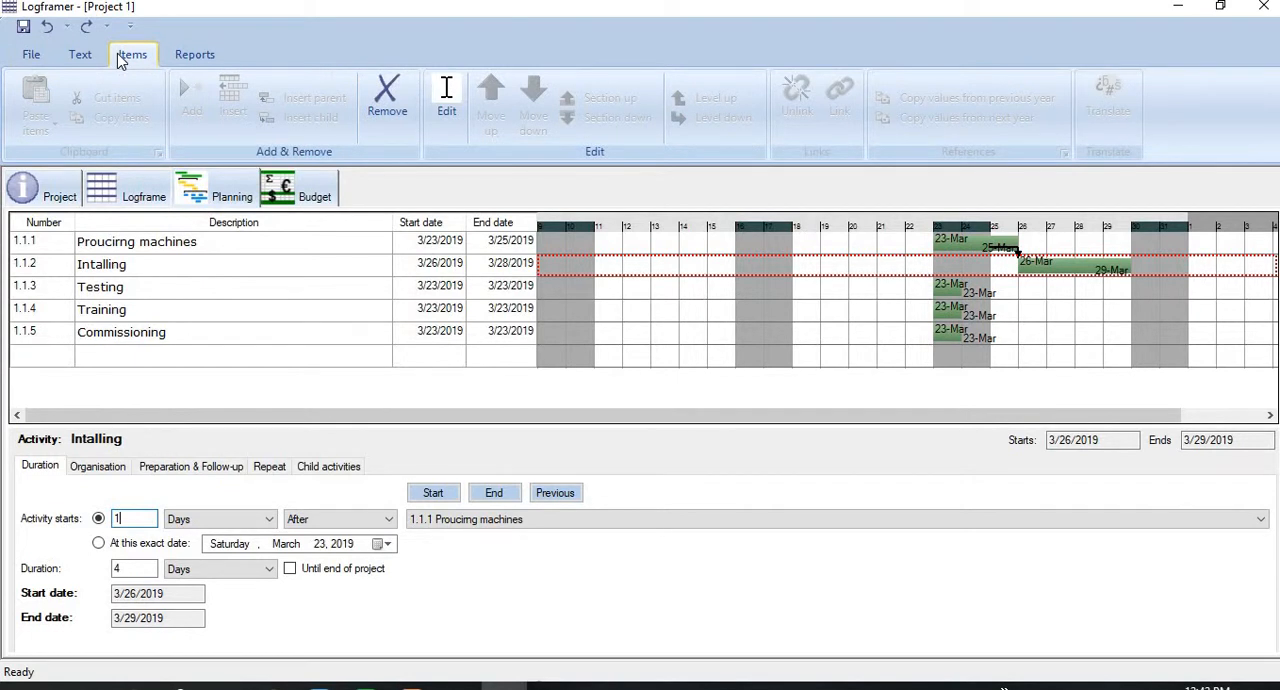
mouse_move(156, 292)
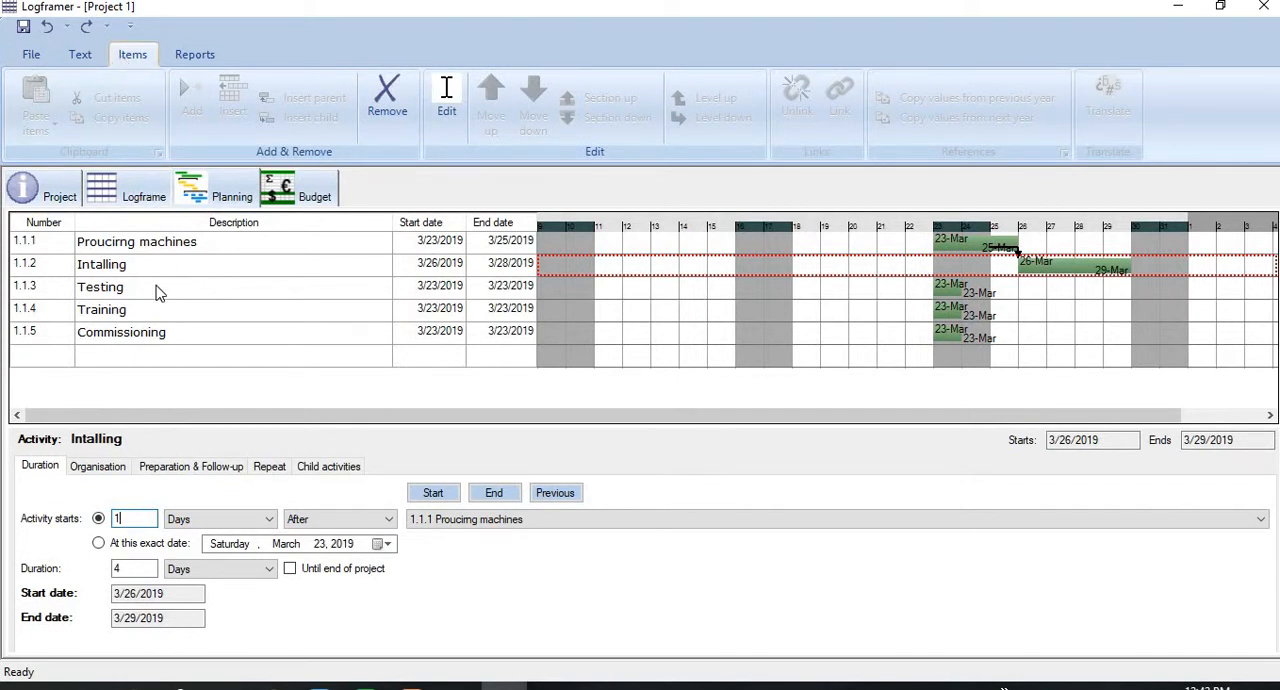
Select the Testing activity to show its duration settings
left_click(100, 288)
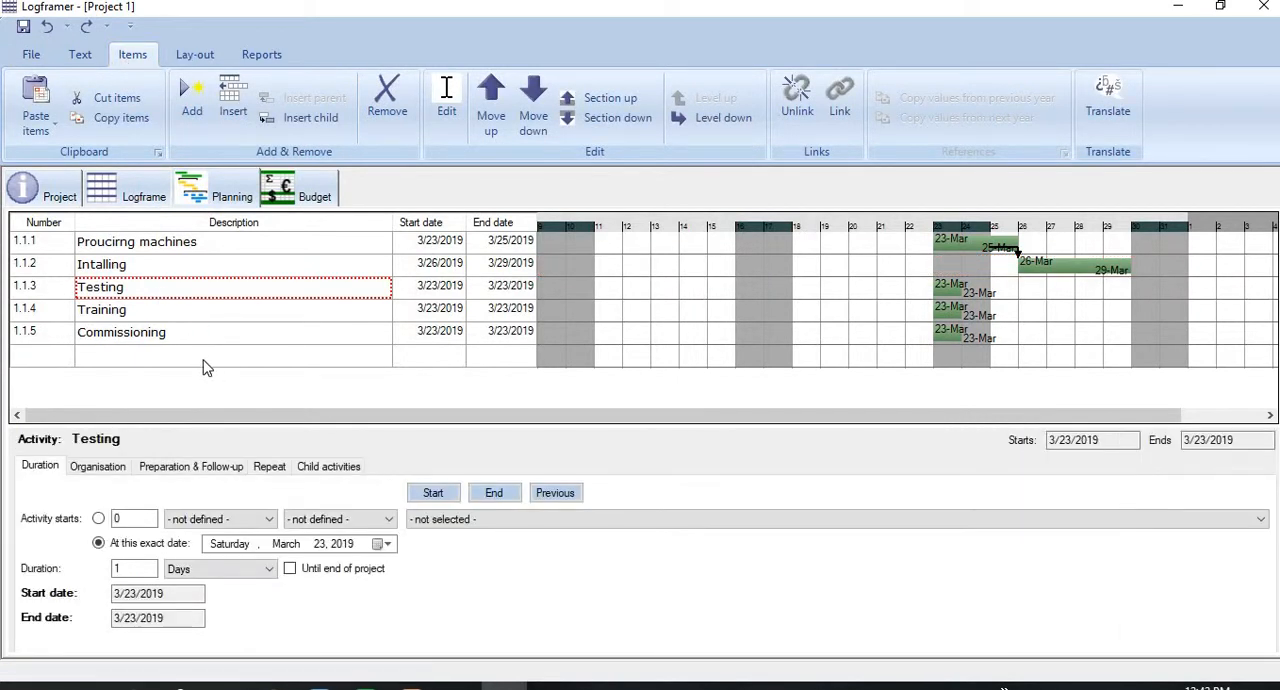
mouse_move(156, 308)
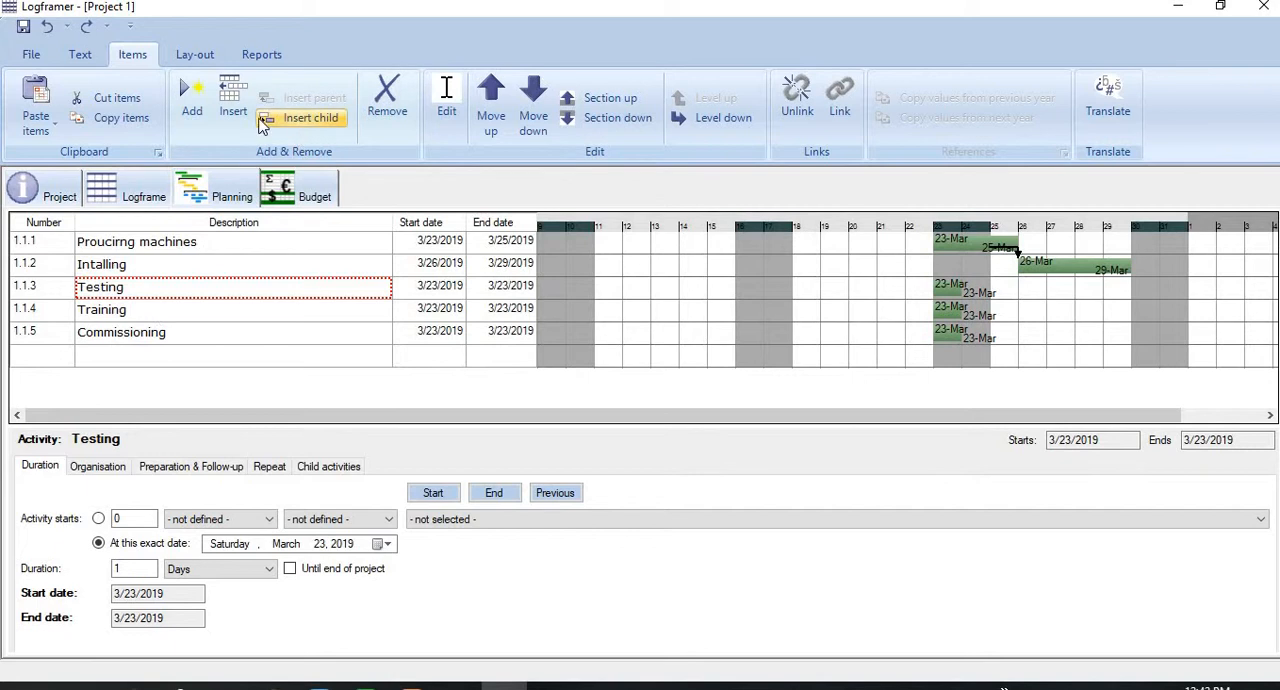
mouse_move(160, 90)
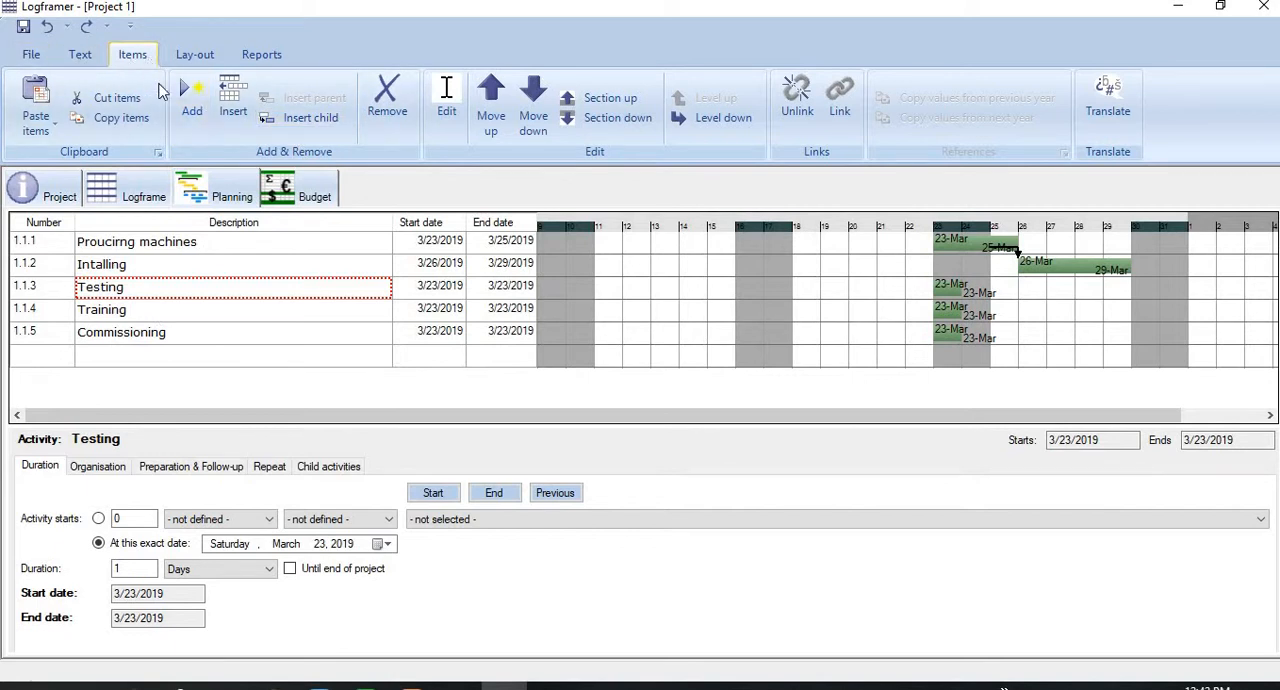
mouse_move(312, 118)
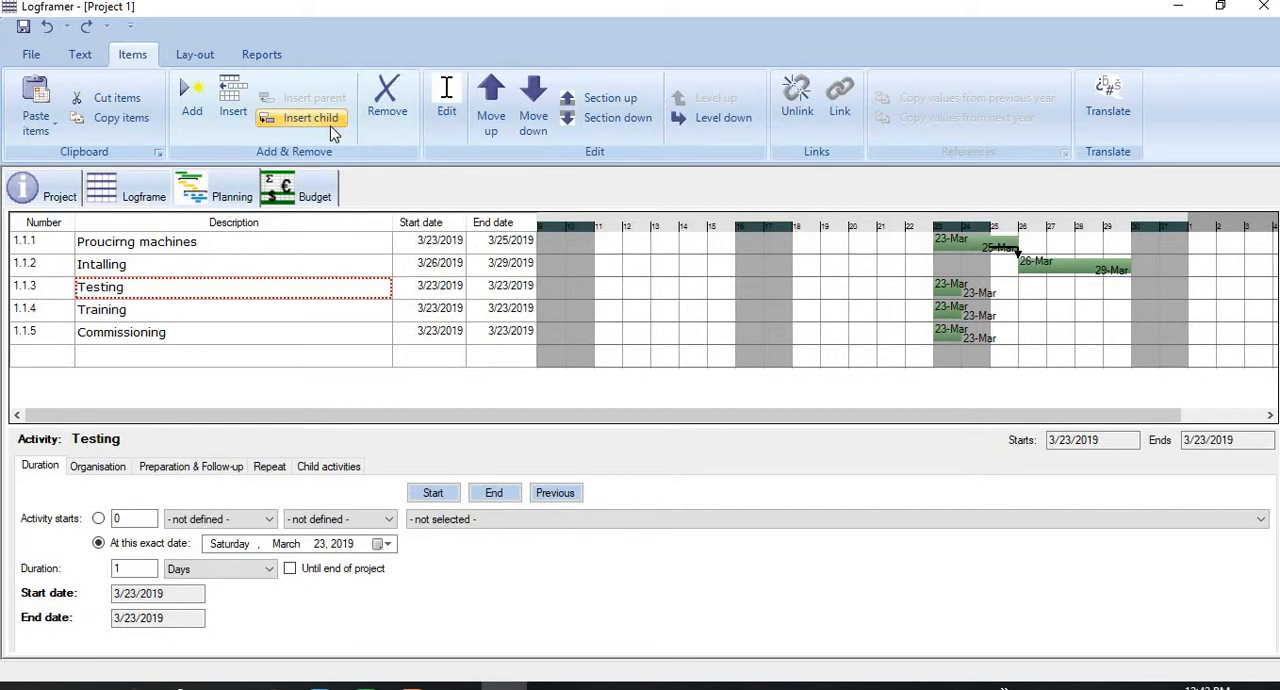
Insert child rows under Testing named Designing test mech, Testing and Reporting
left_click(312, 118)
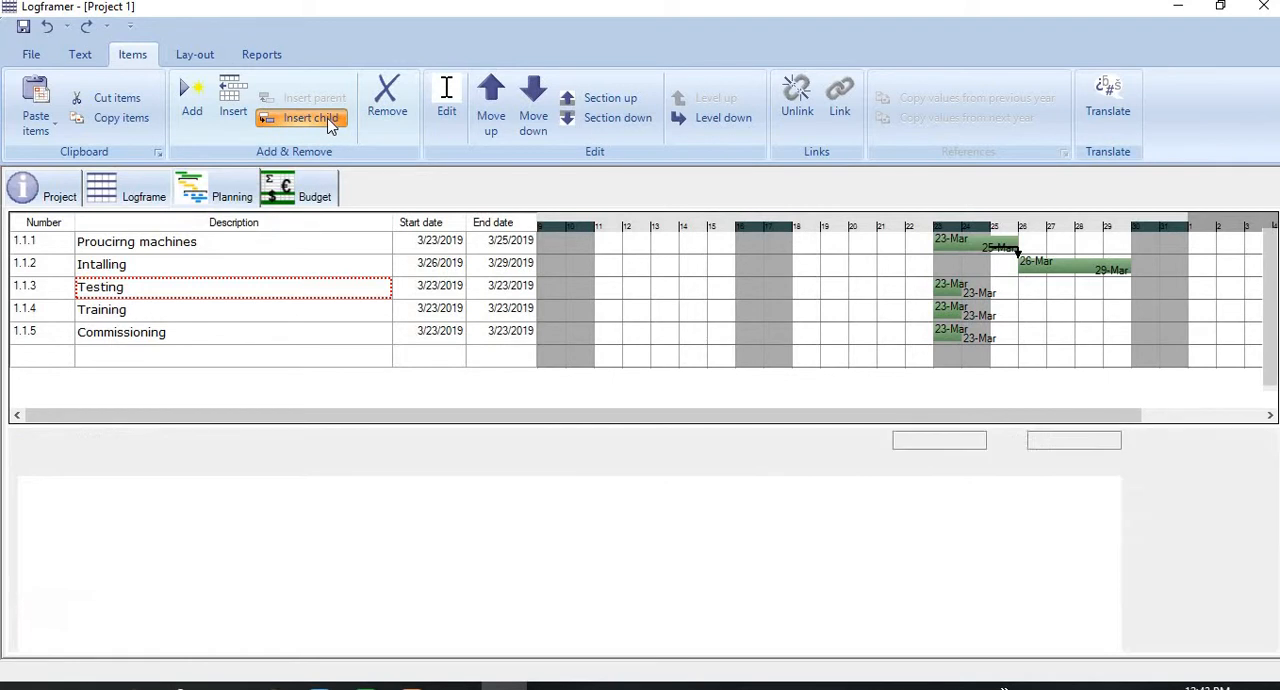
left_click(310, 118)
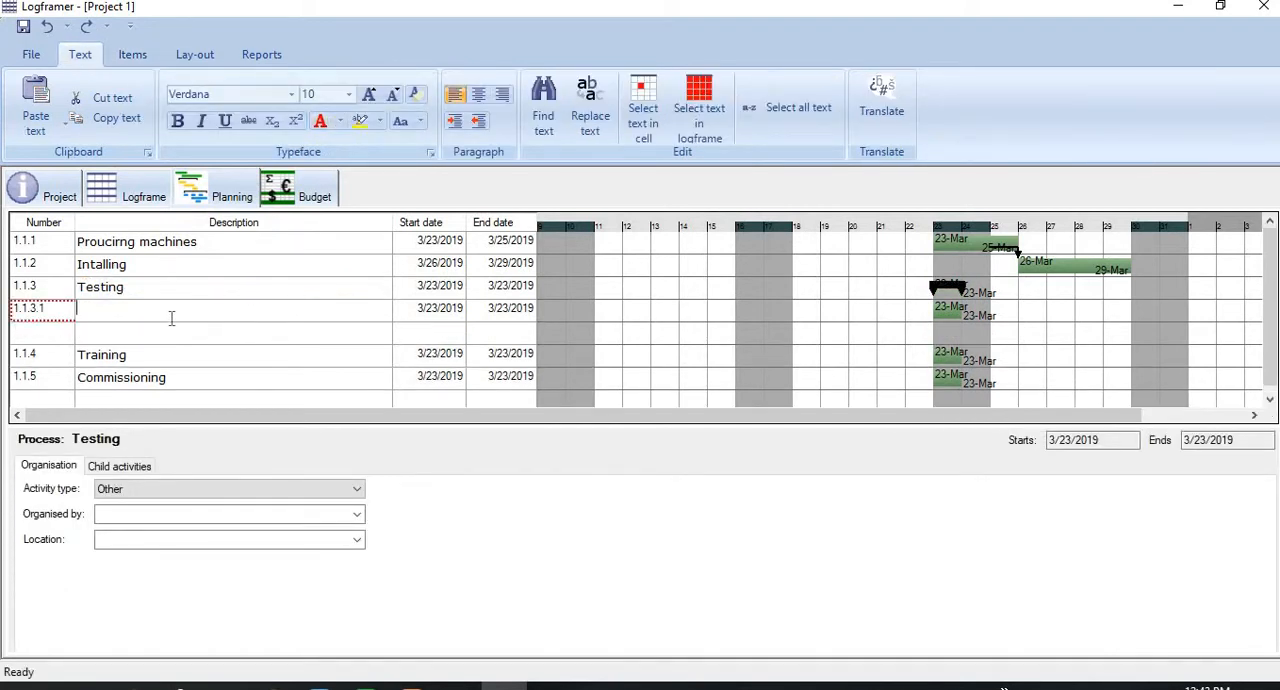
left_click(28, 308)
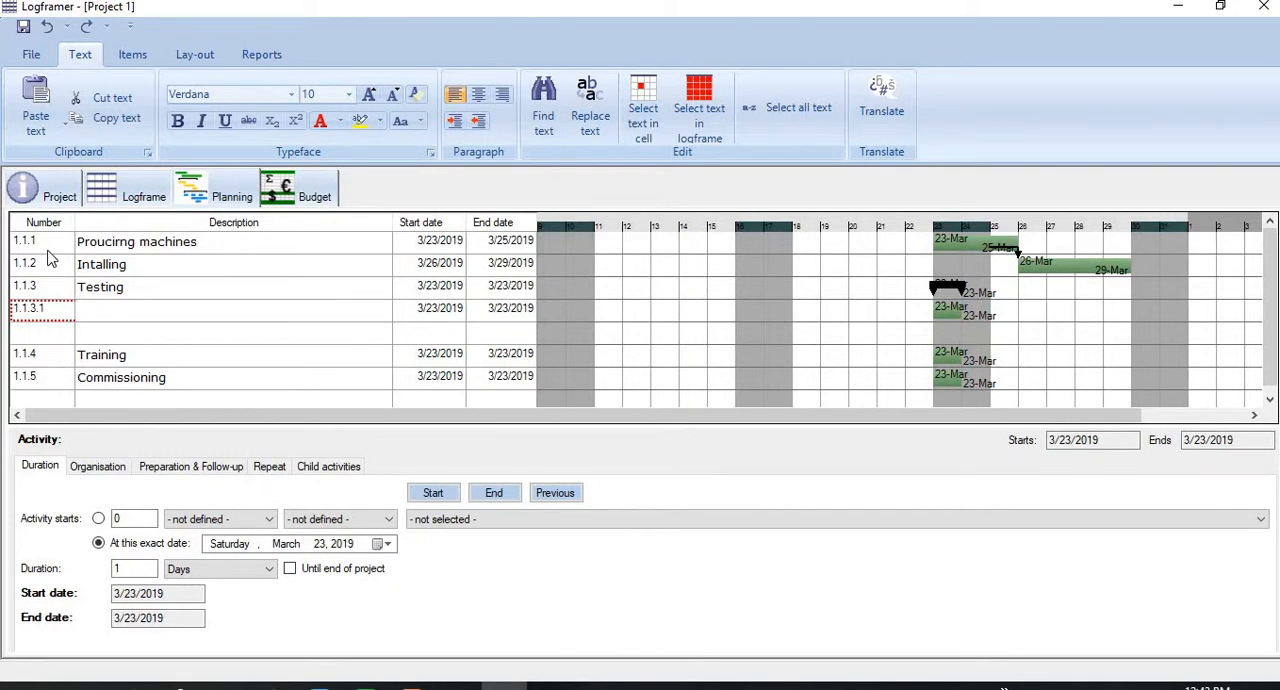
mouse_move(50, 374)
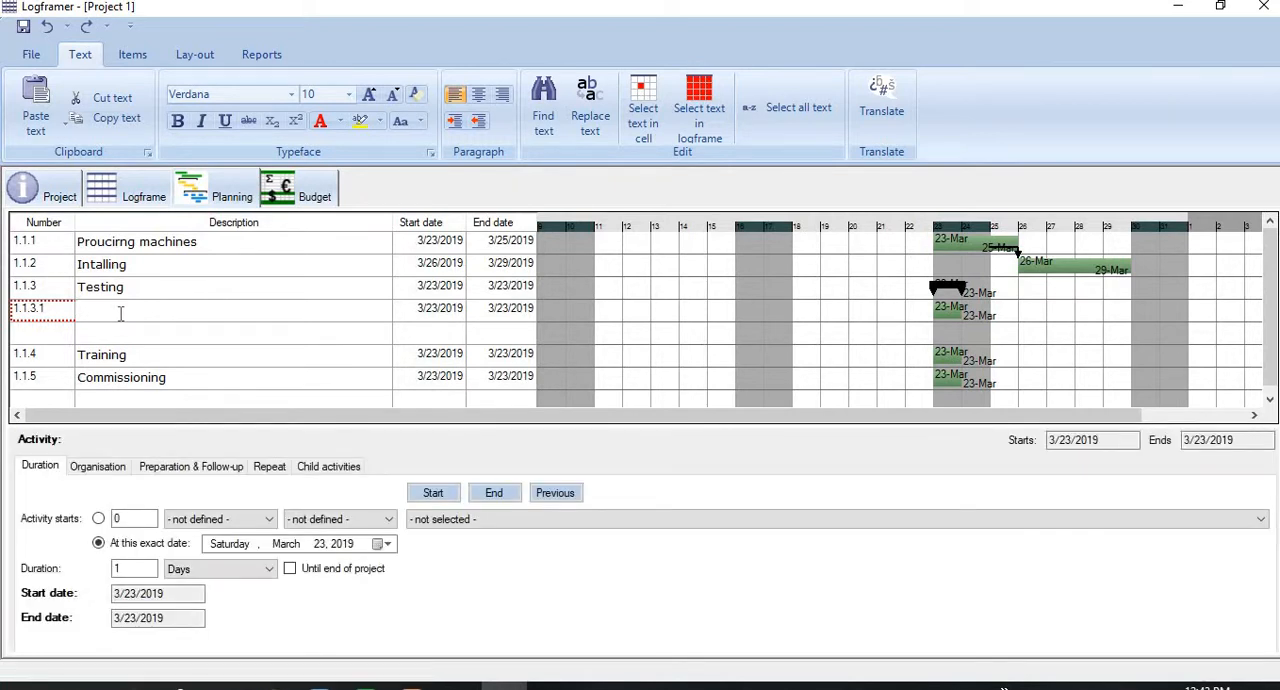
type("Design")
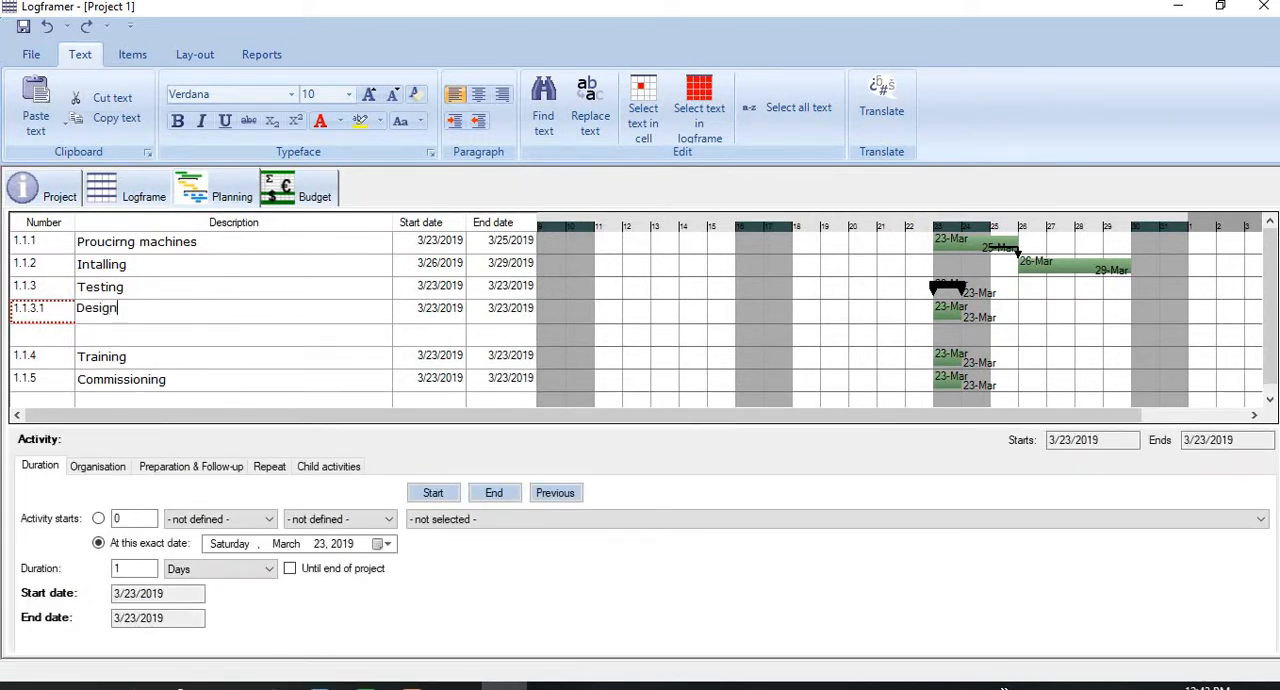
type("ing")
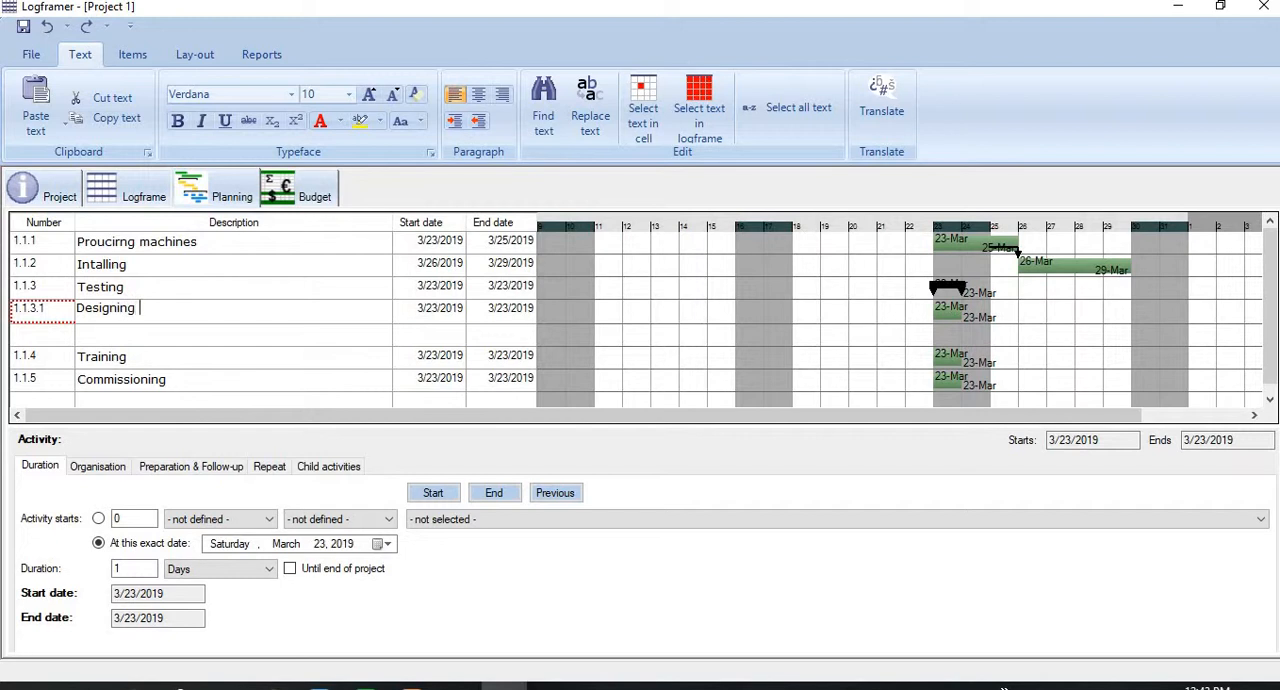
type("t")
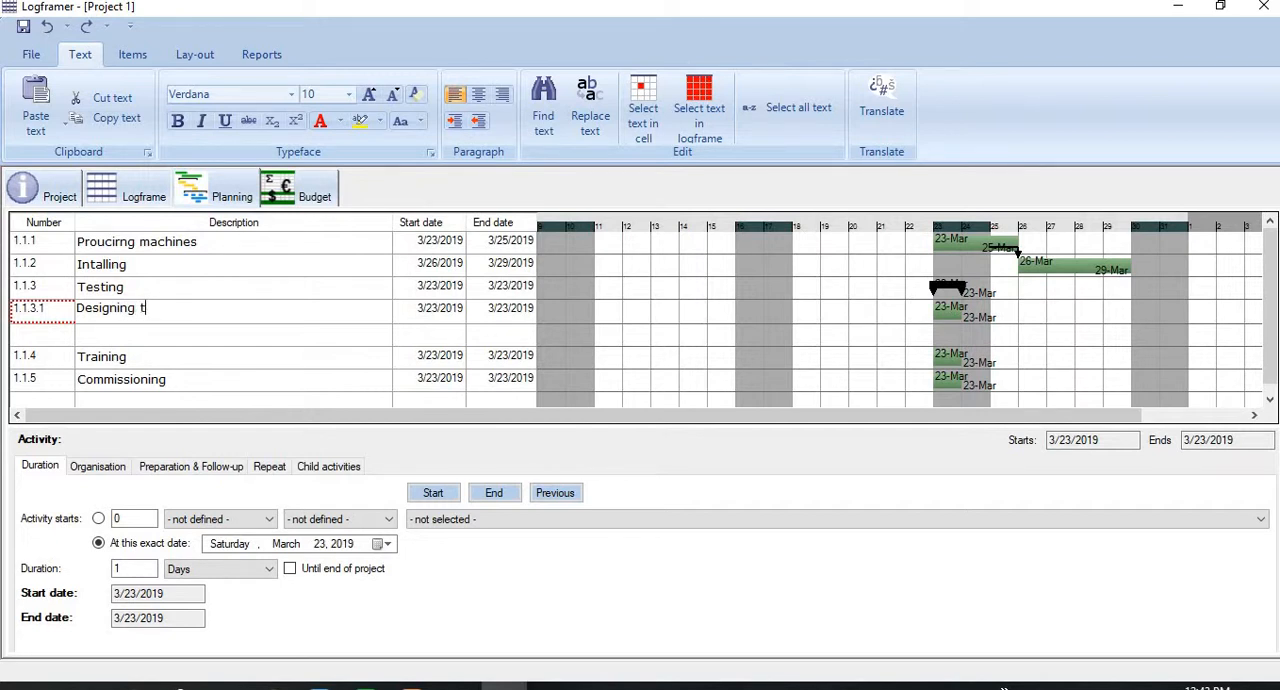
type("est mech")
type("Testing")
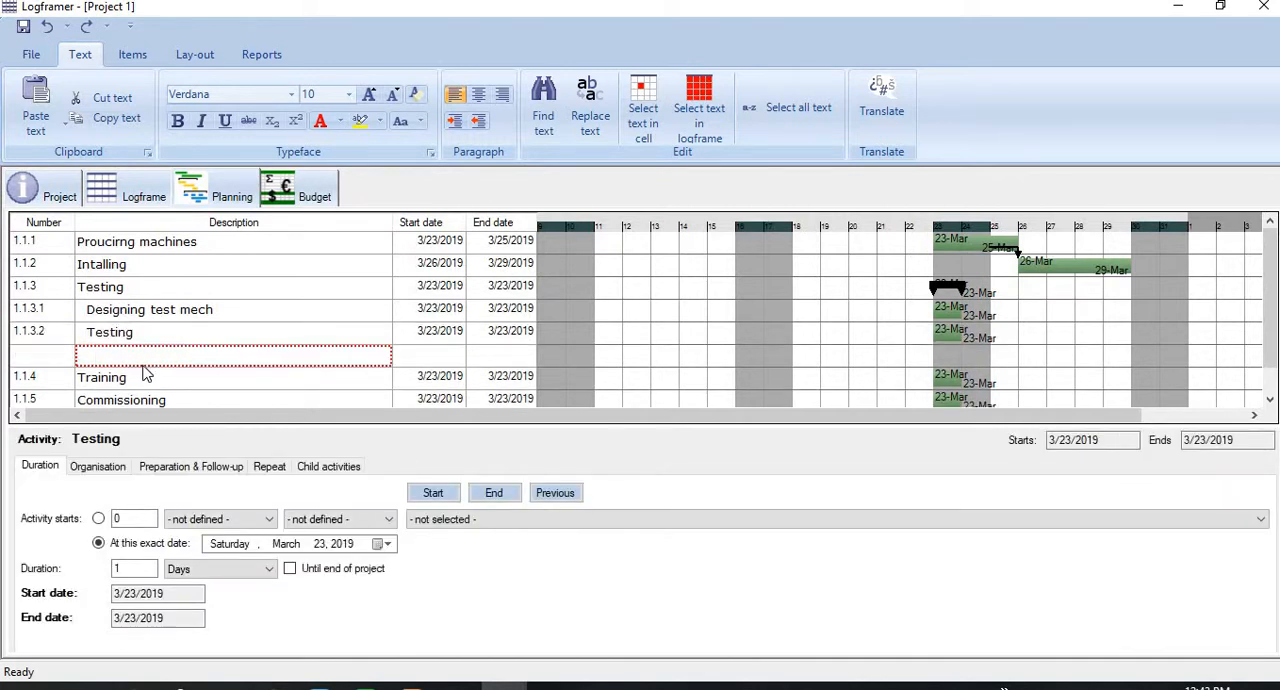
type("Reporting")
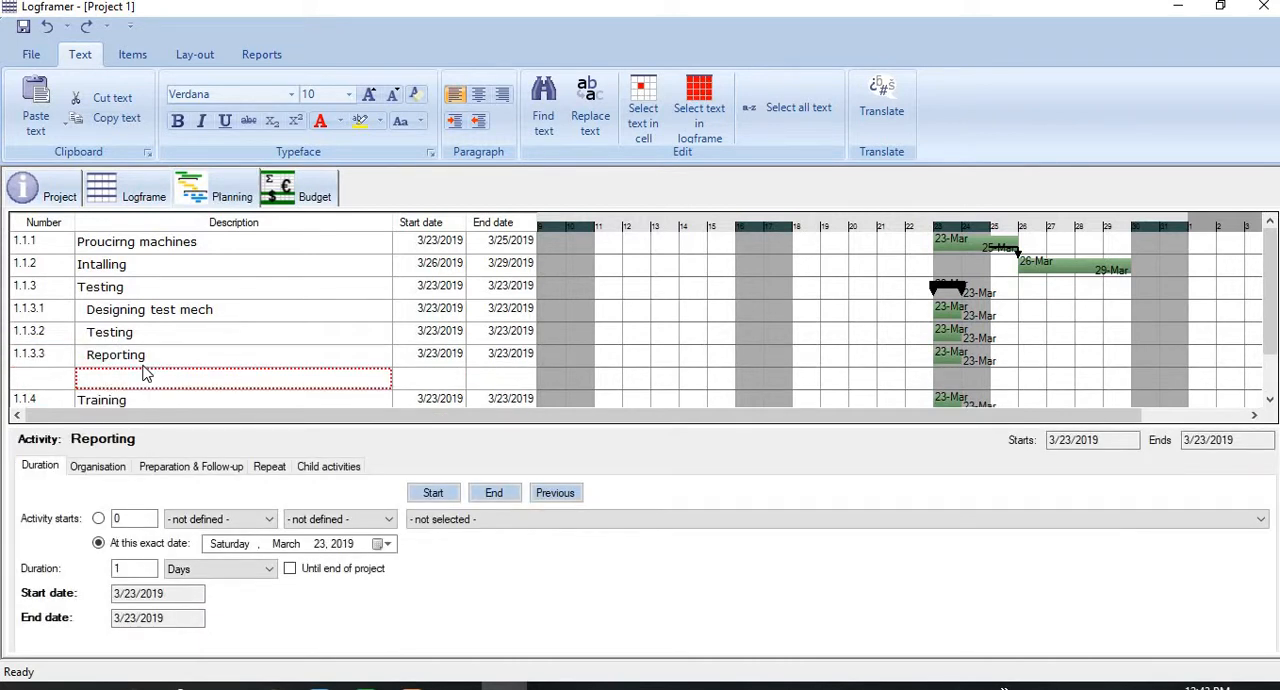
mouse_move(168, 310)
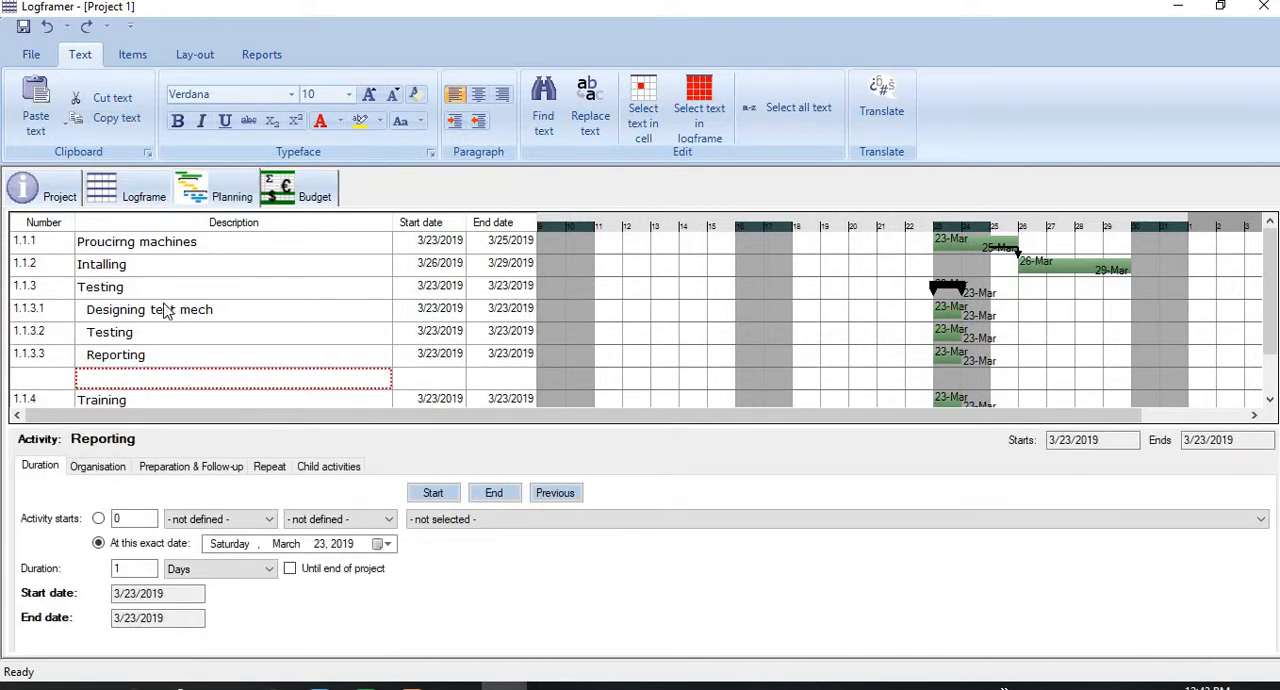
mouse_move(148, 292)
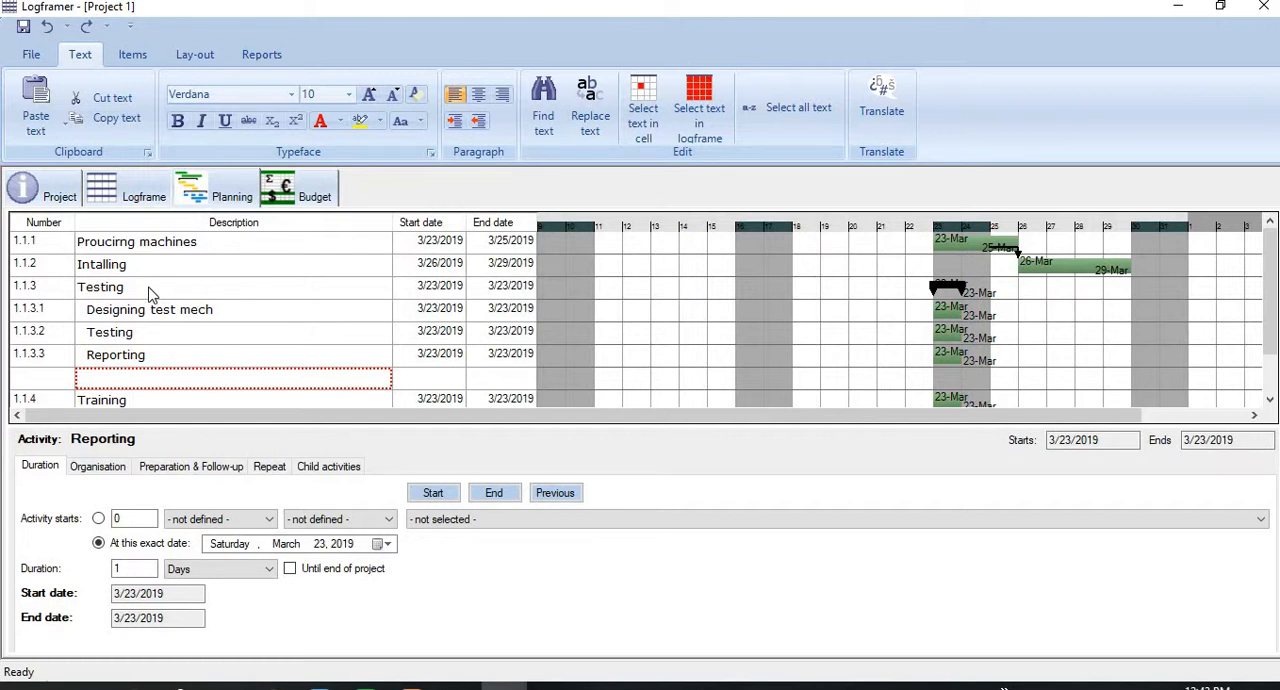
mouse_move(856, 364)
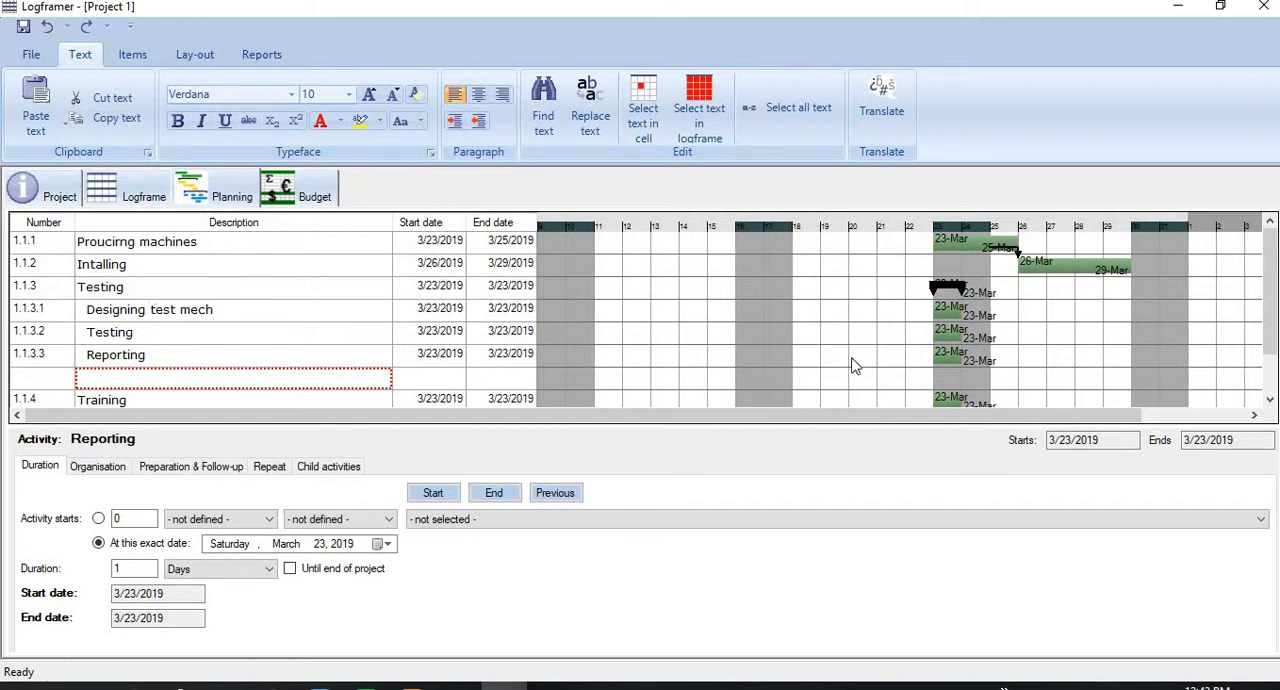
mouse_move(948, 362)
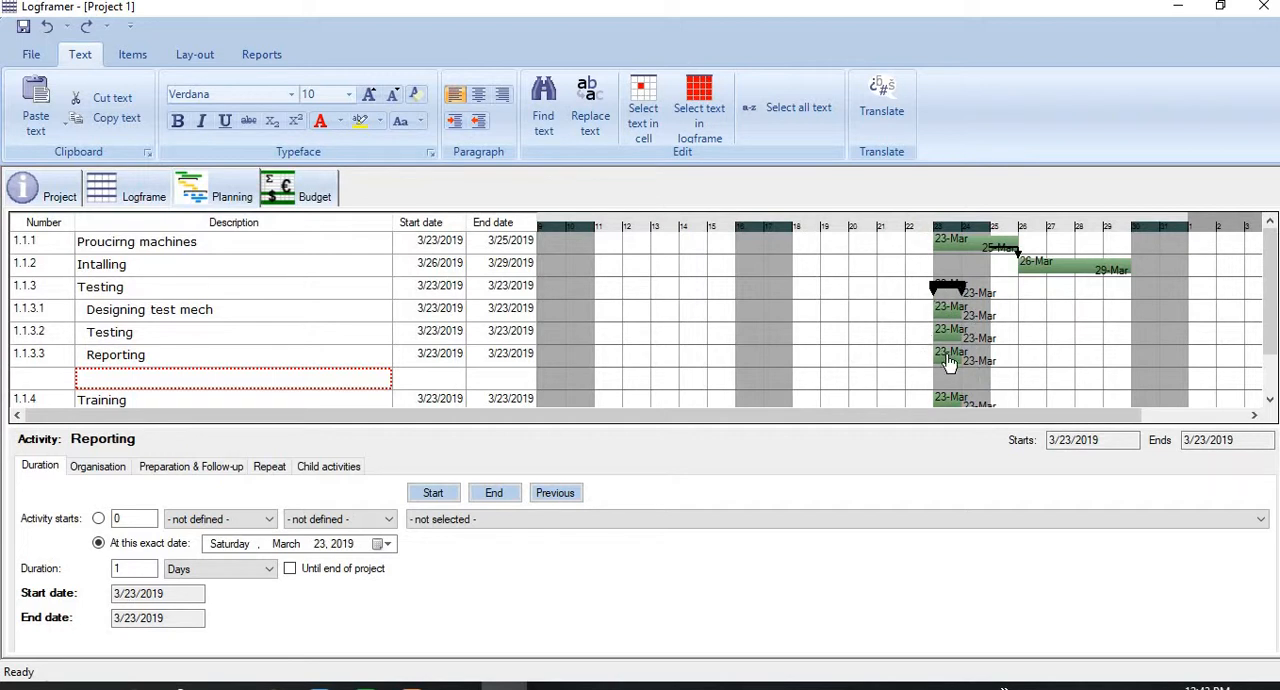
mouse_move(950, 292)
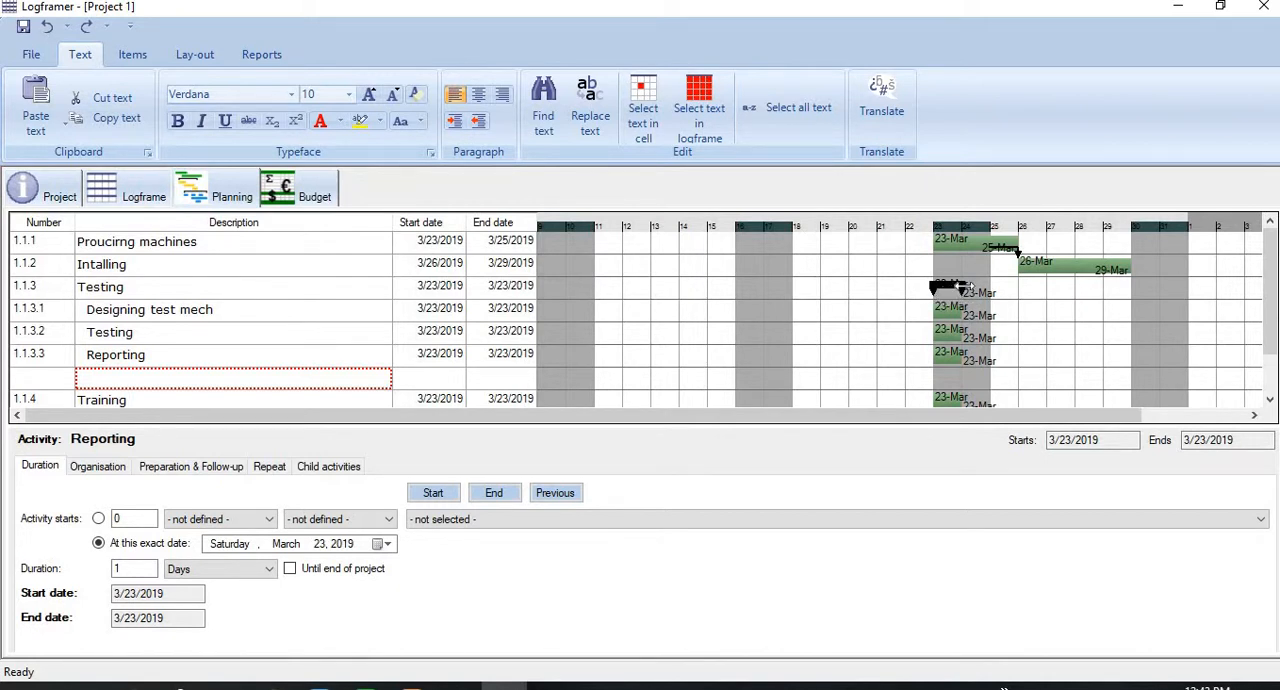
mouse_move(964, 290)
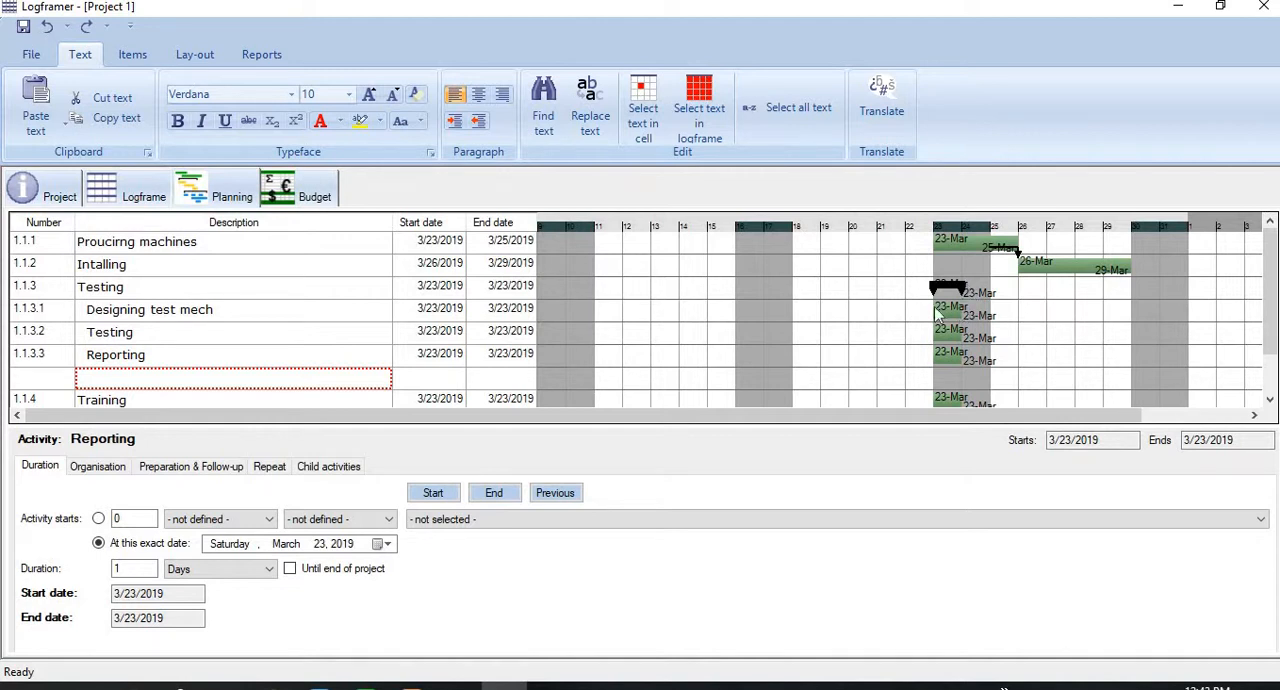
mouse_move(972, 336)
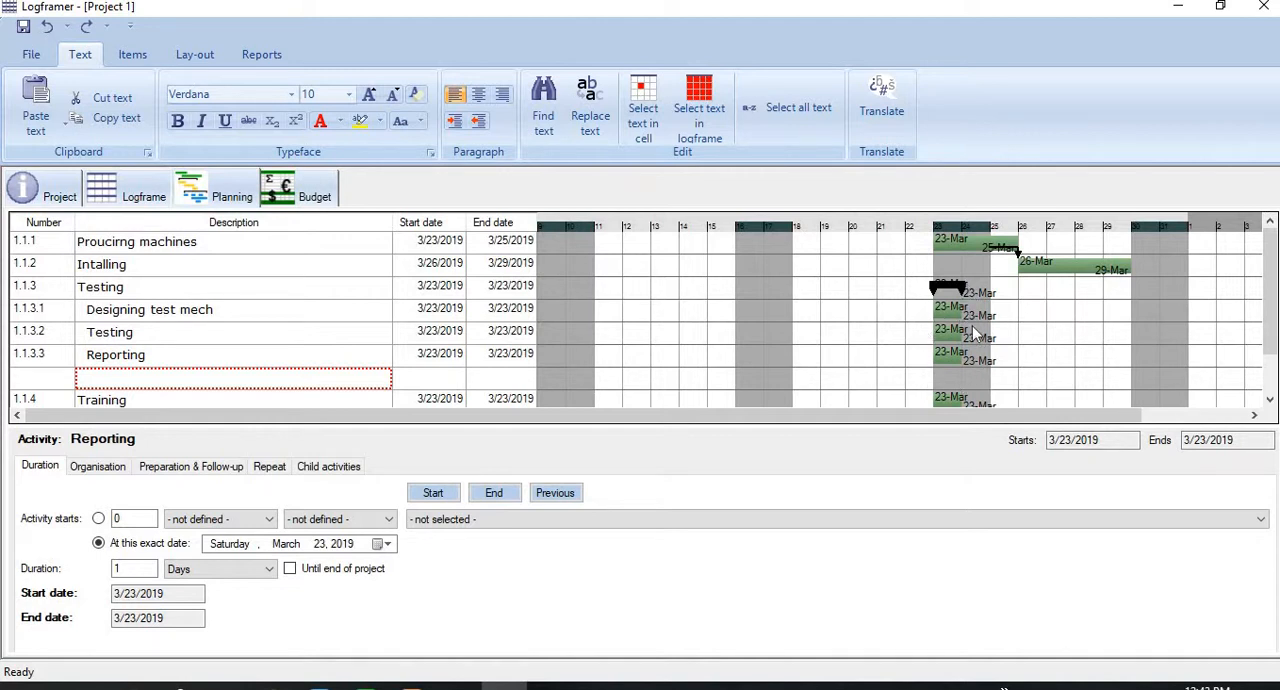